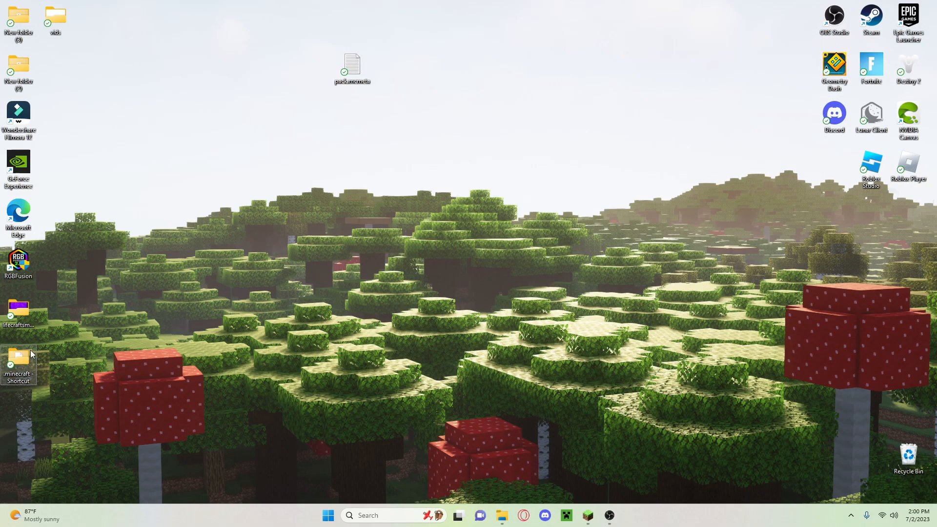
mouse_move(416, 230)
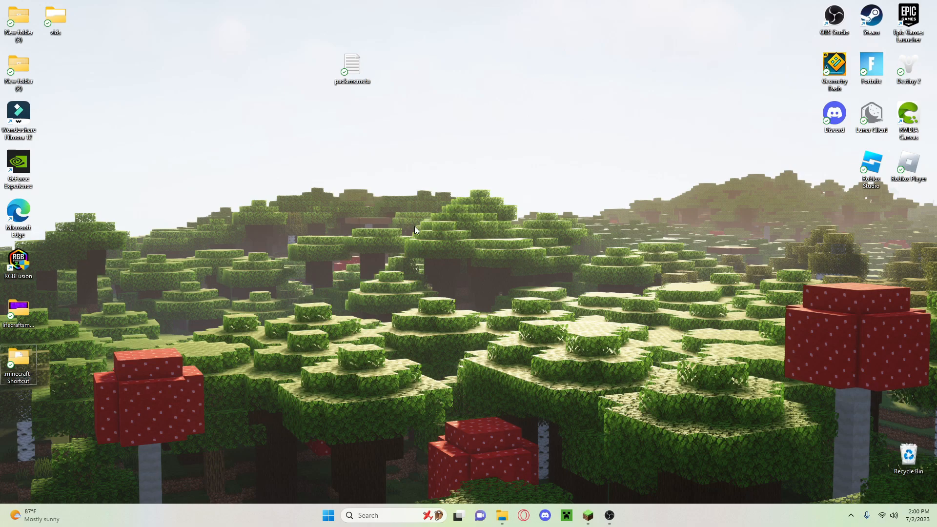
mouse_move(518, 401)
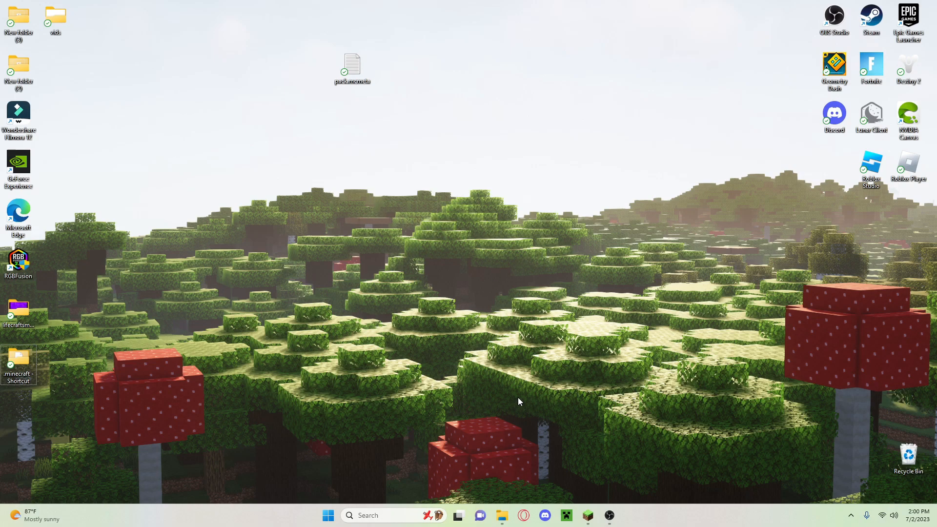
mouse_move(462, 222)
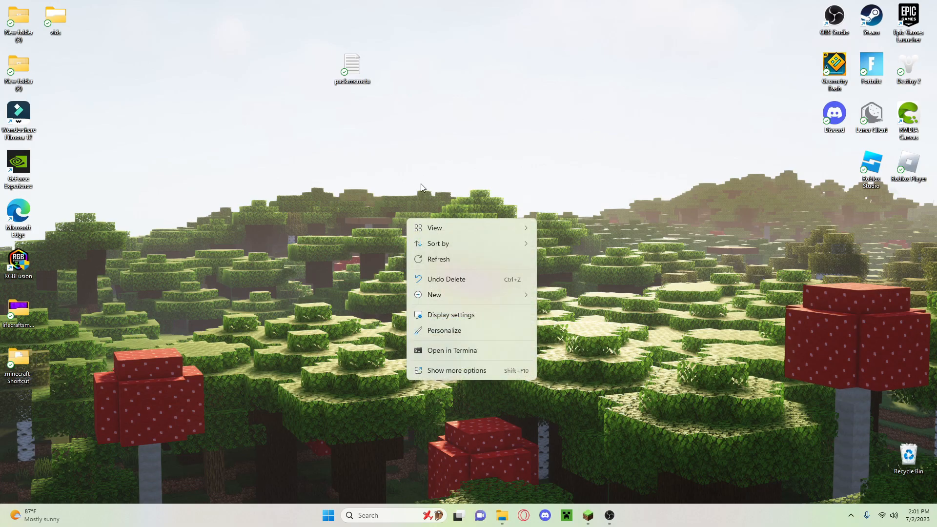
mouse_move(428, 374)
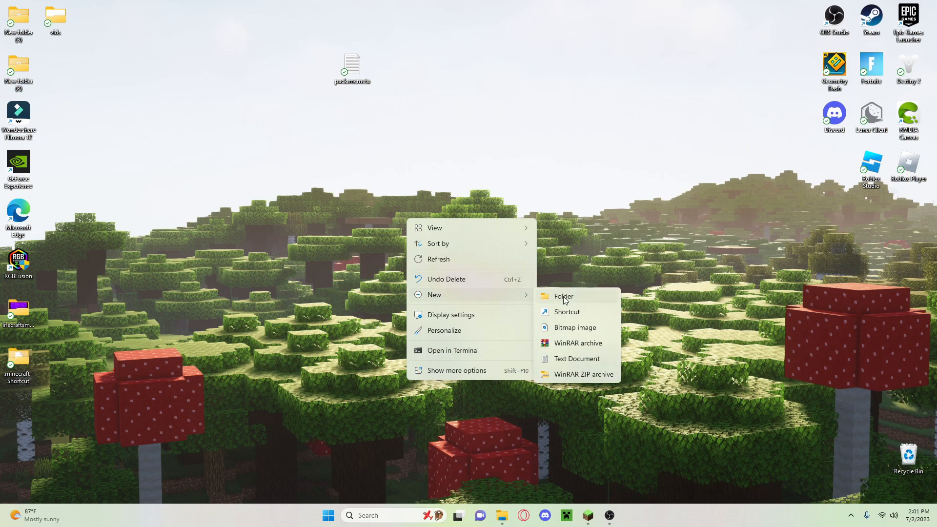
Step: Create a new folder named 420 on the desktop
click(563, 296)
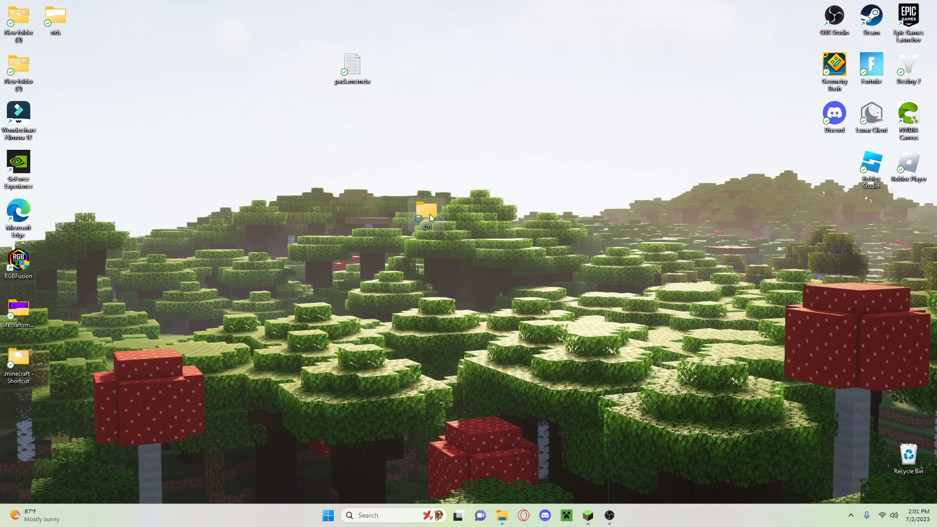
Step: Inside the 420 folder, create a new folder named assets
double_click(427, 212)
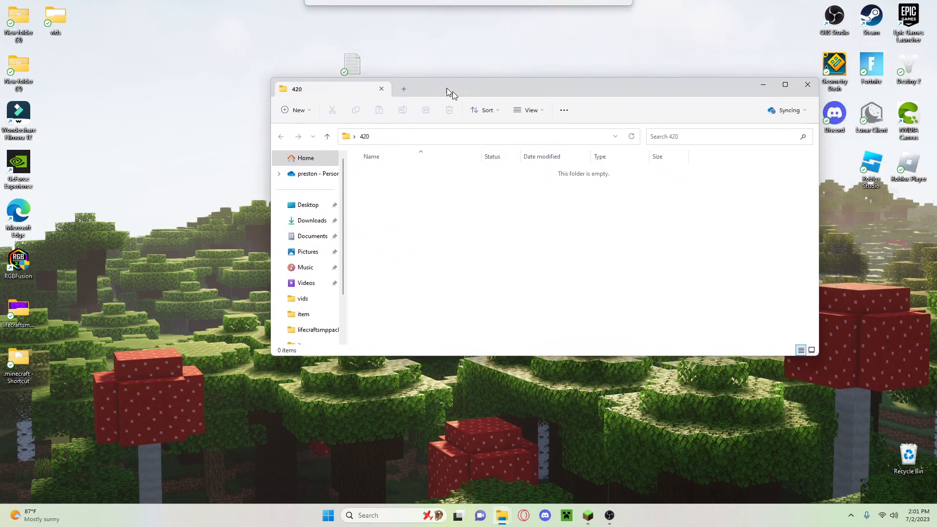
right_click(409, 247)
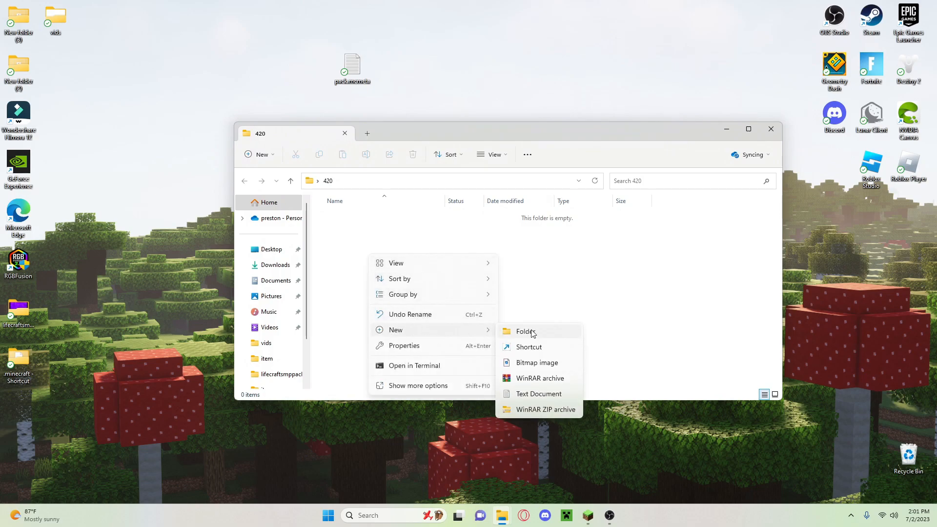
click(525, 332)
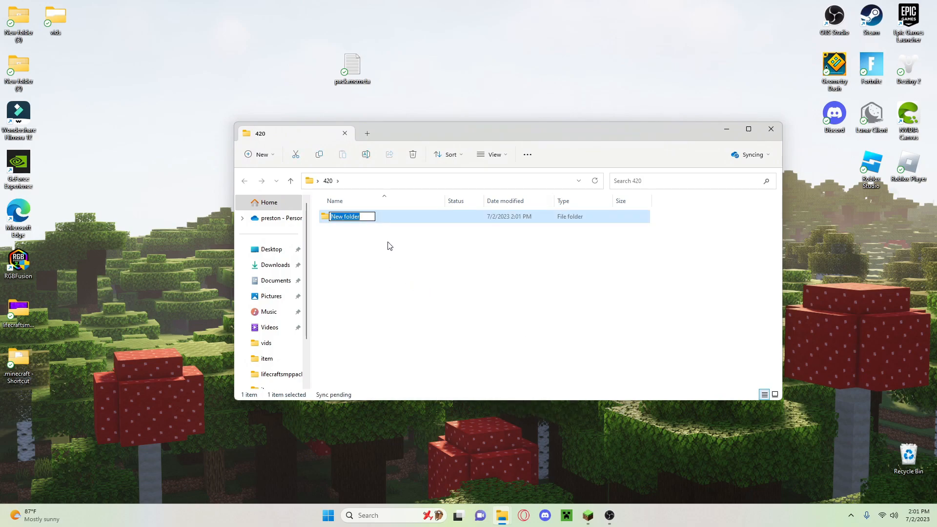
text(asset)
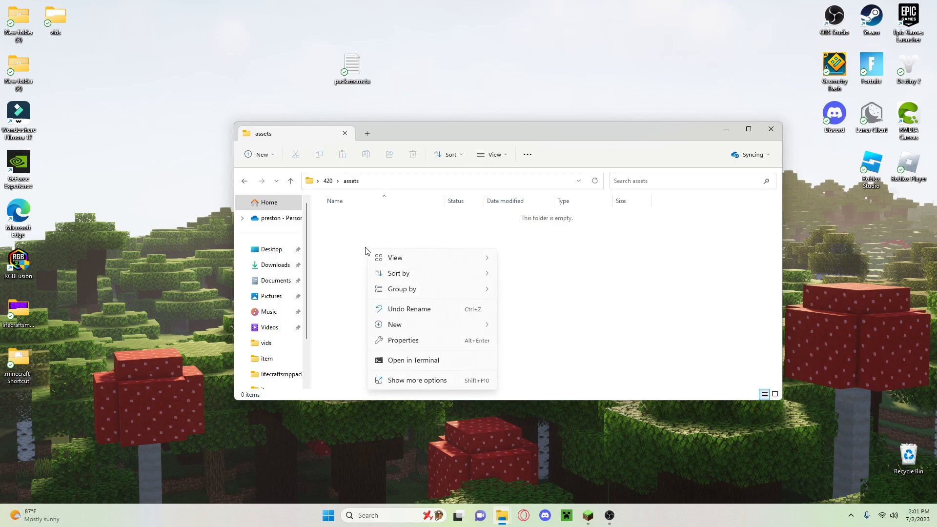
click(533, 335)
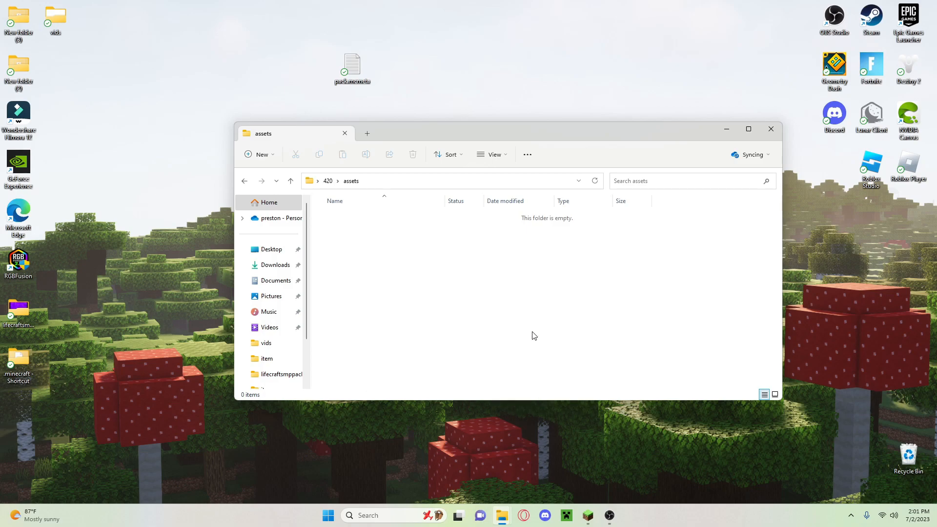
mouse_move(377, 233)
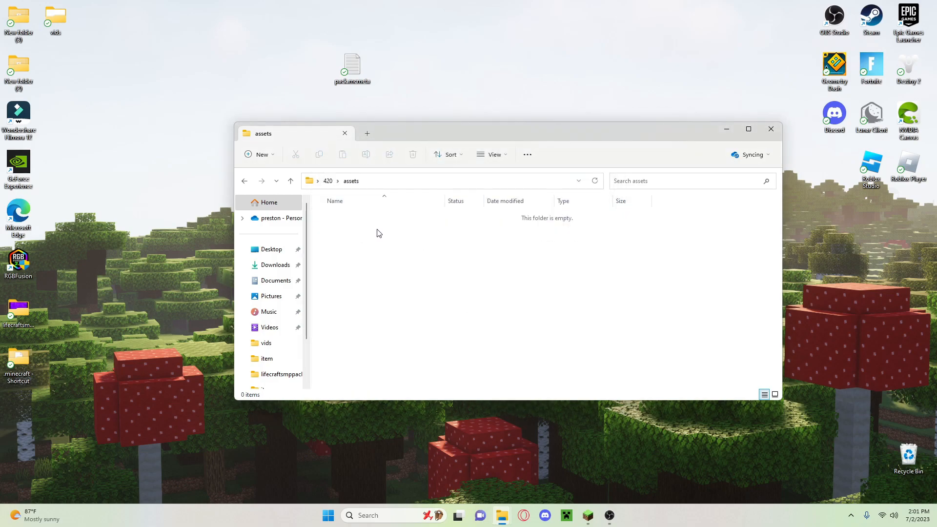
Step: Inside assets, create a folder named minecraft and confirm its name
click(259, 154)
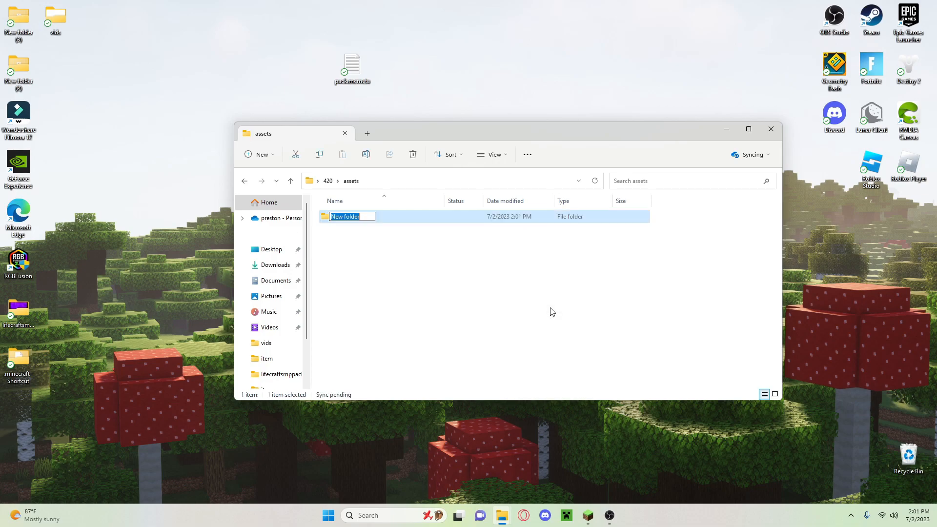
text(minecra)
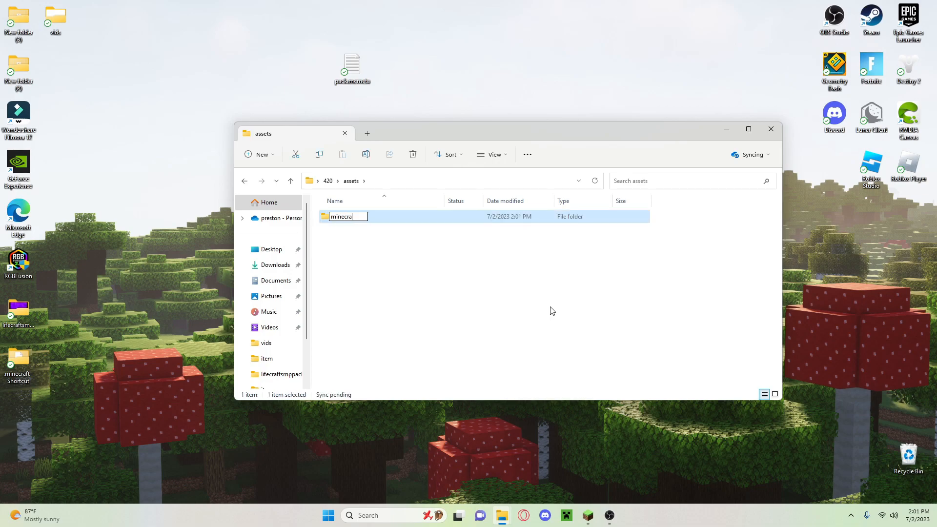
key(Return)
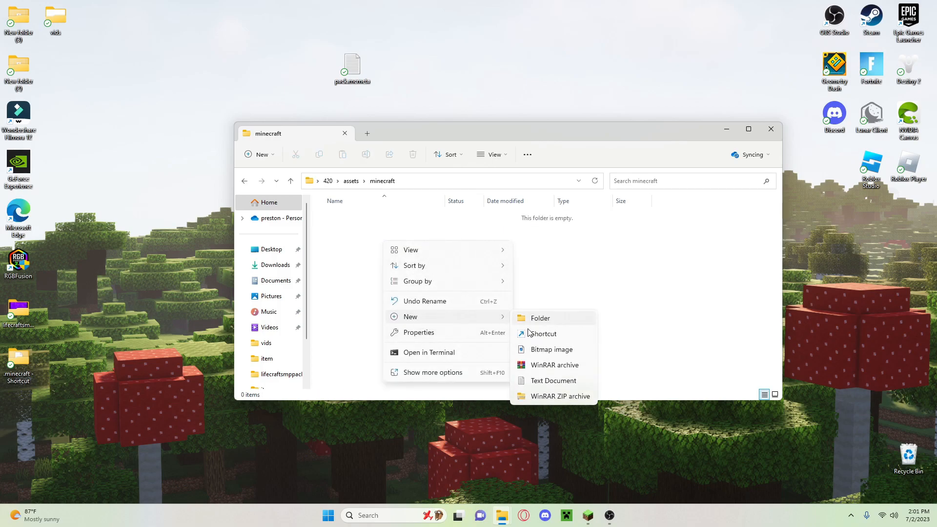
Step: Create a textures folder inside minecraft, then an items folder inside textures
click(540, 318)
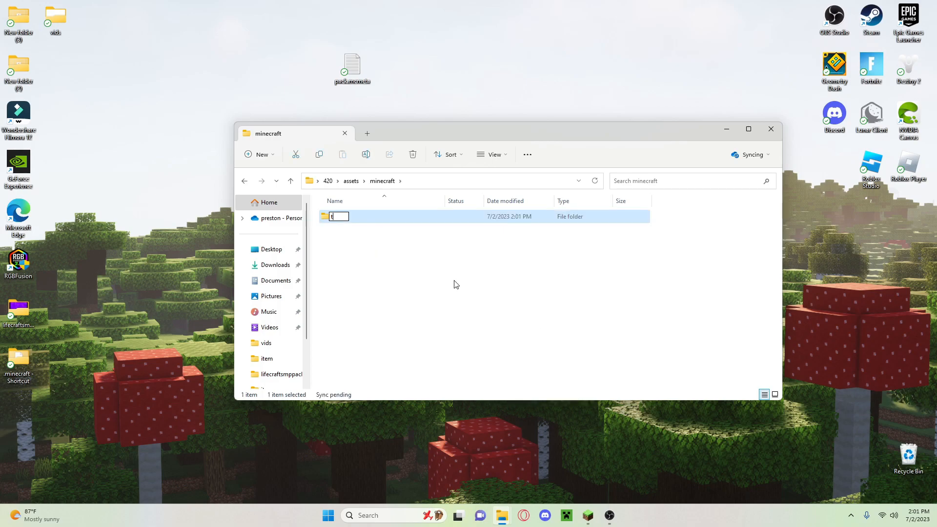
text(textures)
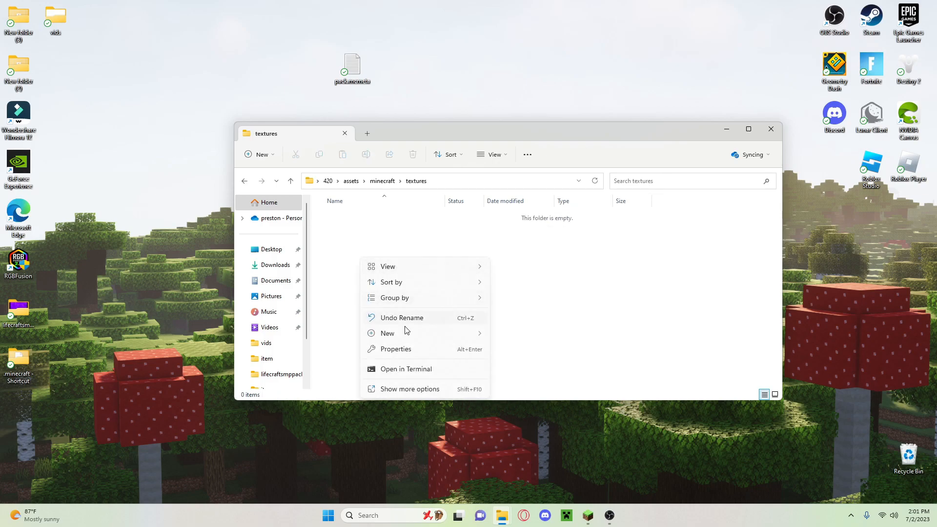
click(388, 333)
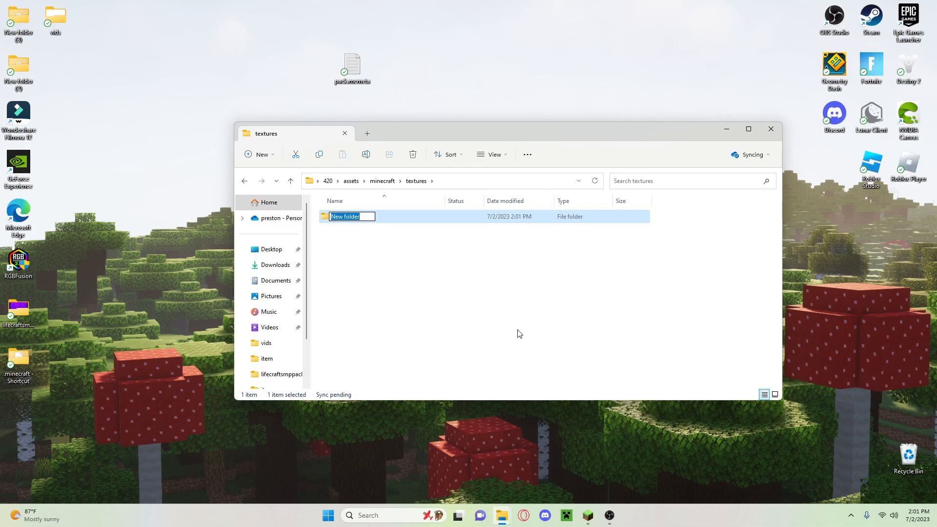
text(items)
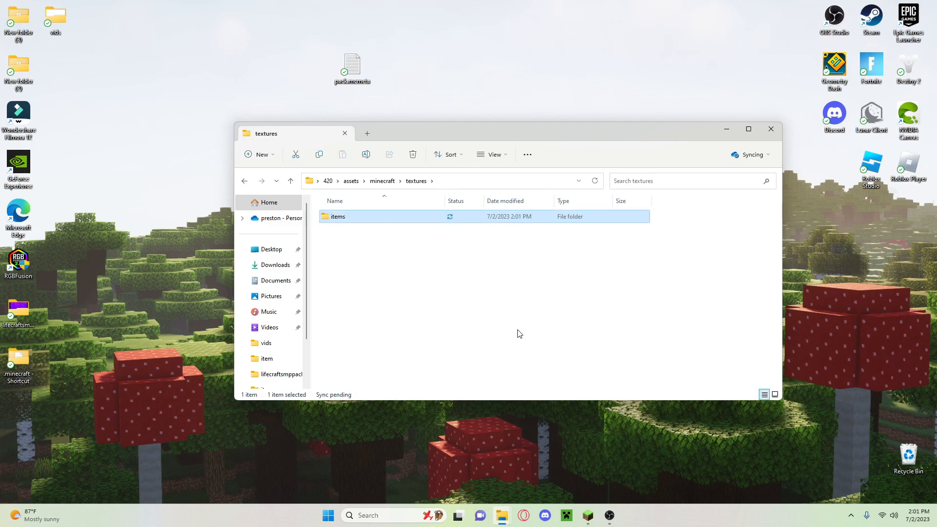
mouse_move(322, 248)
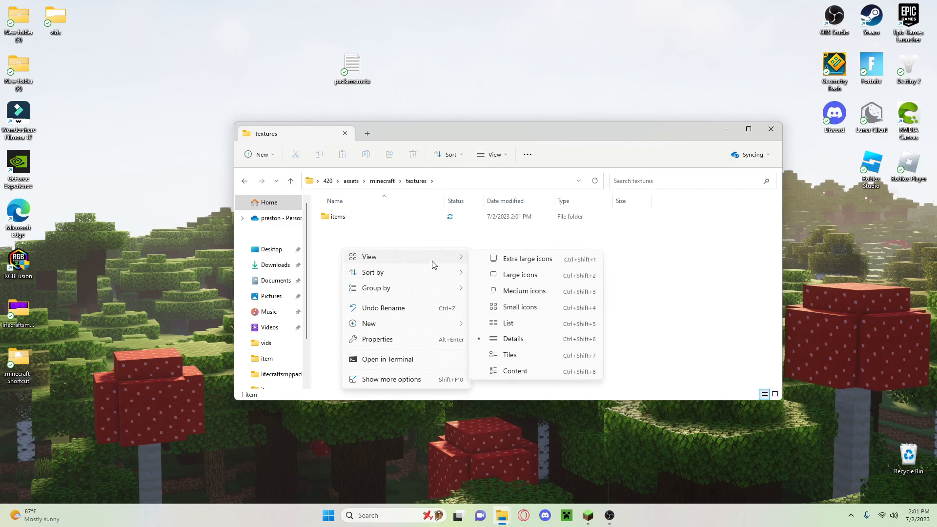
click(338, 217)
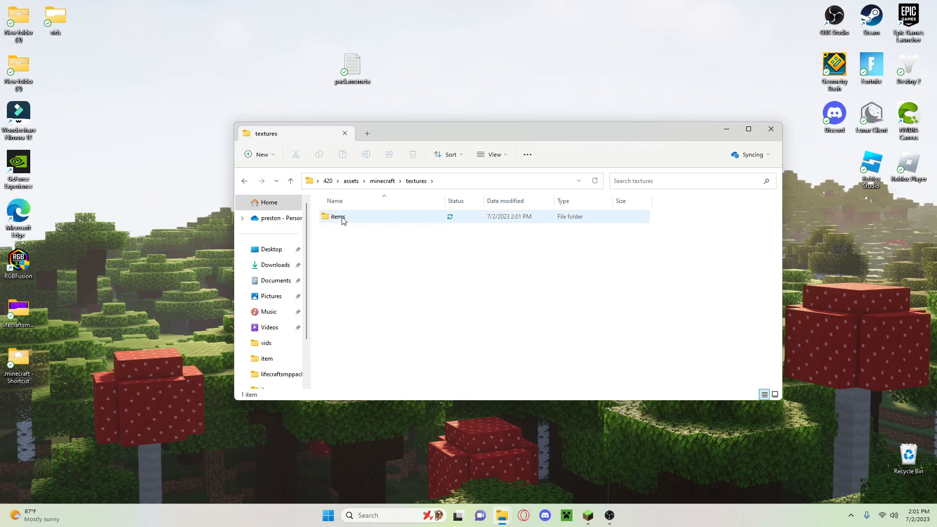
mouse_move(416, 243)
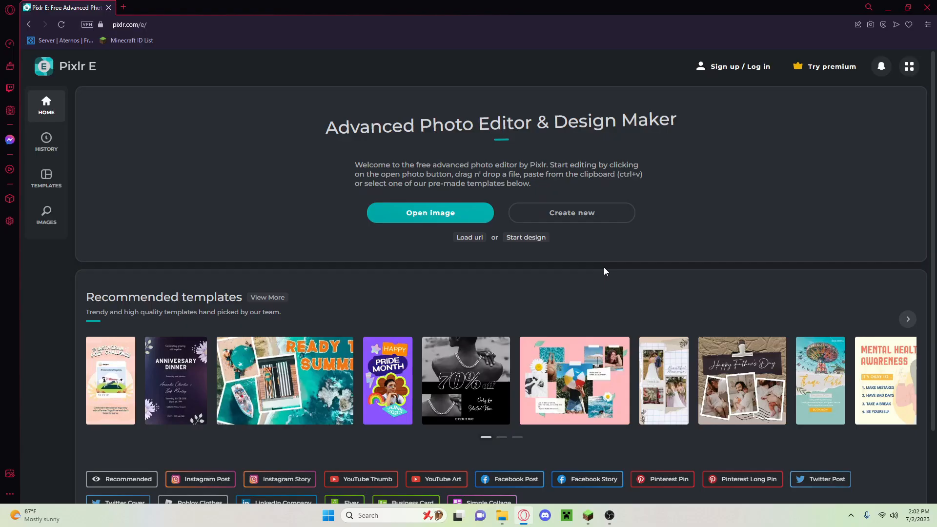
mouse_move(440, 268)
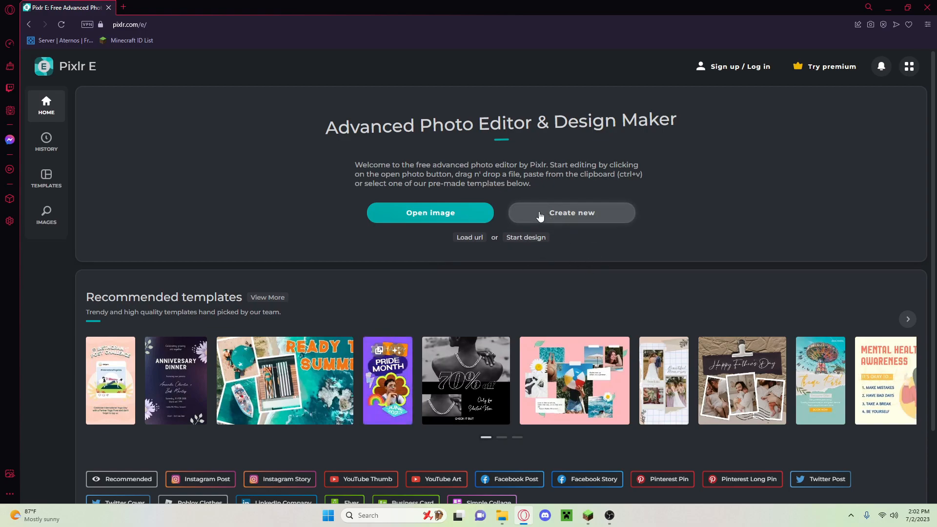
Step: Create a new blank transparent 16 × 16 px image in Pixlr E
click(571, 213)
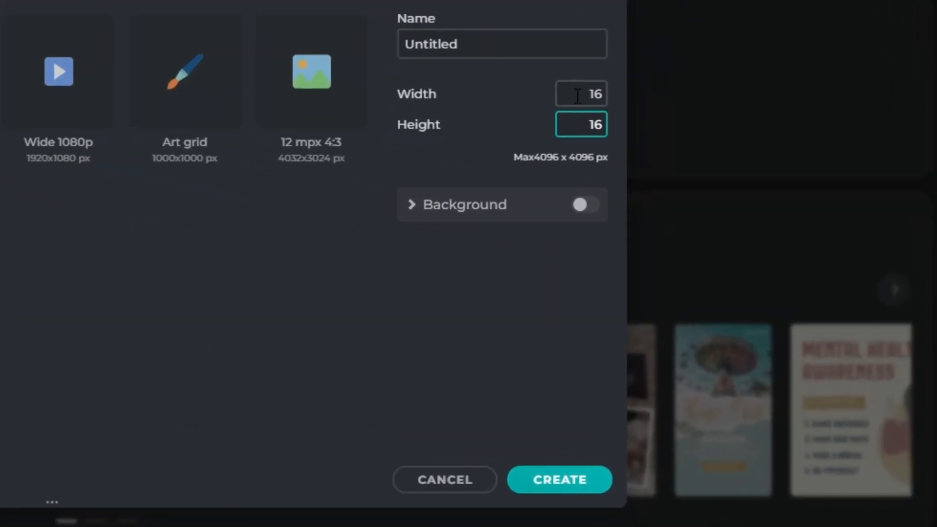
click(560, 480)
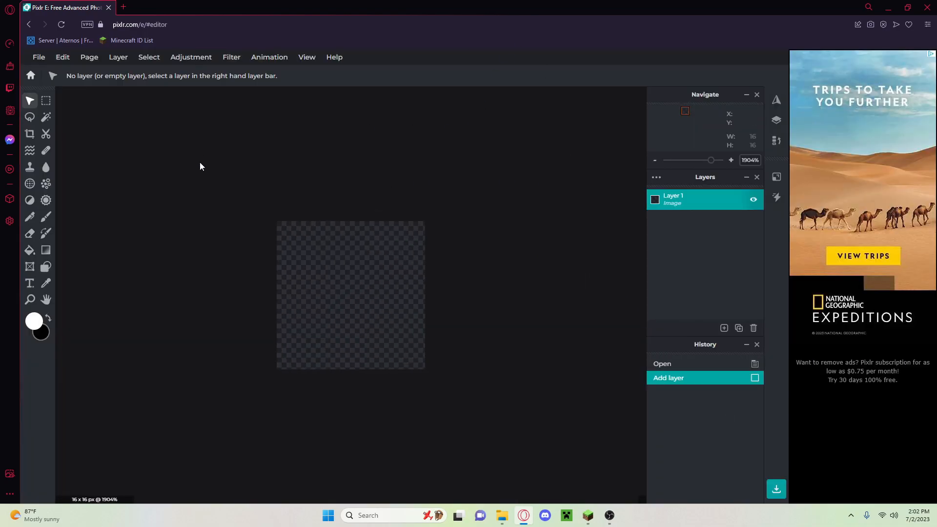
mouse_move(363, 169)
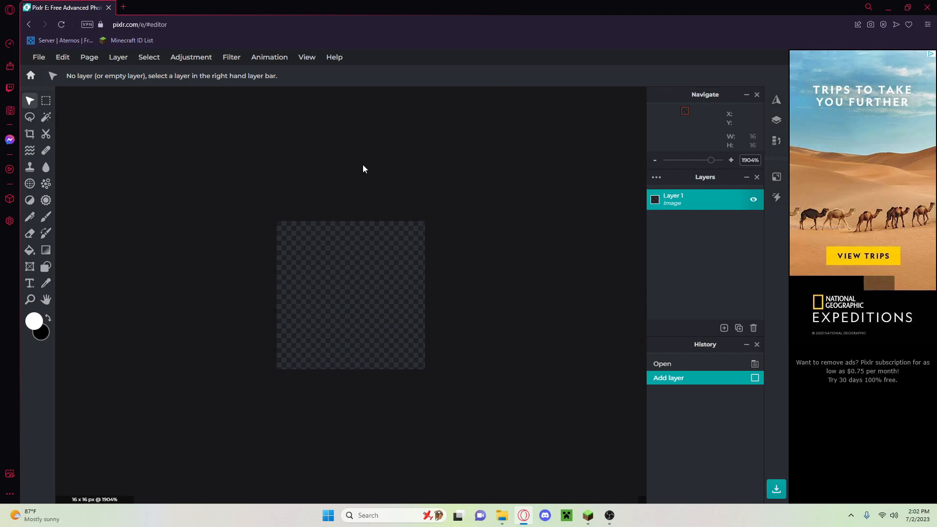
Step: Select the Brush tool and shrink the brush to its smallest size
click(29, 217)
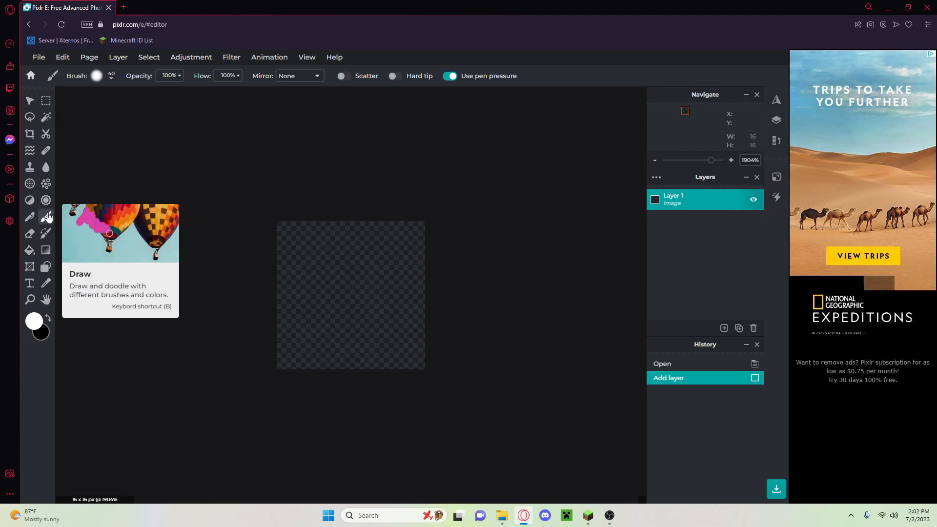
mouse_move(46, 217)
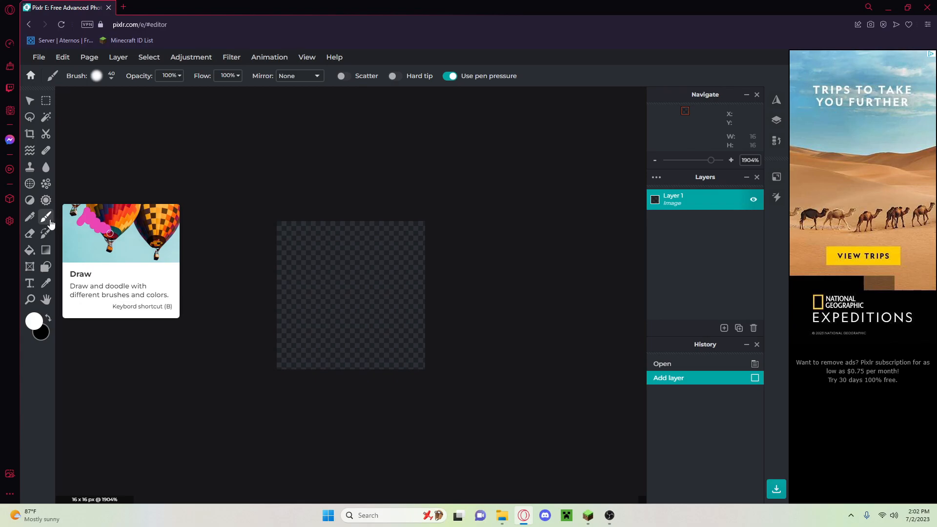
click(97, 76)
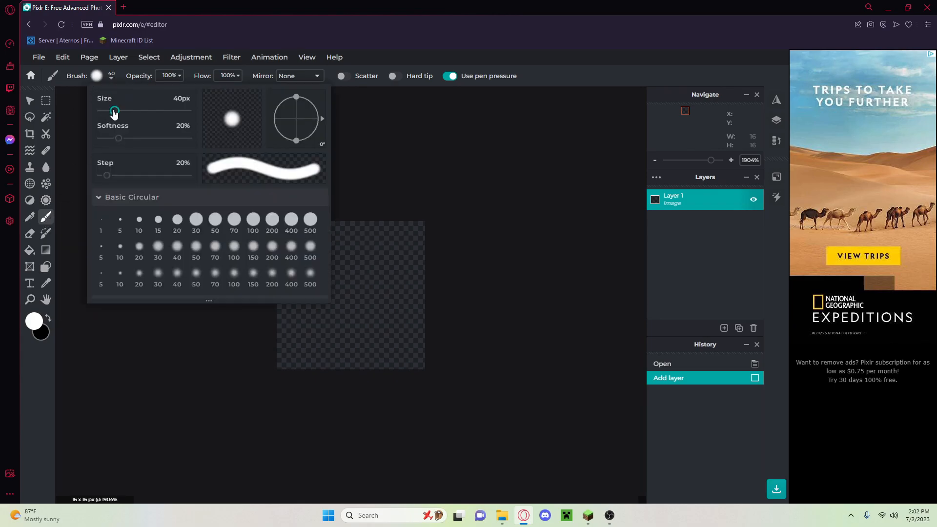
drag(113, 112, 100, 111)
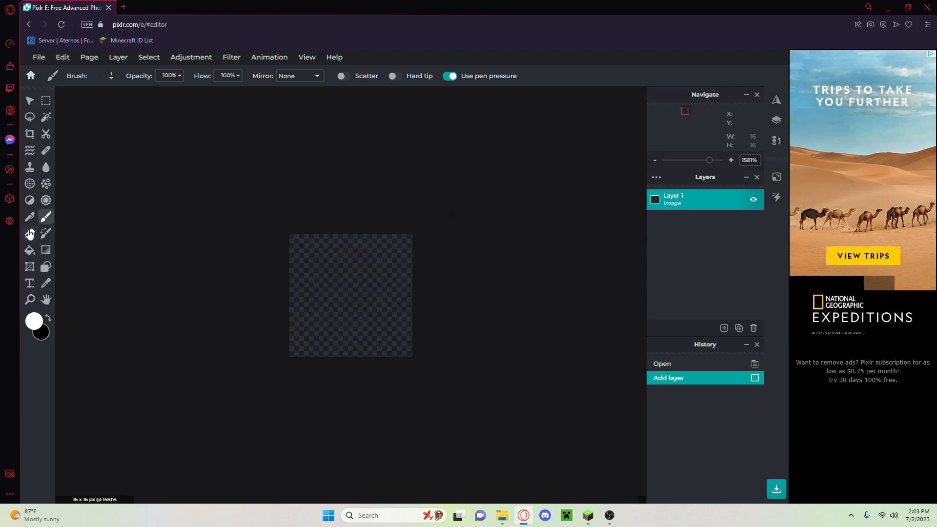
click(29, 233)
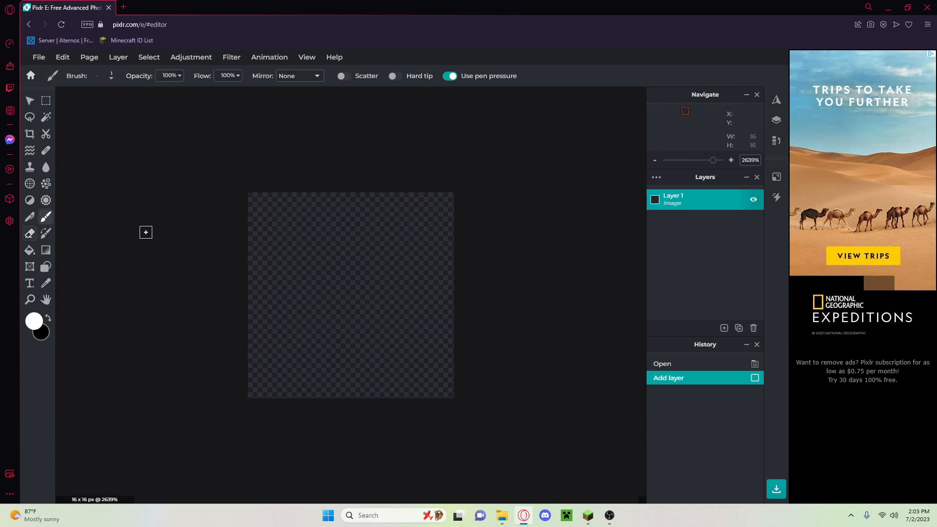
Step: Set the paint colour to bright red and fill in a solid rounded blob on the canvas
click(33, 322)
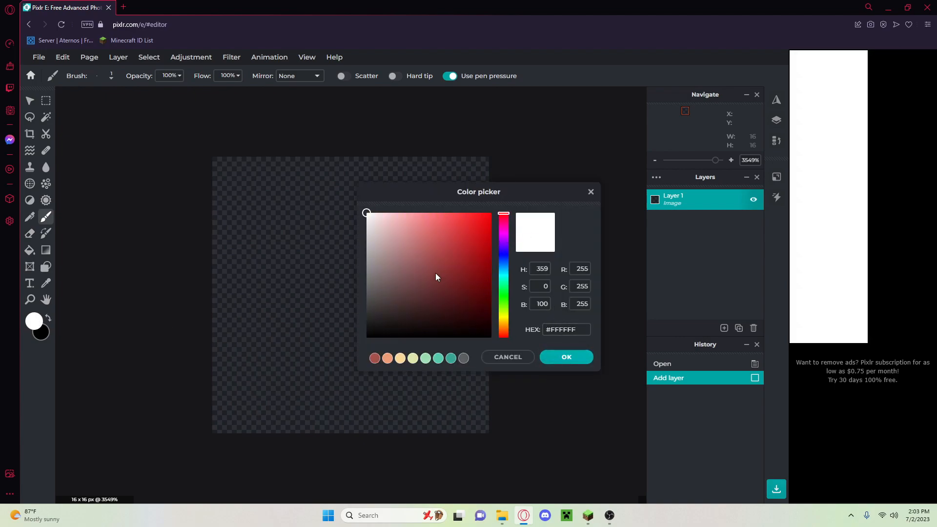
click(565, 357)
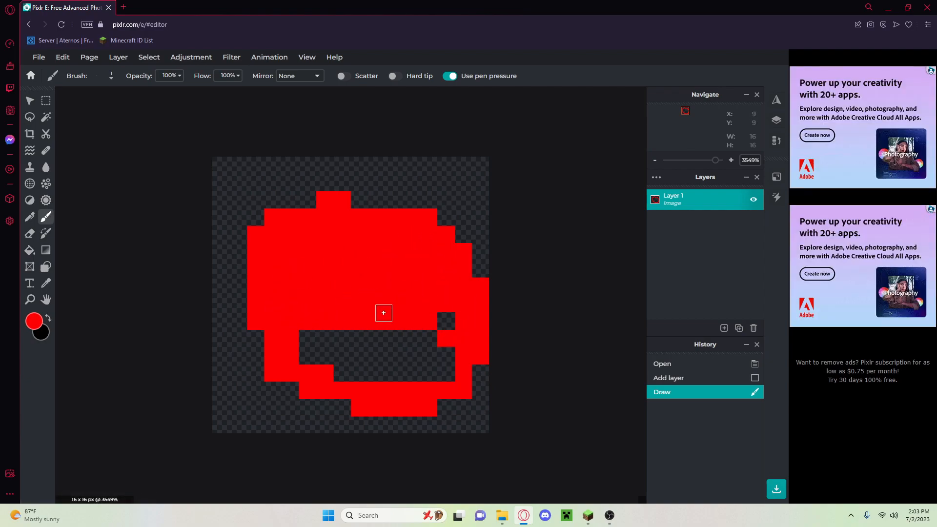
click(368, 338)
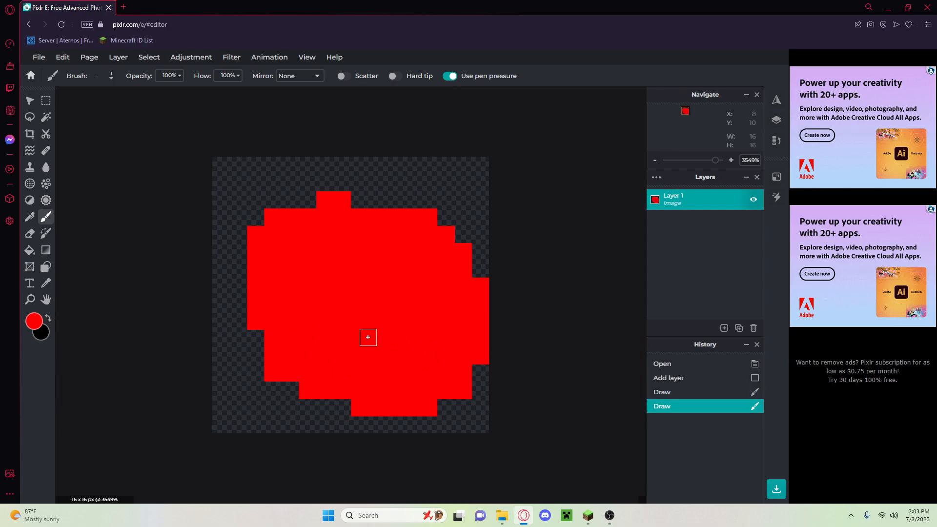
Step: Swap the paint colours and set the main colour to dark red #970002 for the outline
click(47, 316)
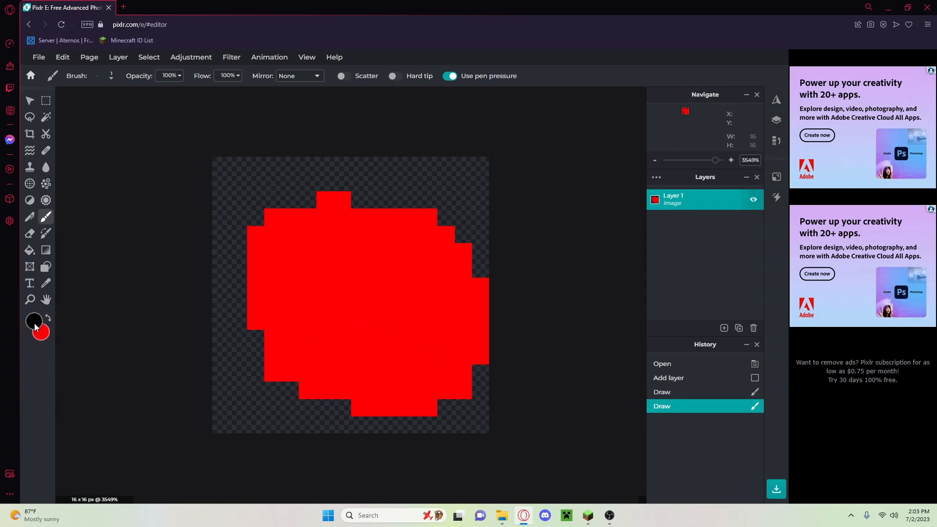
click(34, 321)
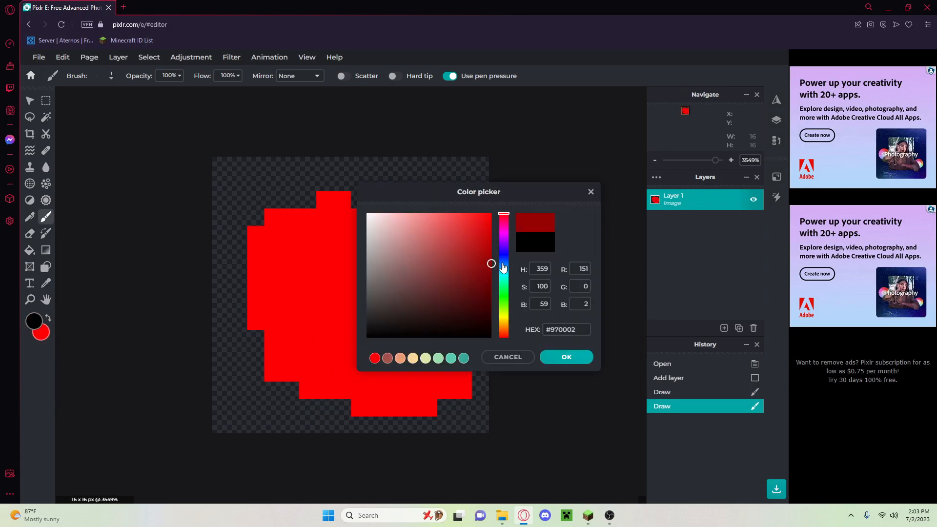
click(565, 357)
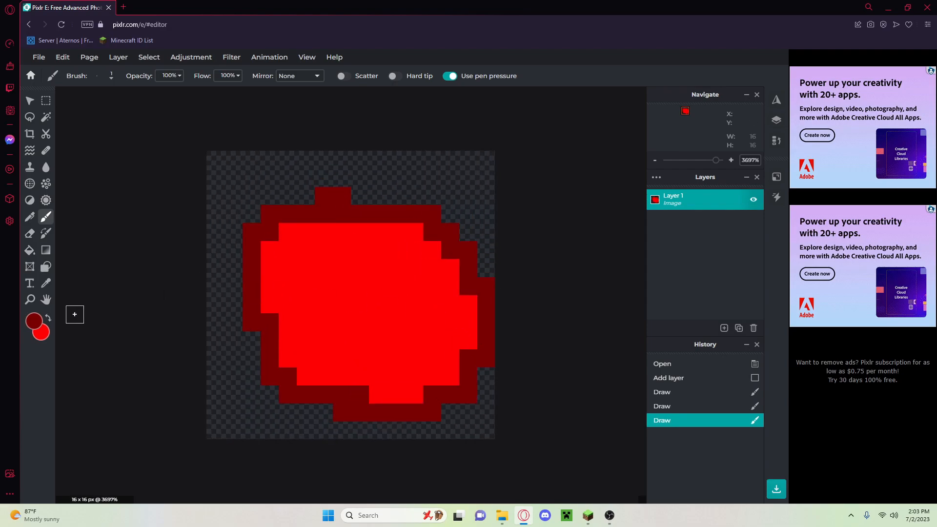
Step: Magic Wand the bright red interior and apply Add noise at amount 15 to speckle it
click(344, 271)
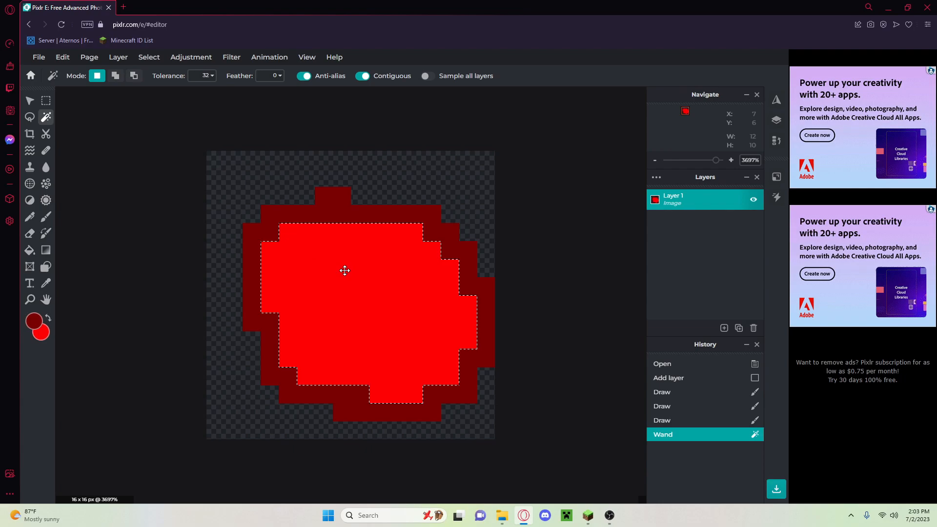
click(231, 57)
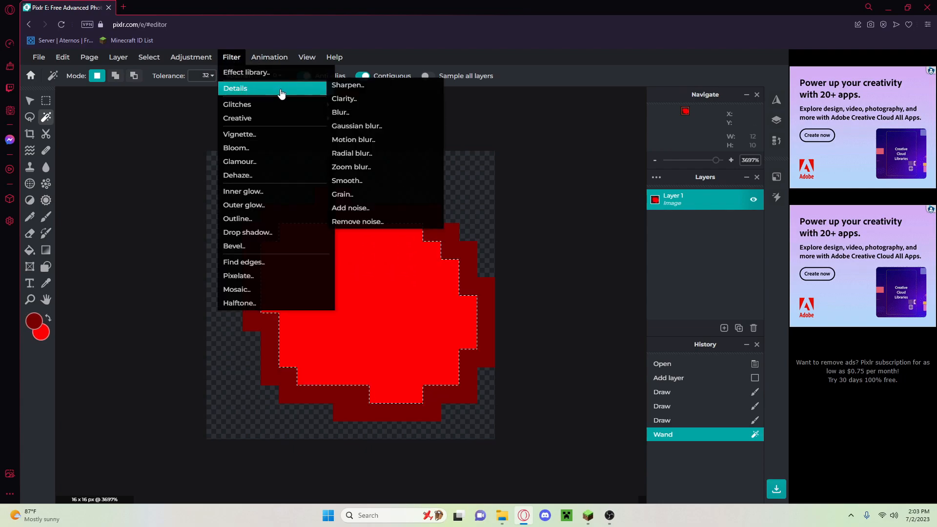
click(350, 207)
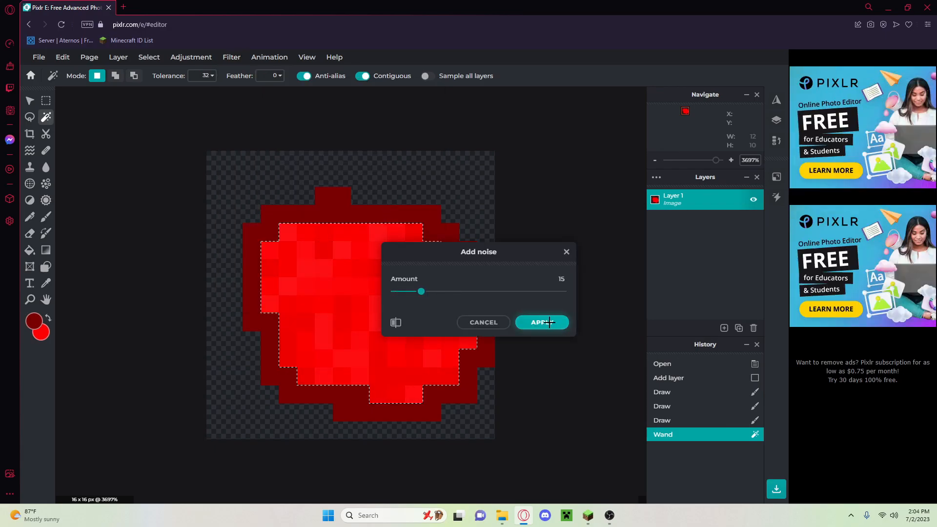
click(541, 323)
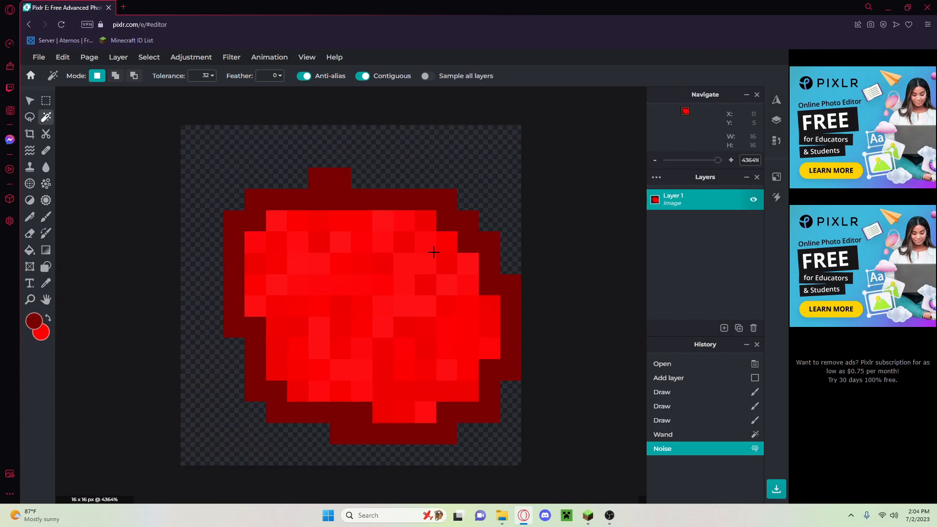
click(29, 101)
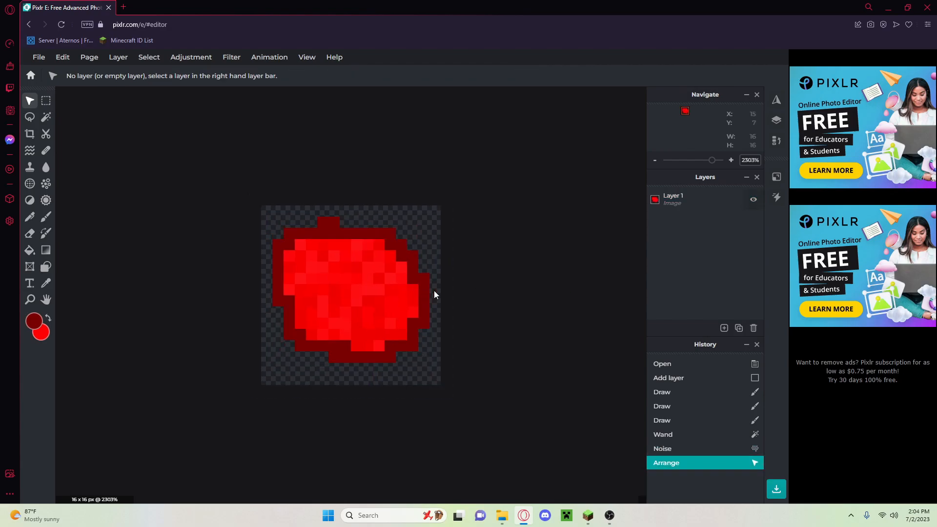
Step: Open the colour chooser for the main colour to pick a lighter red
scroll(down, 3)
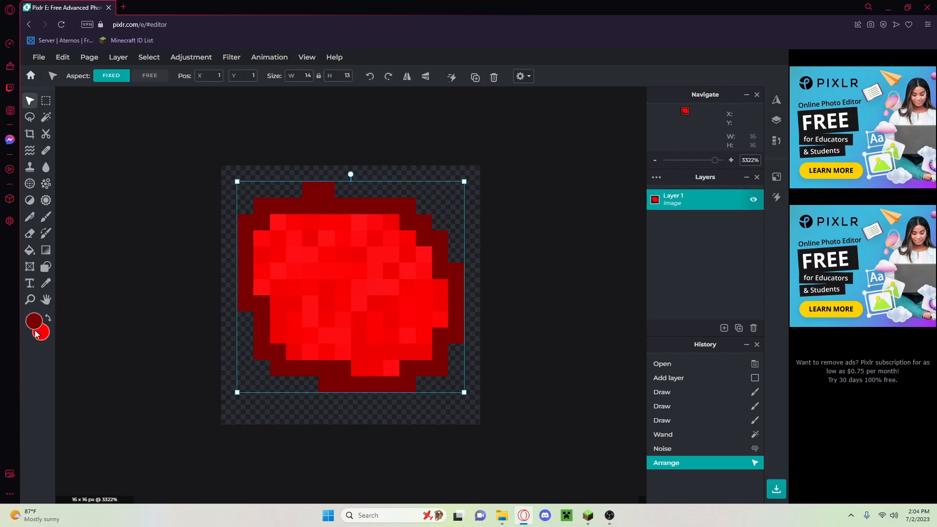
click(33, 321)
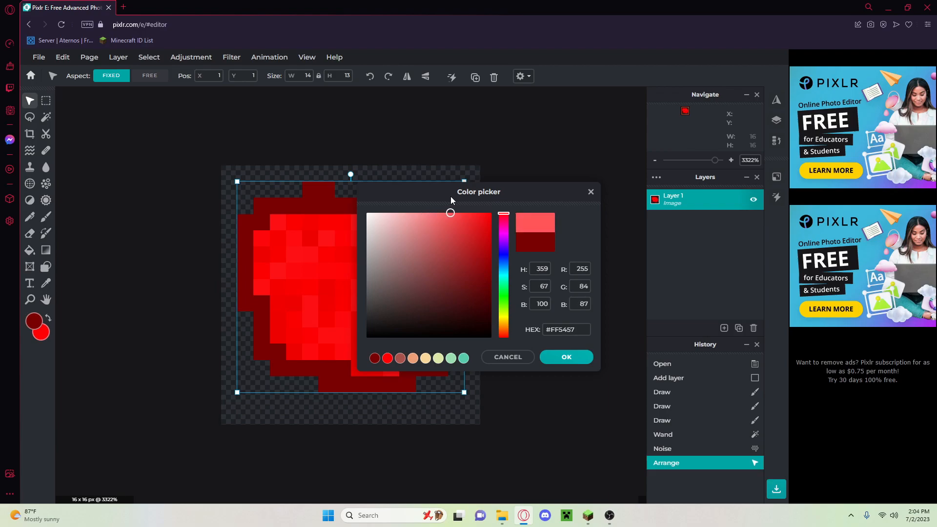
Step: Paint highlight pixels at the upper right with light red, then a lighter pink
click(565, 357)
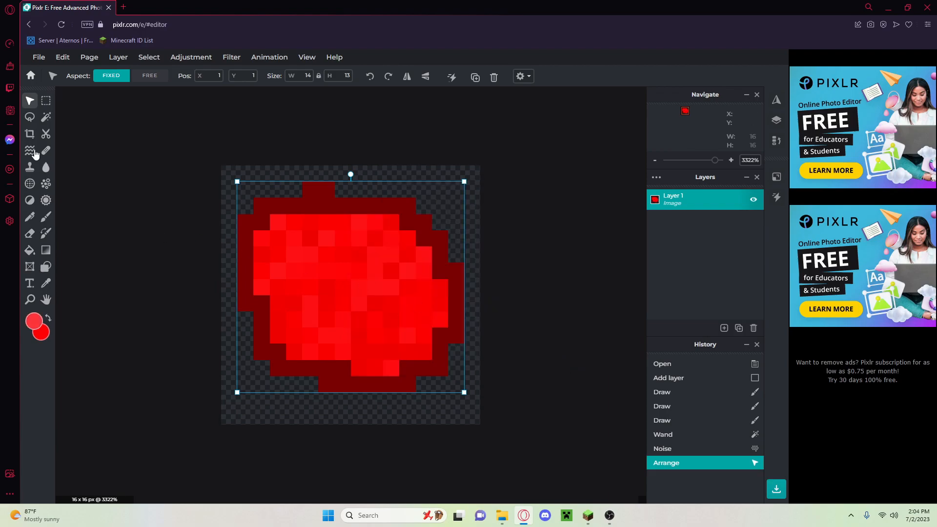
click(46, 216)
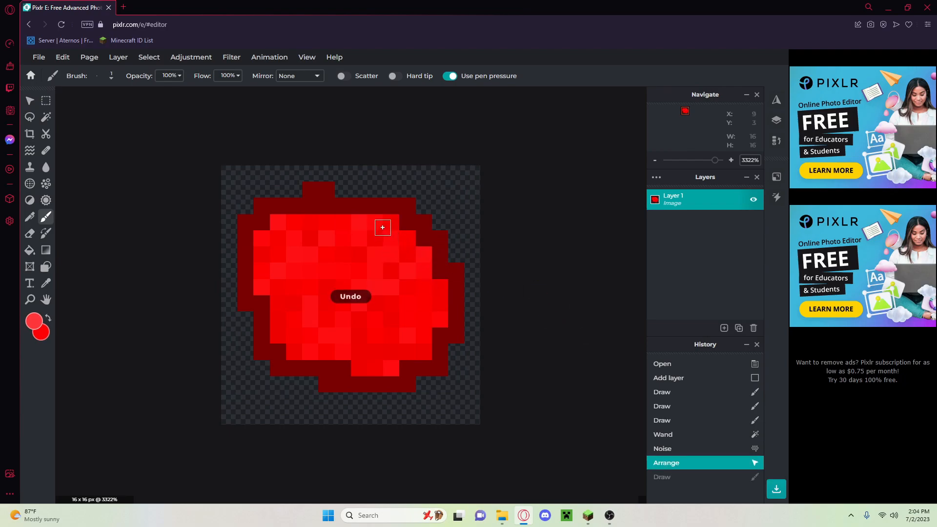
mouse_move(382, 226)
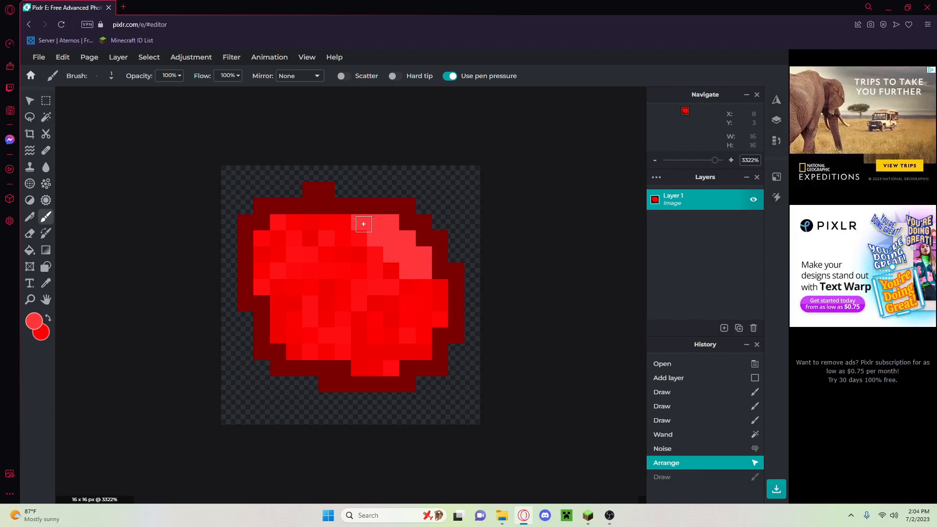
click(34, 321)
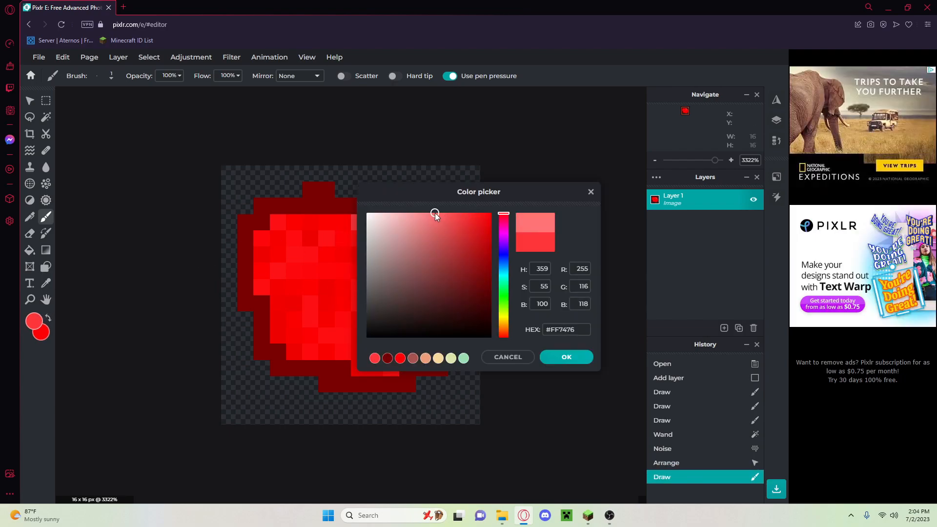
click(566, 357)
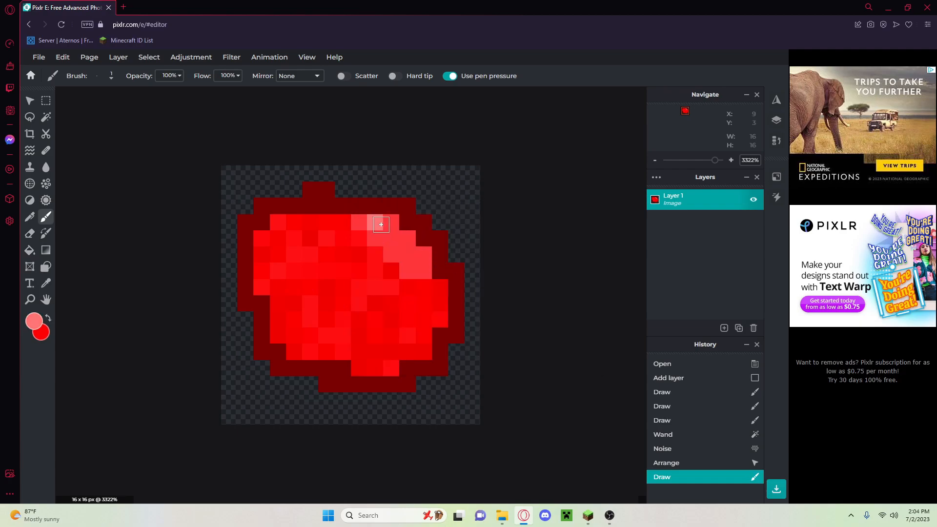
click(395, 239)
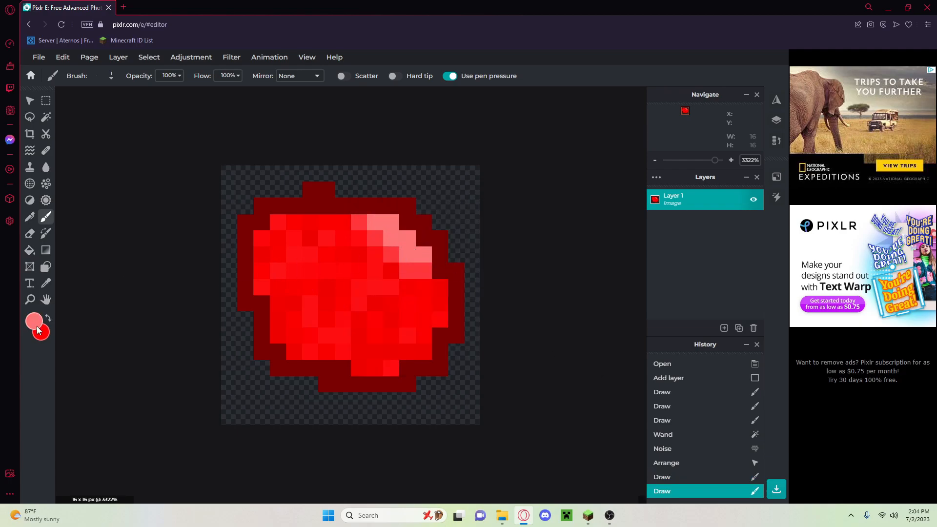
Step: Use the palest pink for the top highlight, then set the paint colour to deeper red #C50003
click(33, 322)
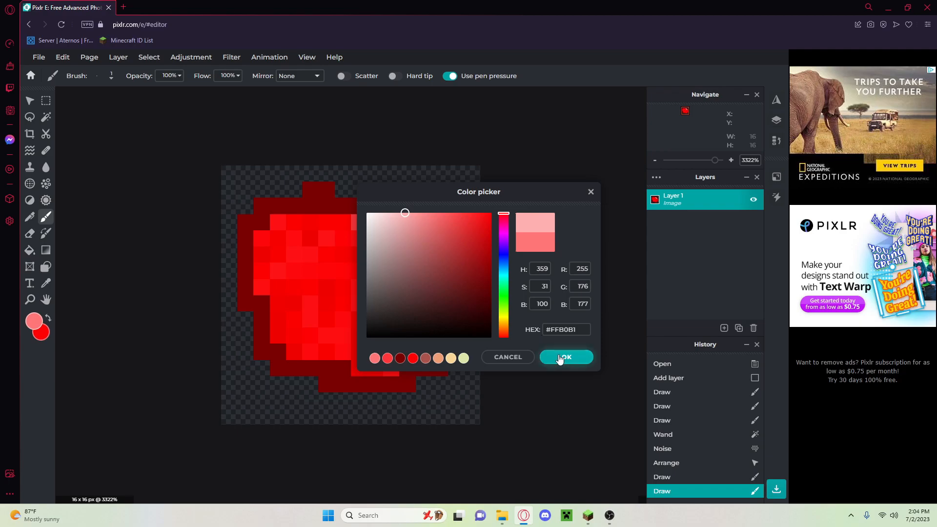
click(565, 357)
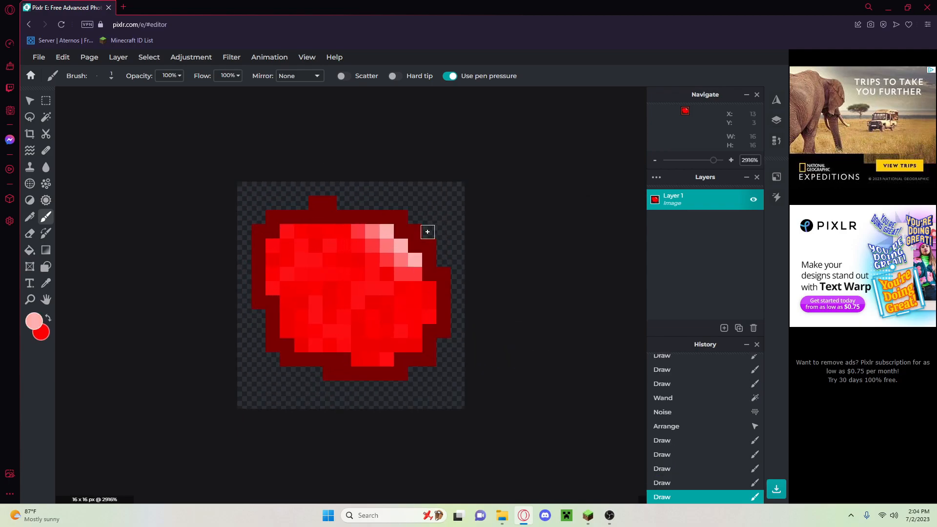
mouse_move(385, 227)
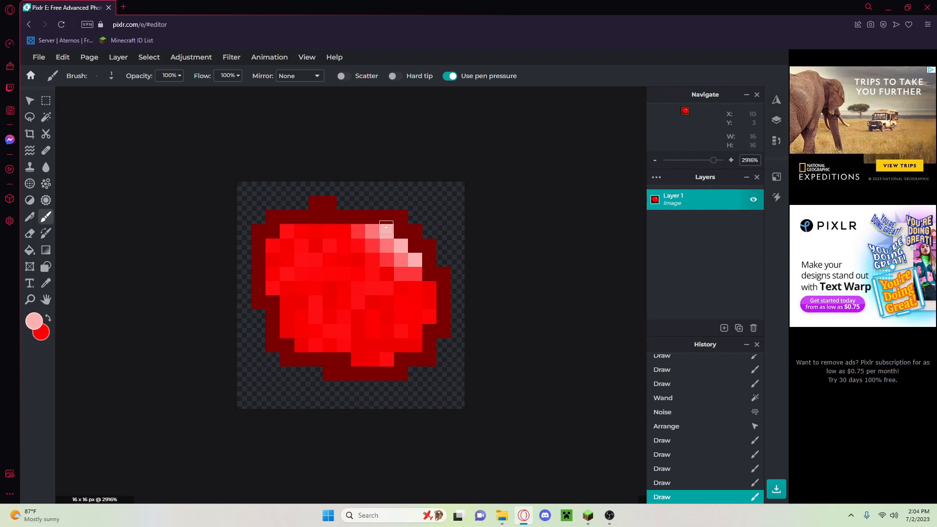
mouse_move(124, 323)
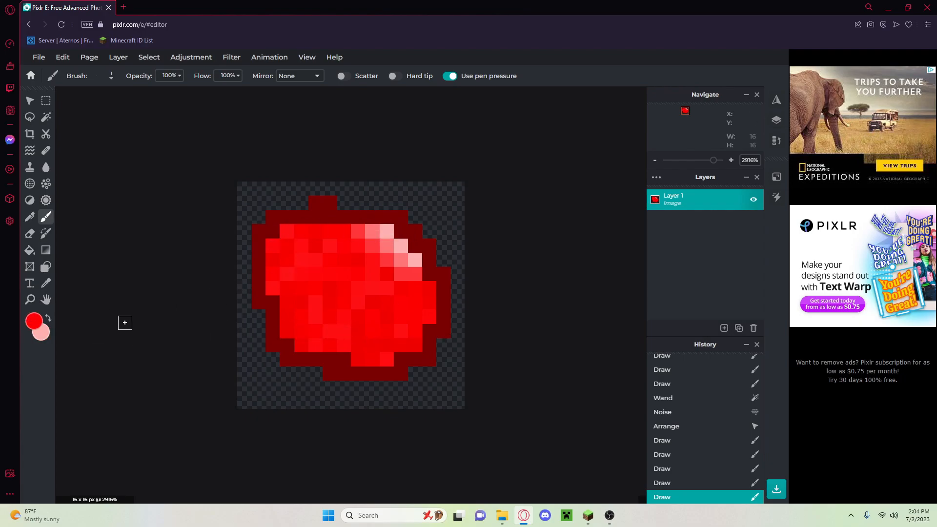
click(33, 321)
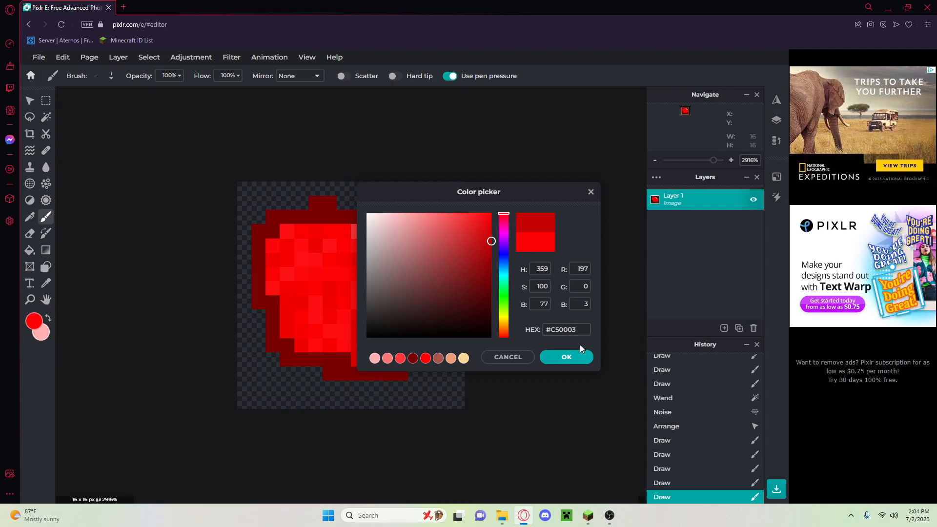
click(565, 358)
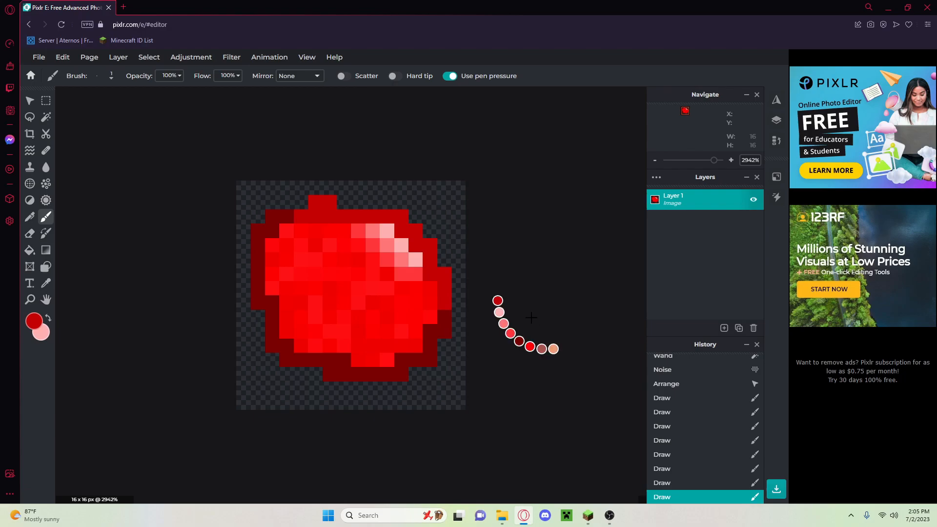
mouse_move(561, 231)
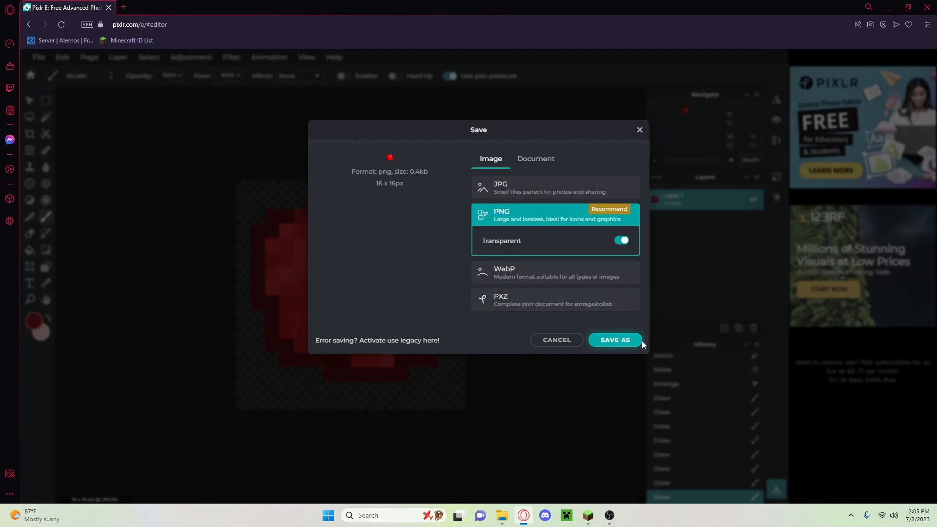
Step: Save the shaded tomato as a transparent 16 × 16 PNG into Downloads and dismiss the sign-up prompt
click(614, 340)
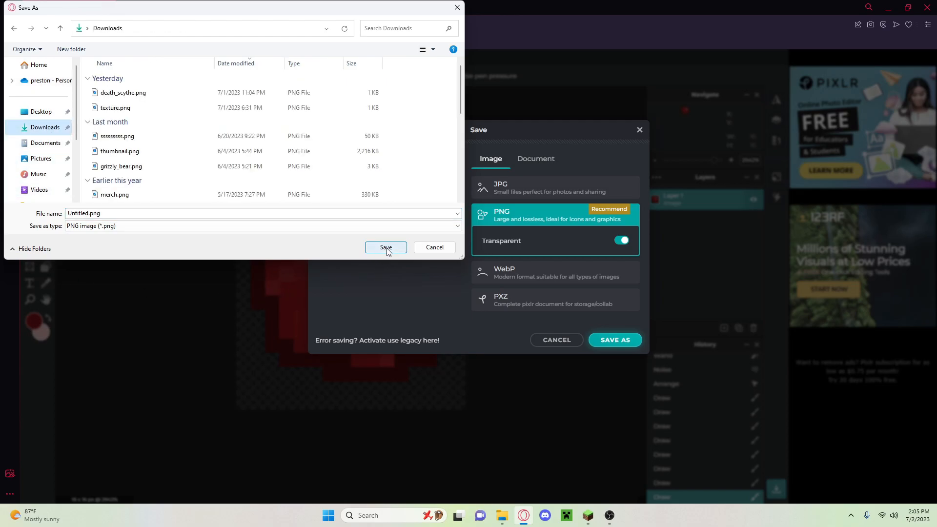
click(386, 247)
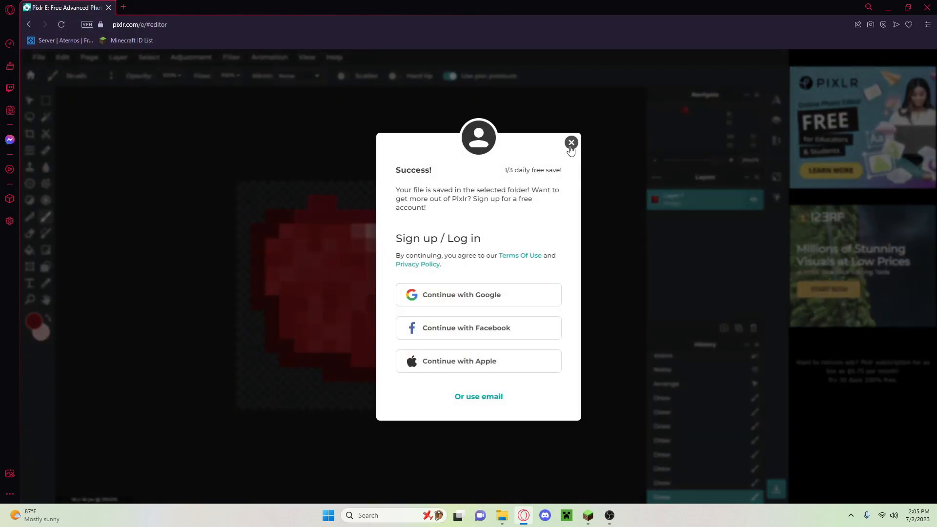
click(569, 142)
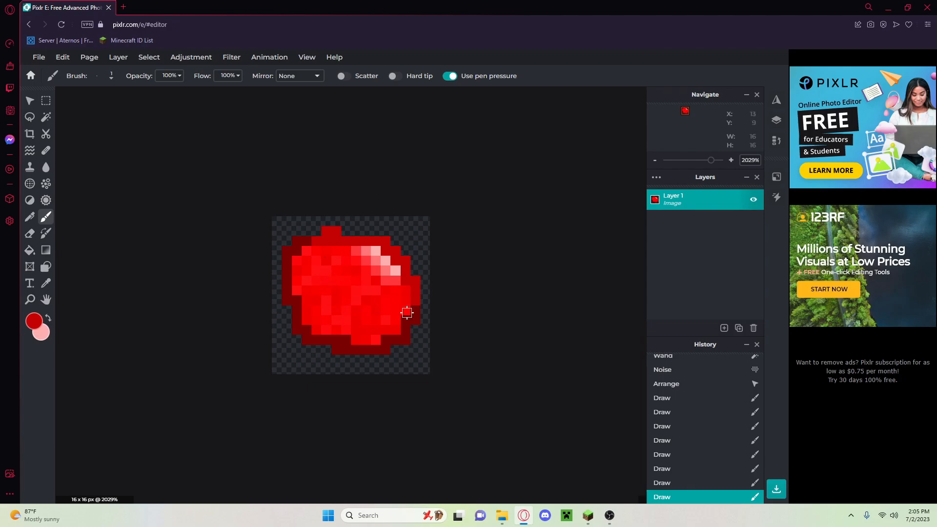
mouse_move(376, 229)
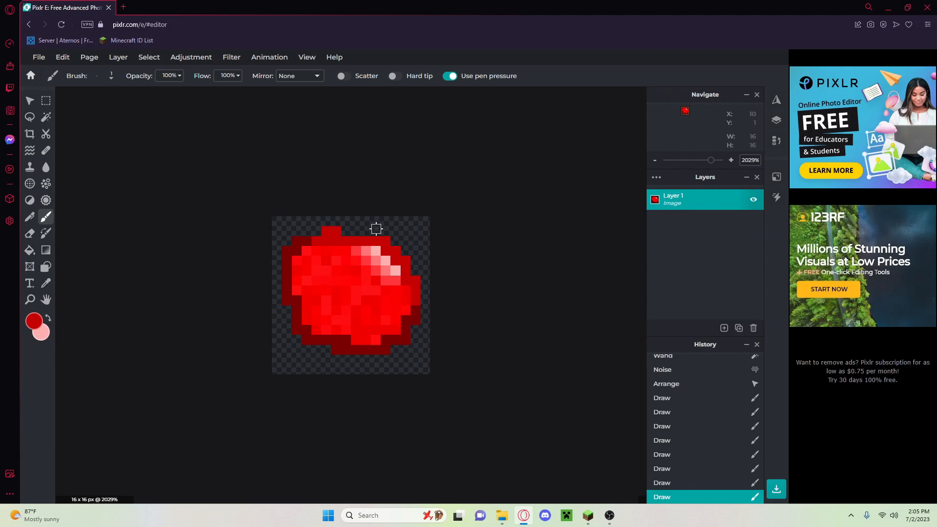
mouse_move(449, 255)
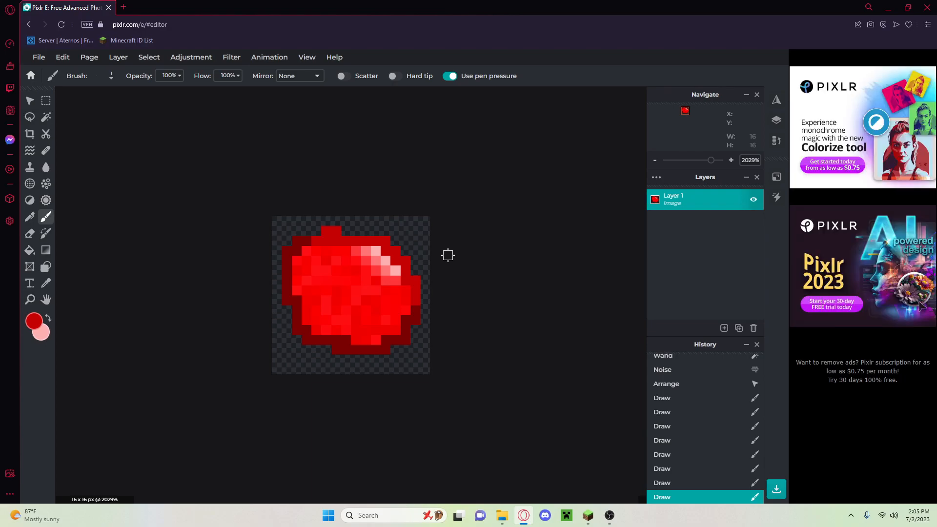
mouse_move(430, 253)
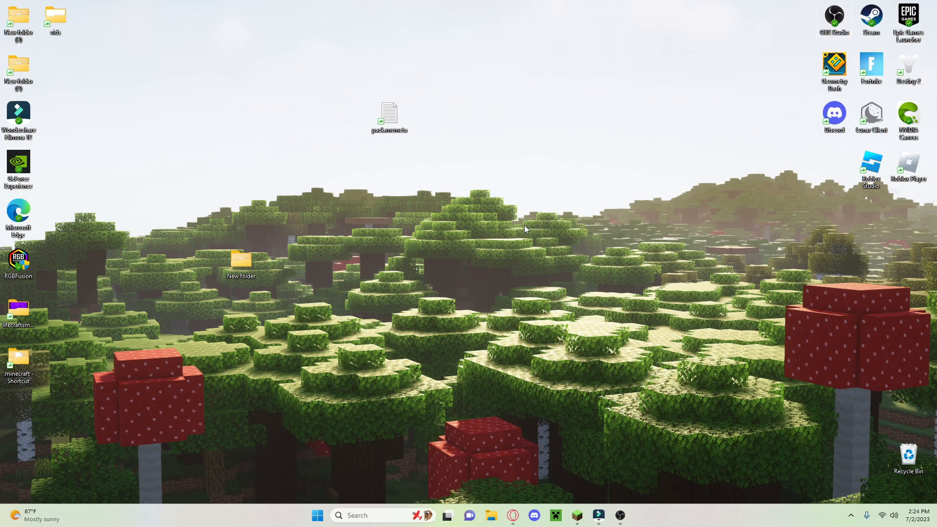
mouse_move(454, 225)
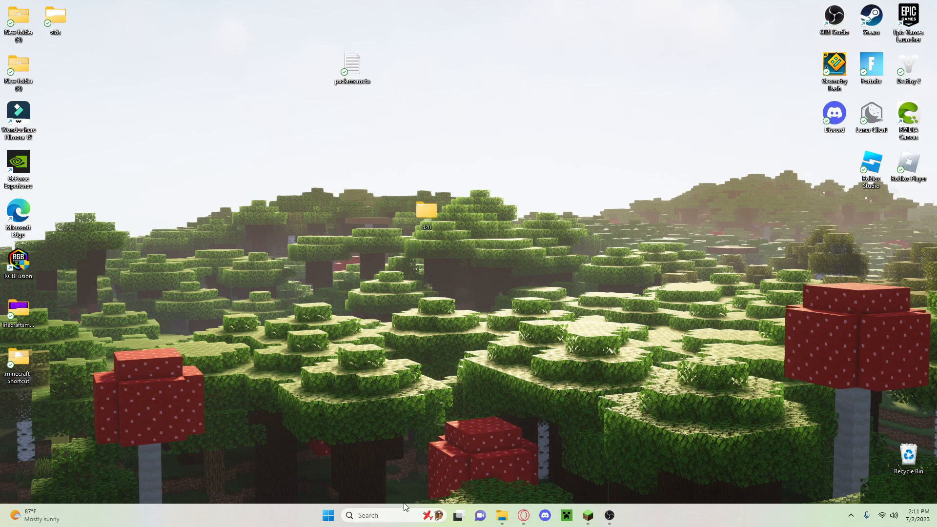
Step: Search Windows for %appdata% and open the Roaming folder in File Explorer
click(383, 516)
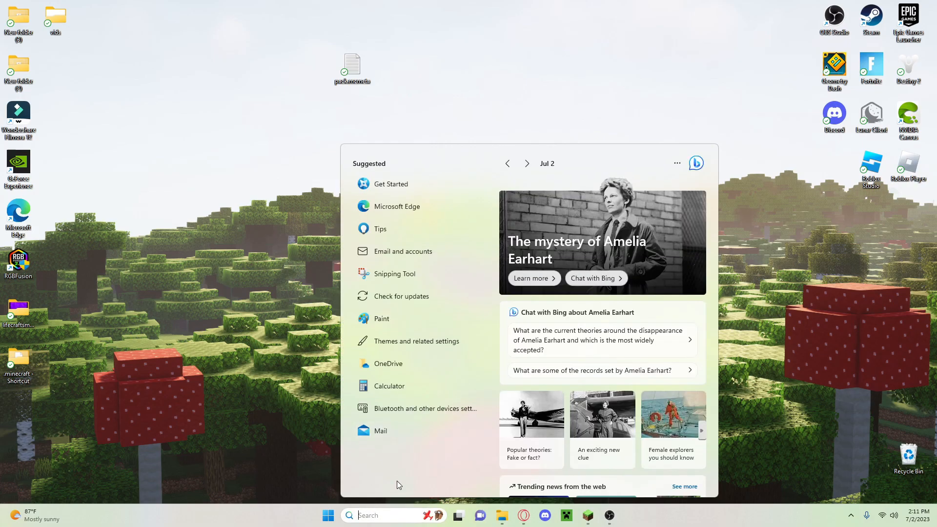
text(%appdata%)
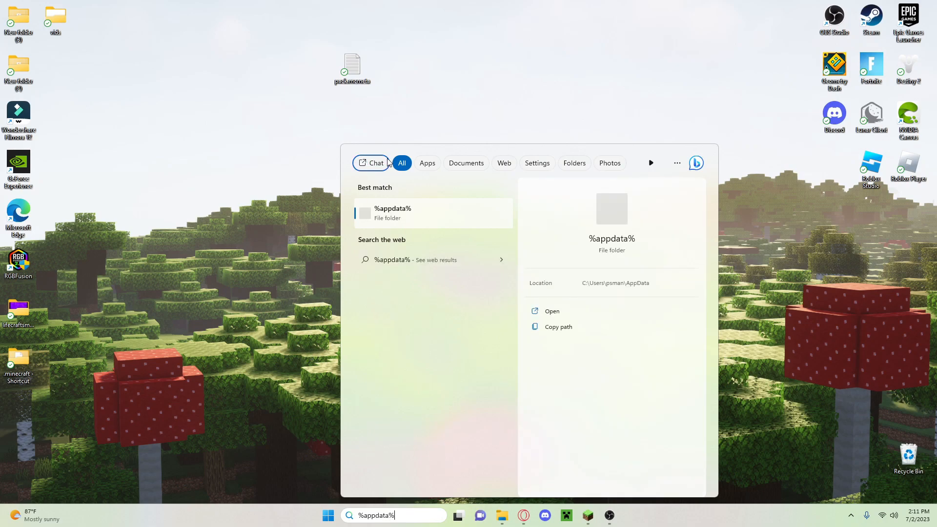
click(551, 310)
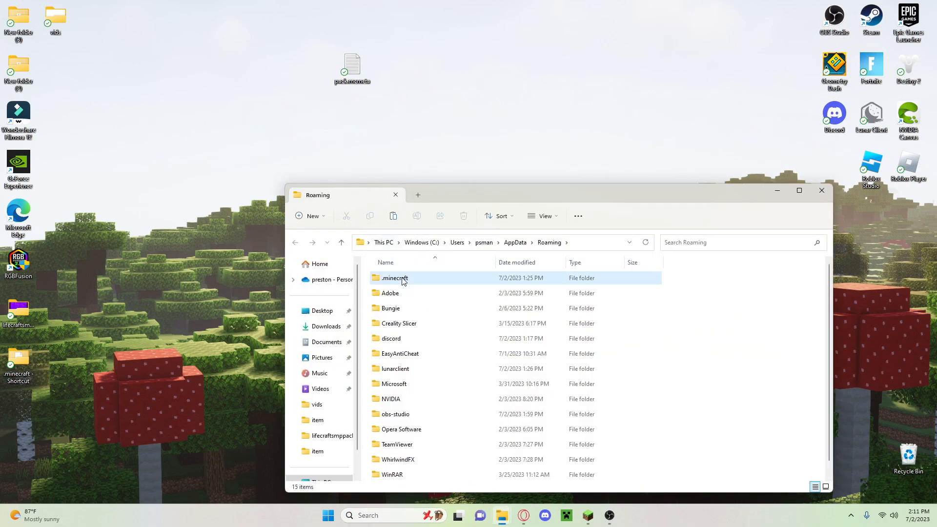
Step: Navigate into .minecraft > versions > 1.20.1
double_click(393, 278)
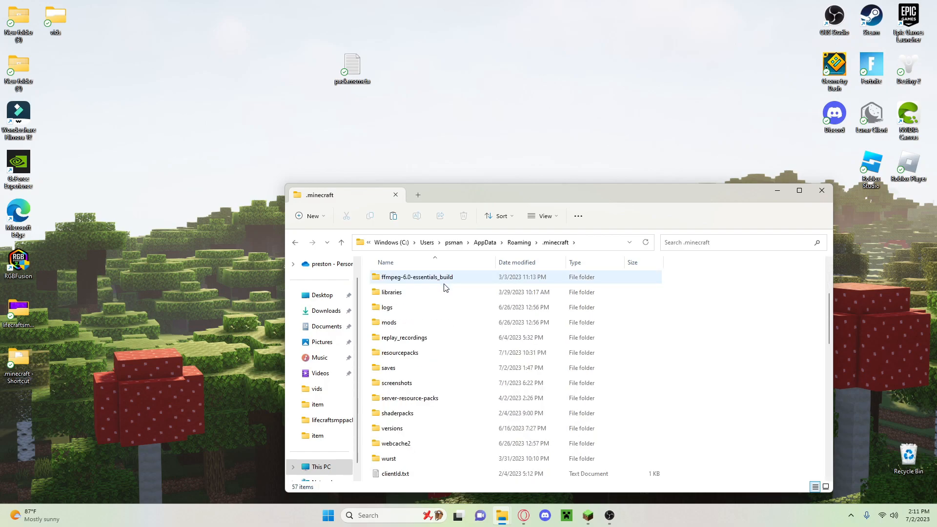
double_click(393, 428)
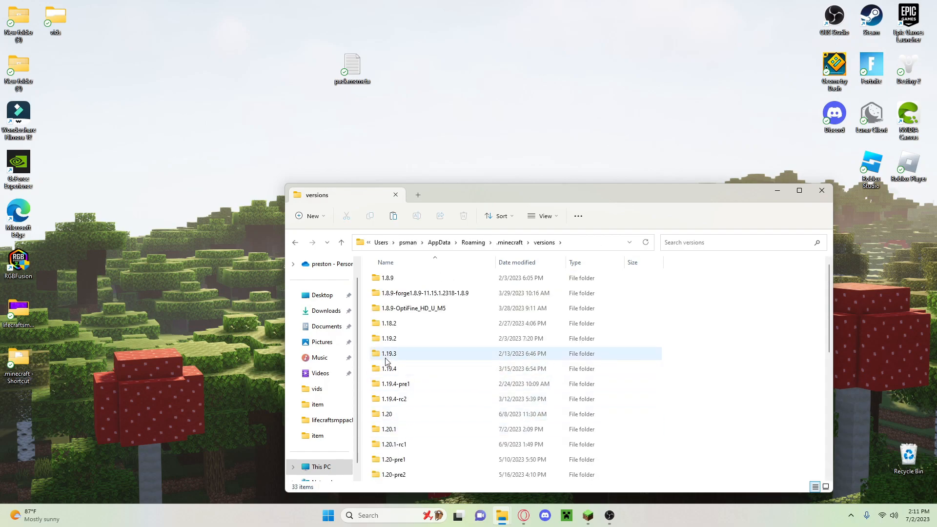
click(388, 430)
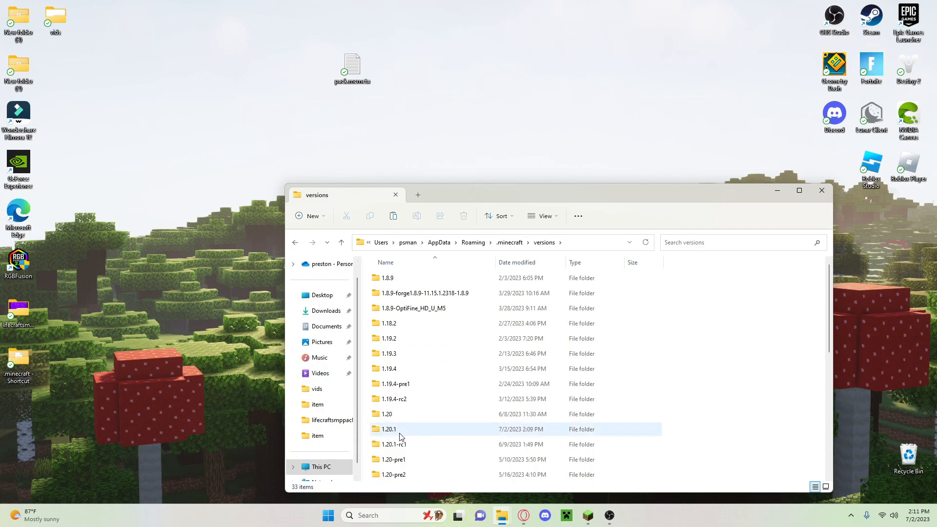
double_click(389, 430)
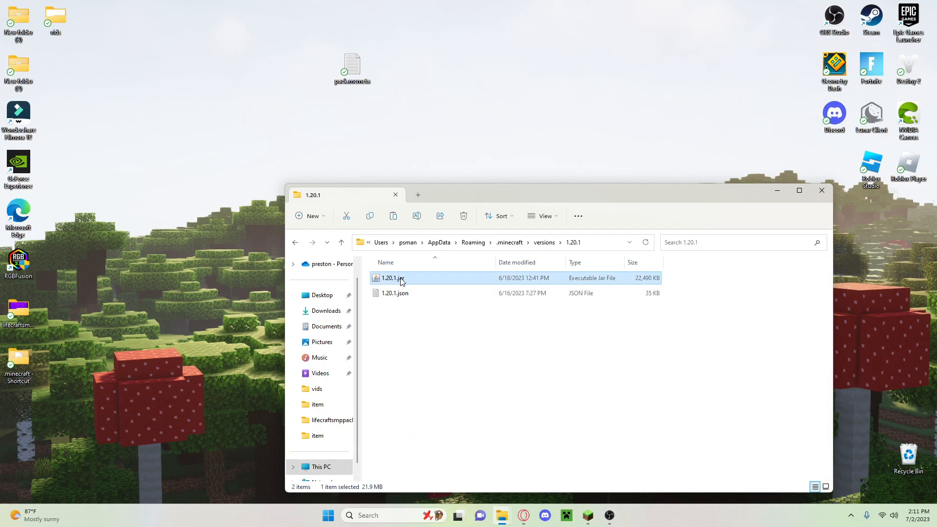
Step: Copy 1.20.1.jar, close the explorer window and bring up the desktop's new-item menu
right_click(391, 278)
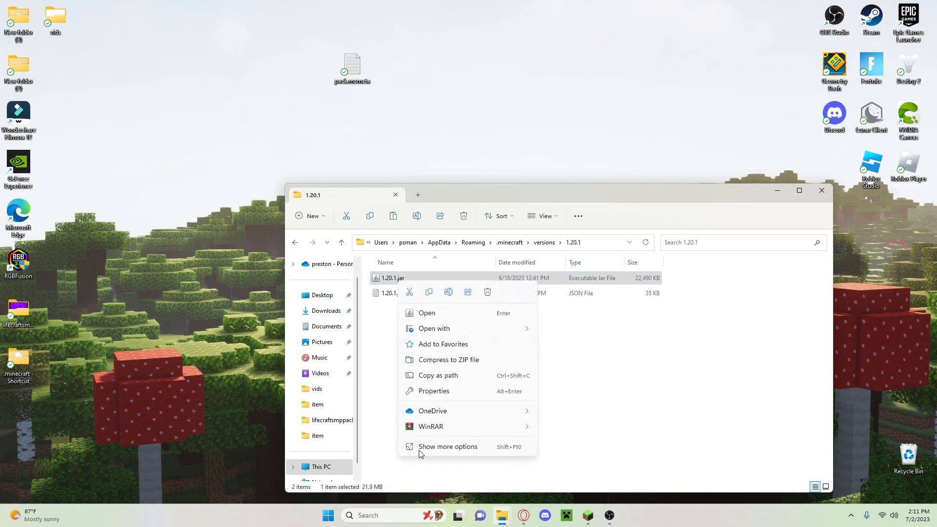
click(256, 318)
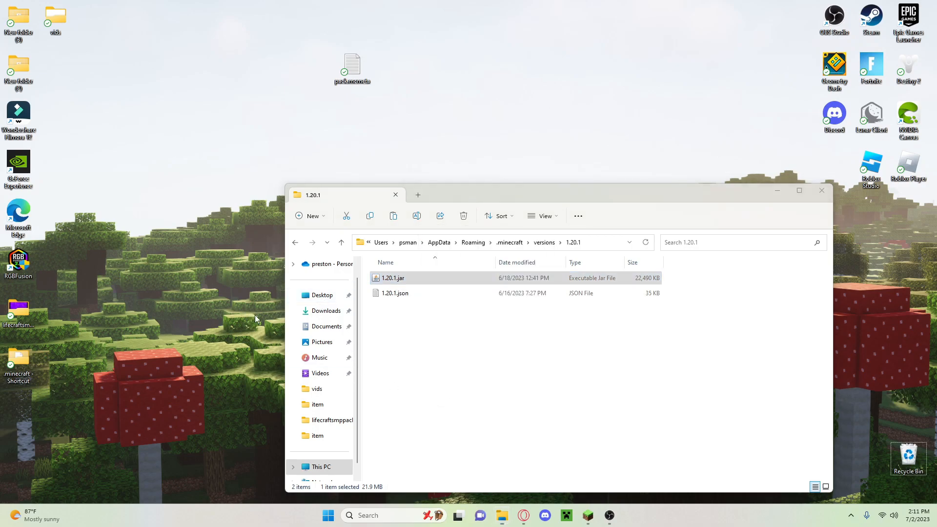
click(821, 191)
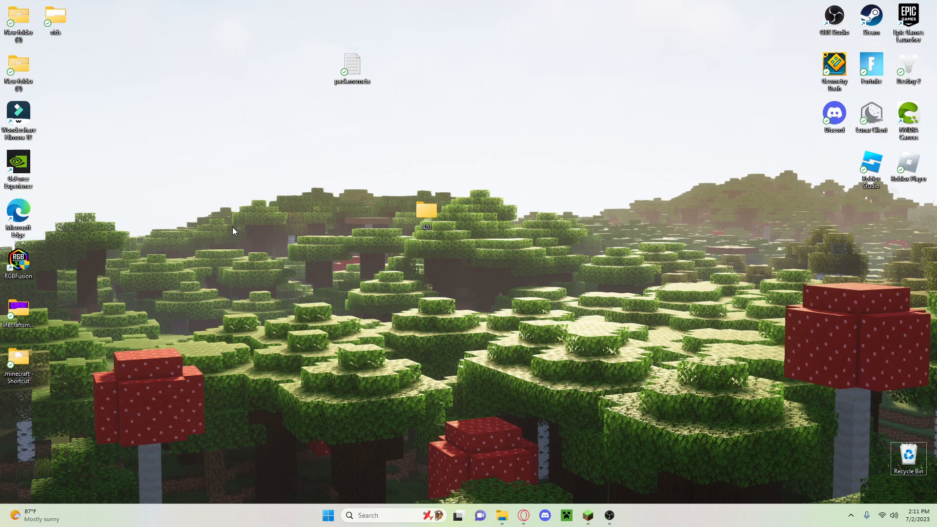
right_click(234, 234)
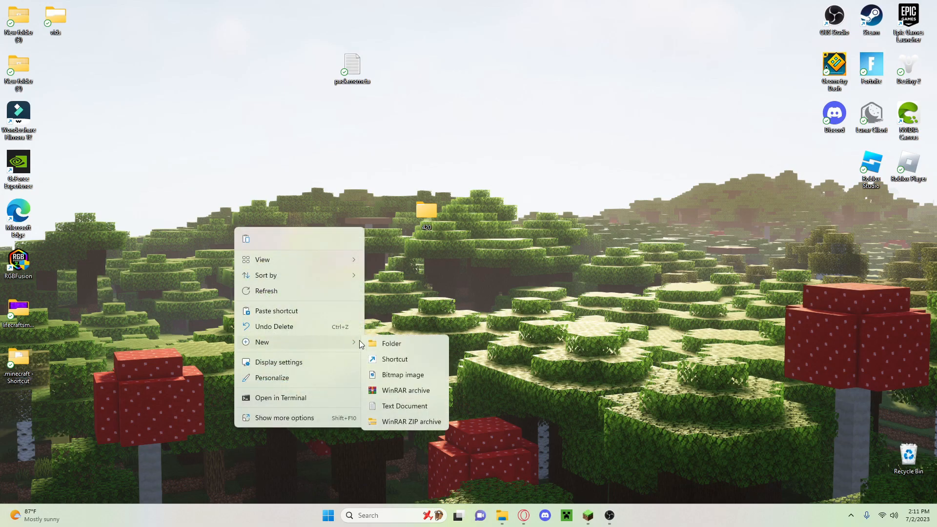
Step: Create a new desktop folder and paste the copied 1.20.1 jar into it
click(392, 343)
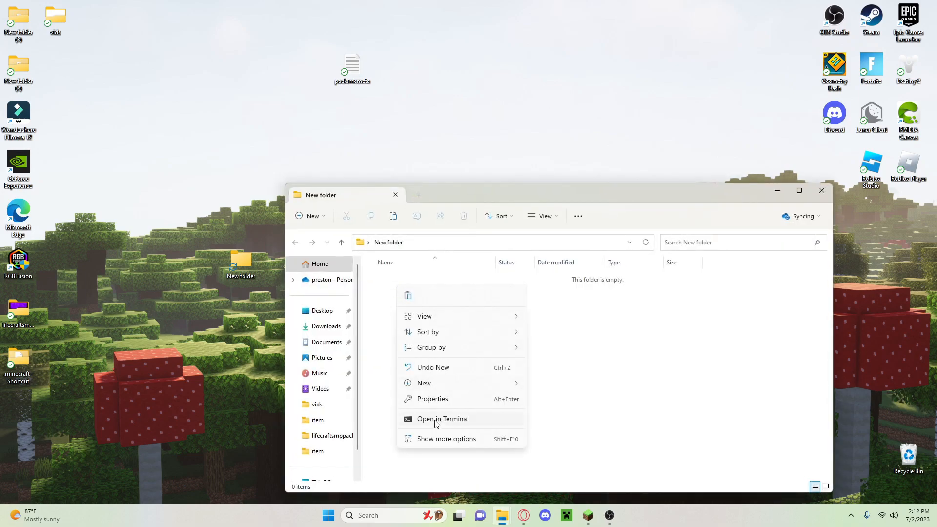
click(445, 438)
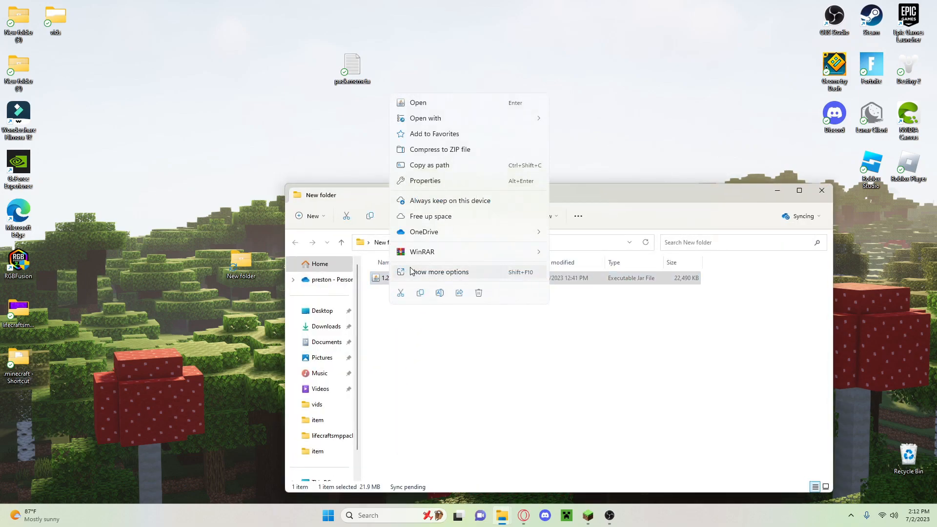
mouse_move(422, 252)
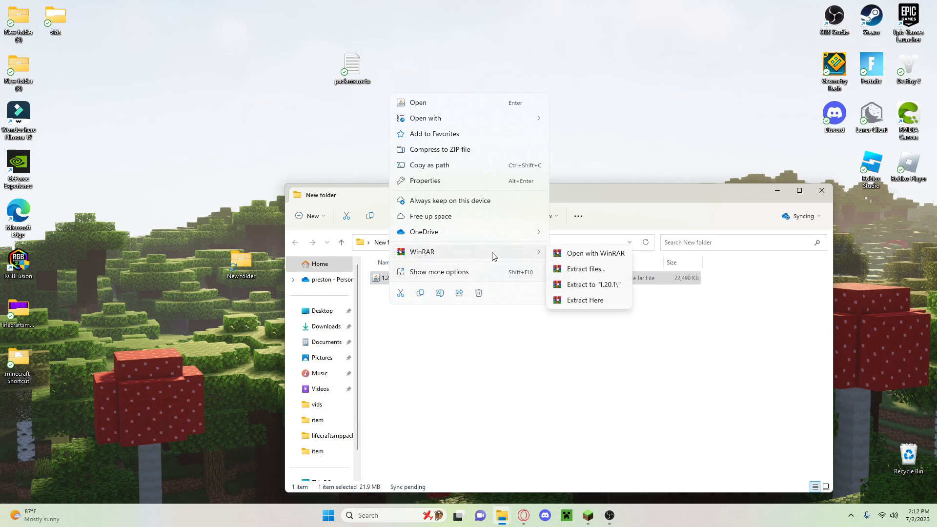
Step: Extract the 1.20.1 jar here with WinRAR and close the progress window
click(585, 300)
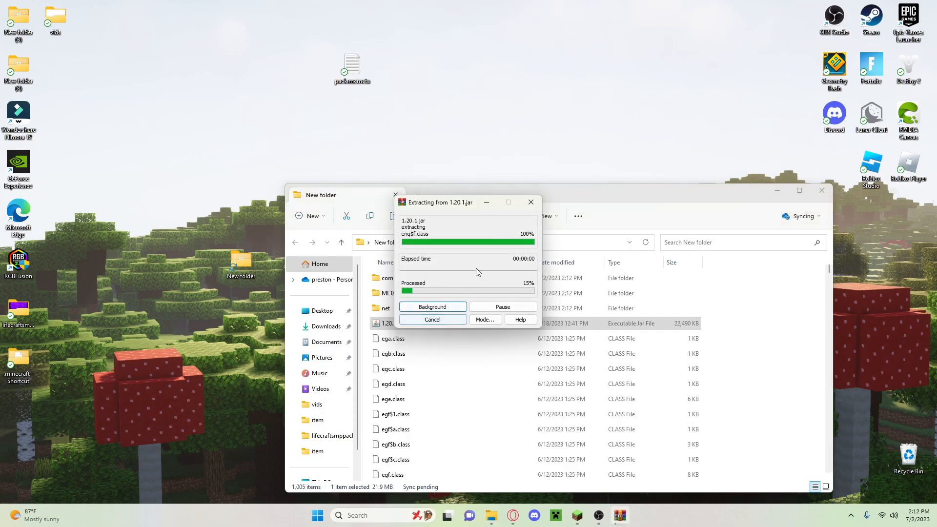
mouse_move(531, 202)
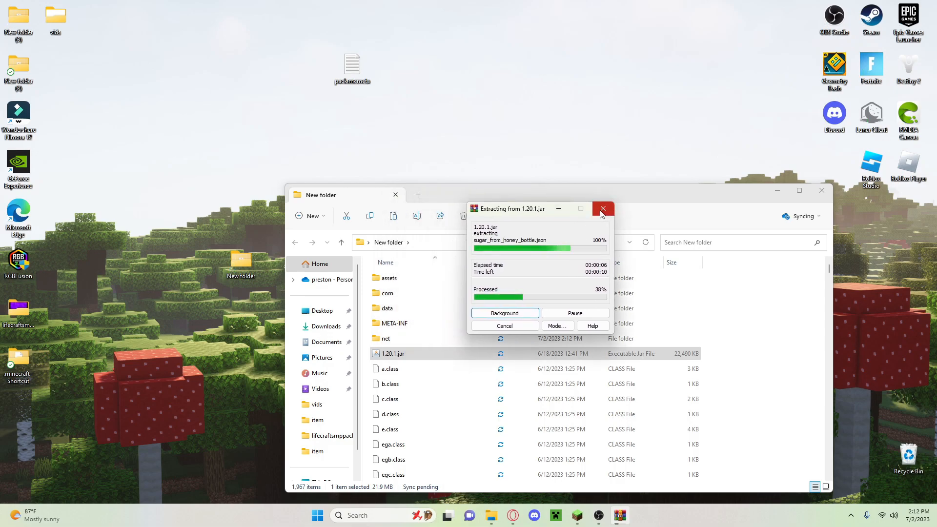
mouse_move(602, 209)
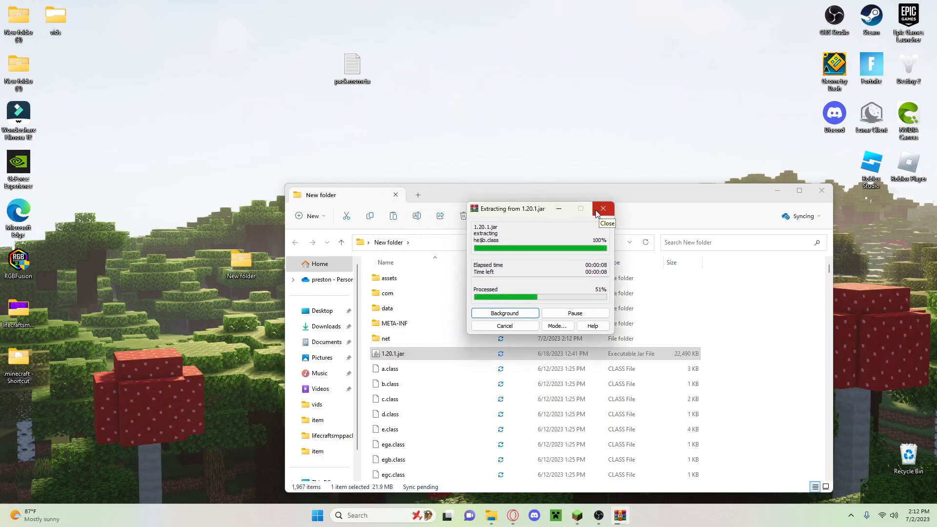
click(602, 209)
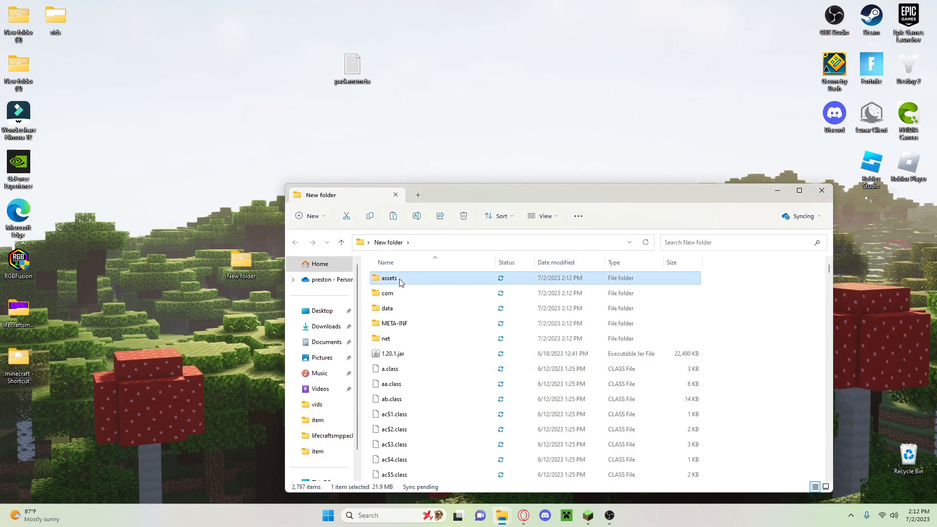
Step: Navigate into the extracted assets > textures > item folder
double_click(390, 278)
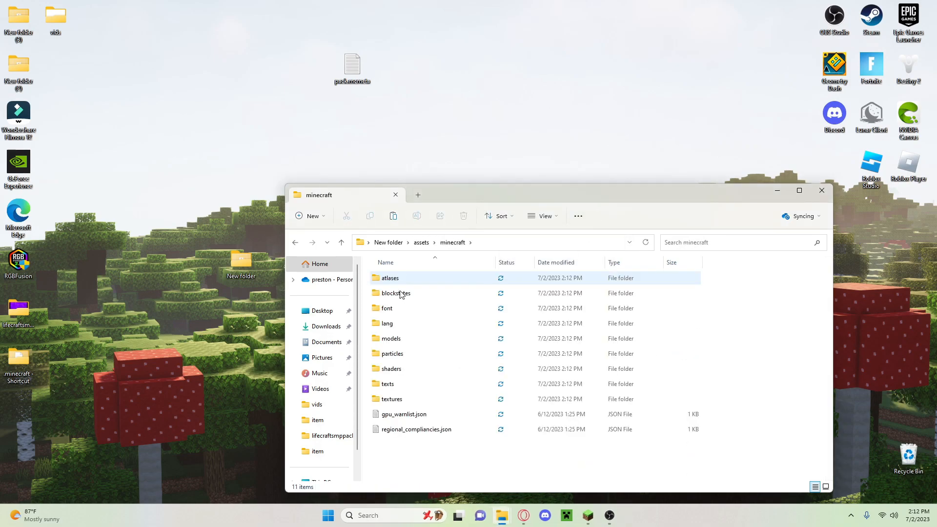
click(391, 399)
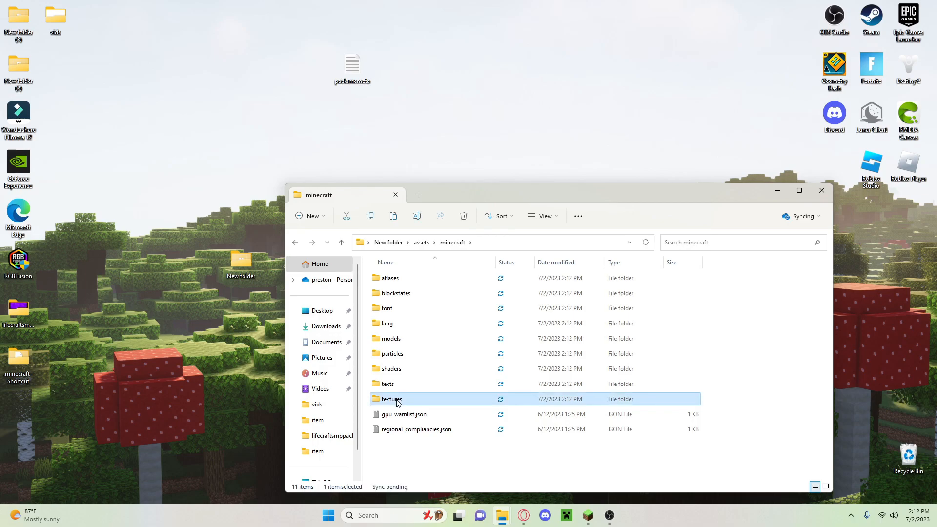
double_click(390, 398)
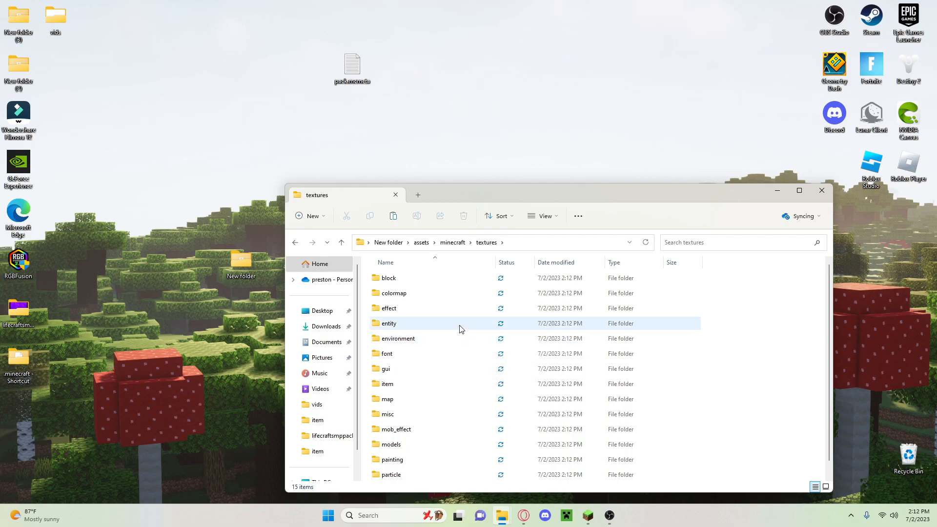
double_click(386, 384)
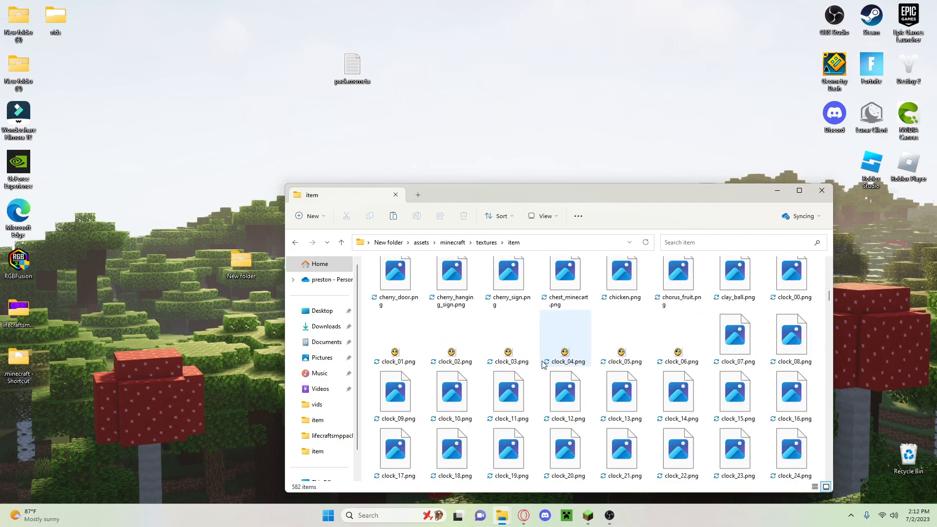
Step: Search the item folder for 'redstone' to list redstone.png
scroll(down, 3)
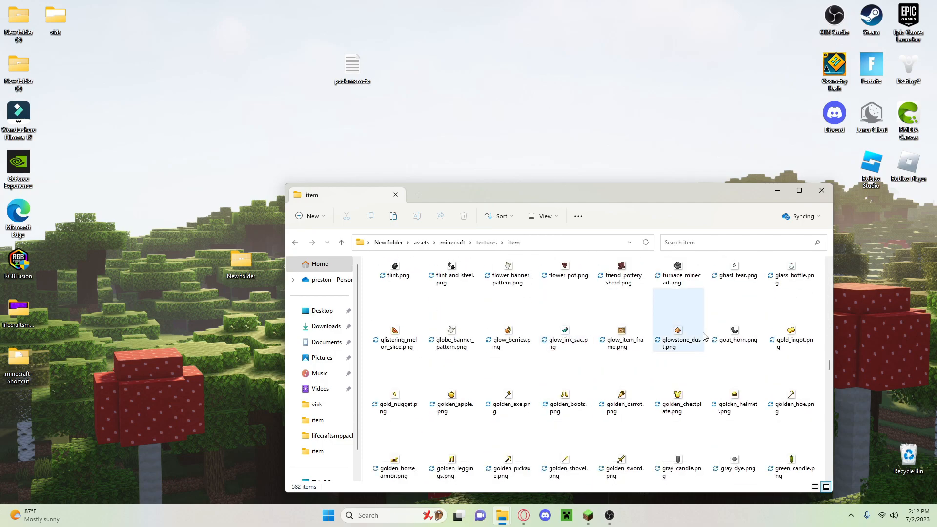
scroll(up, 3)
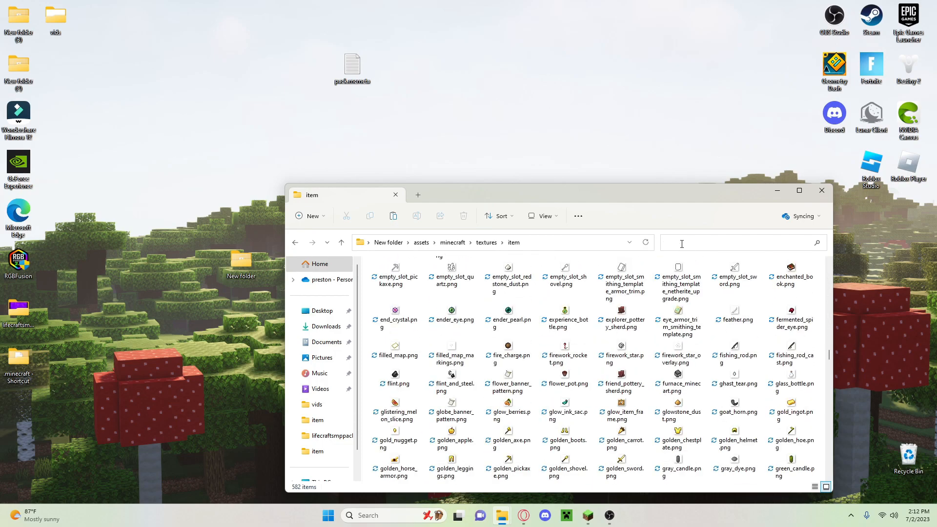
text(reds)
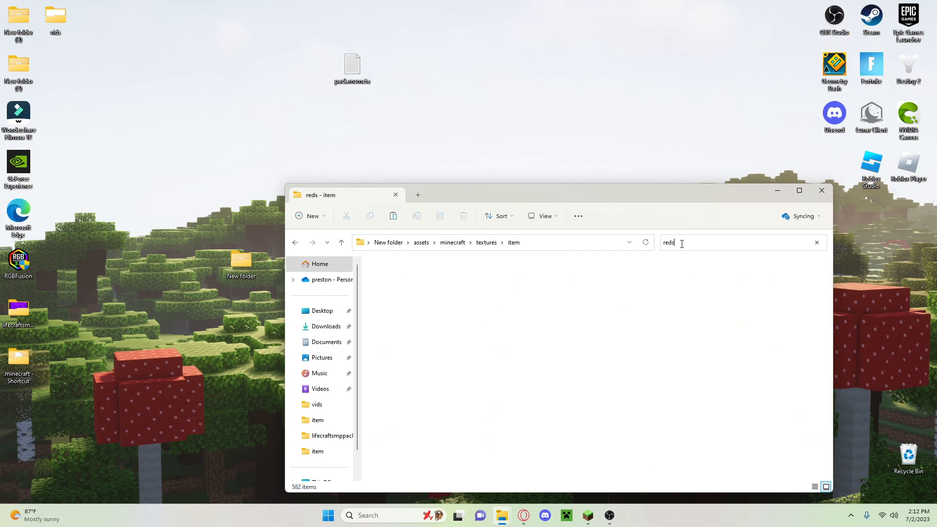
text(tone)
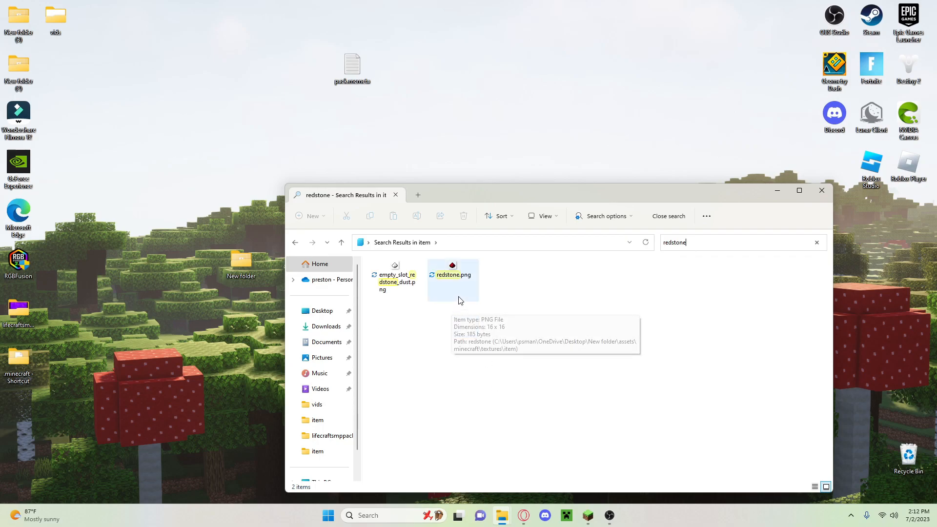
mouse_move(825, 201)
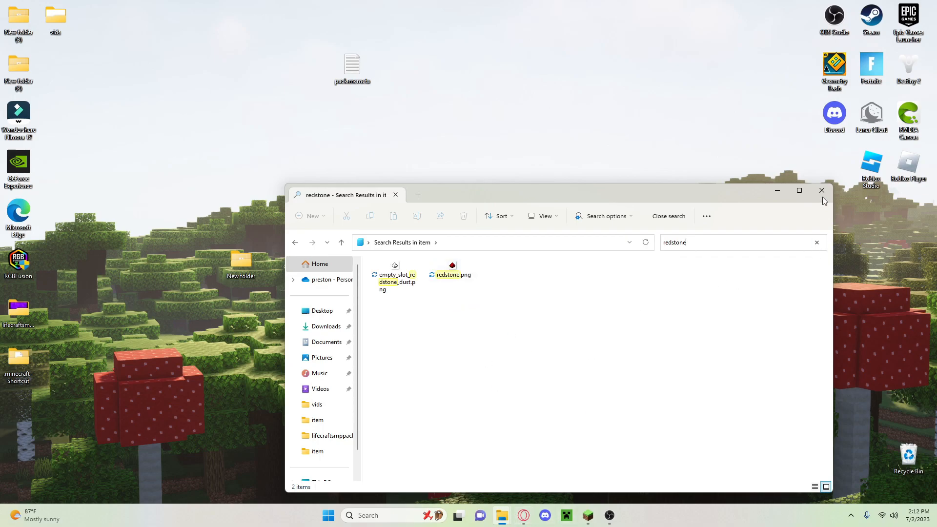
Step: Close the search results and open the 420 resource pack folder
click(821, 191)
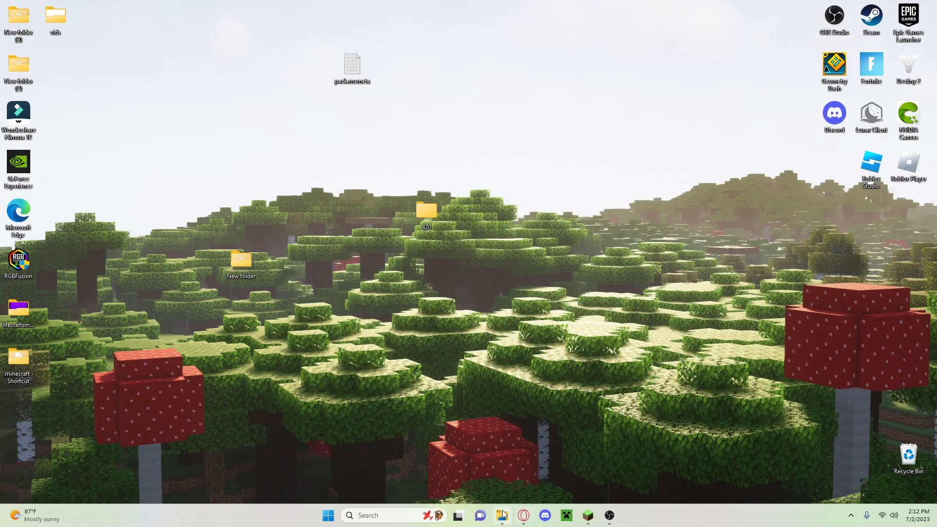
mouse_move(399, 279)
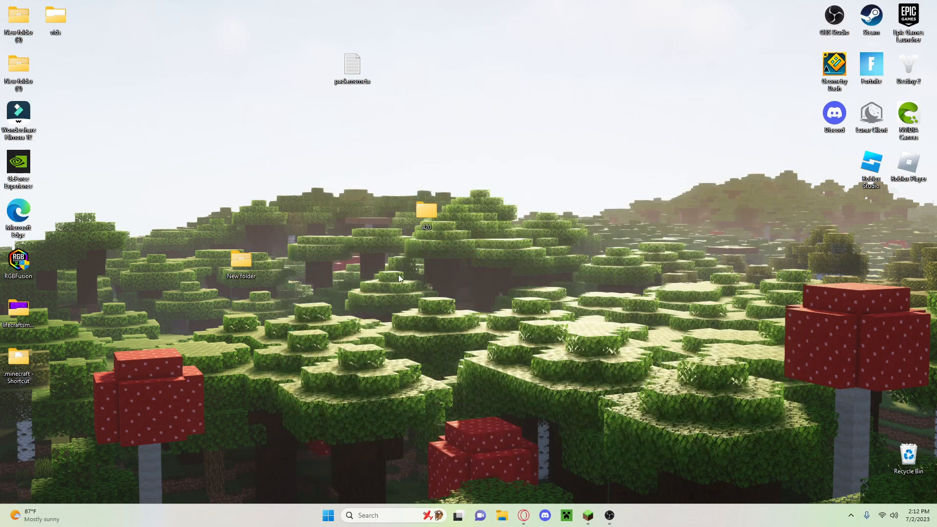
double_click(241, 260)
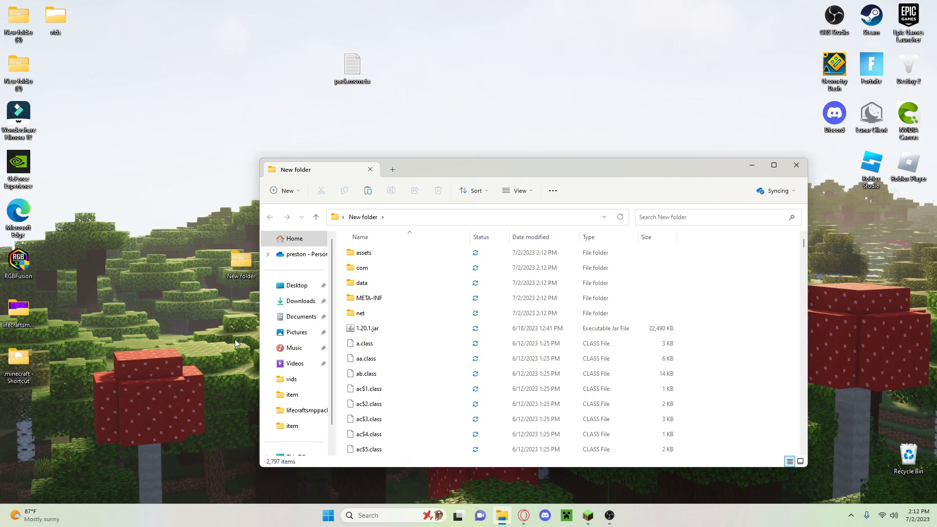
click(796, 165)
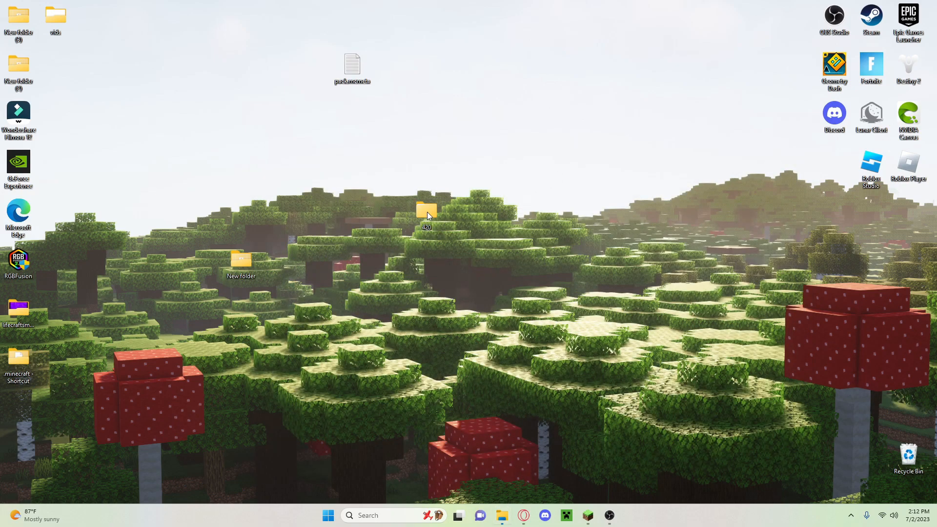
double_click(427, 212)
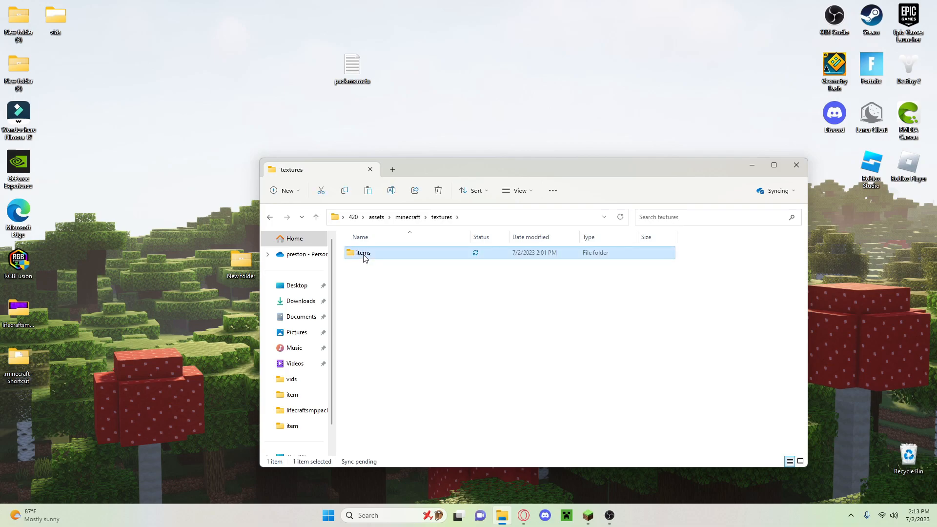
Step: Rename the pack's items folder to 'item' and open it
right_click(364, 252)
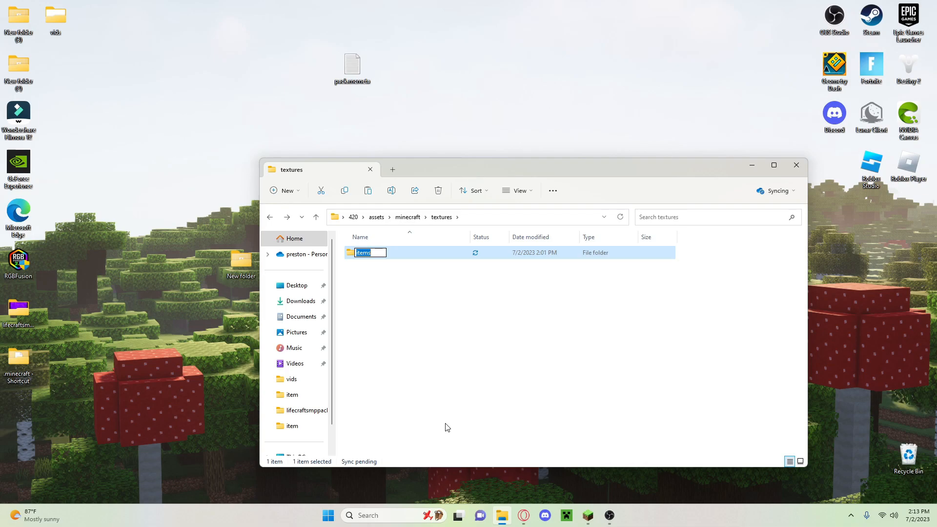
key(ctrl+a)
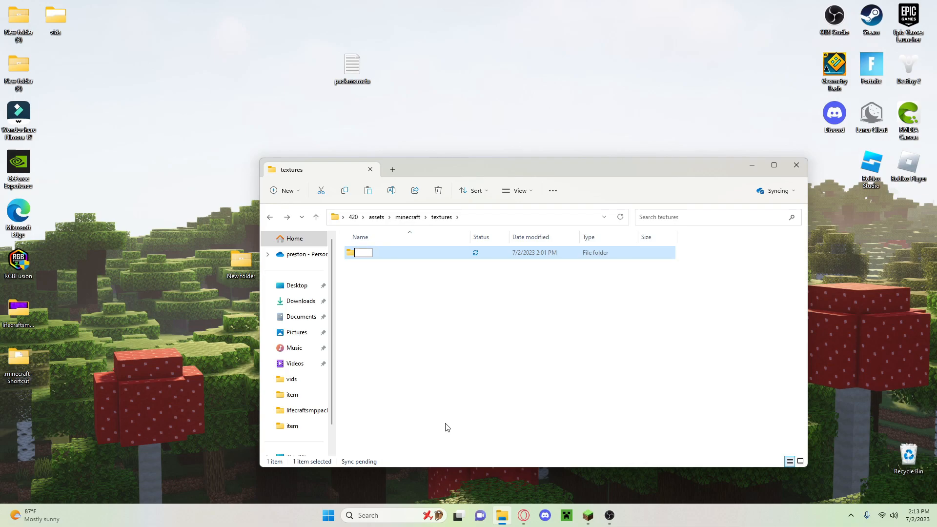
double_click(364, 252)
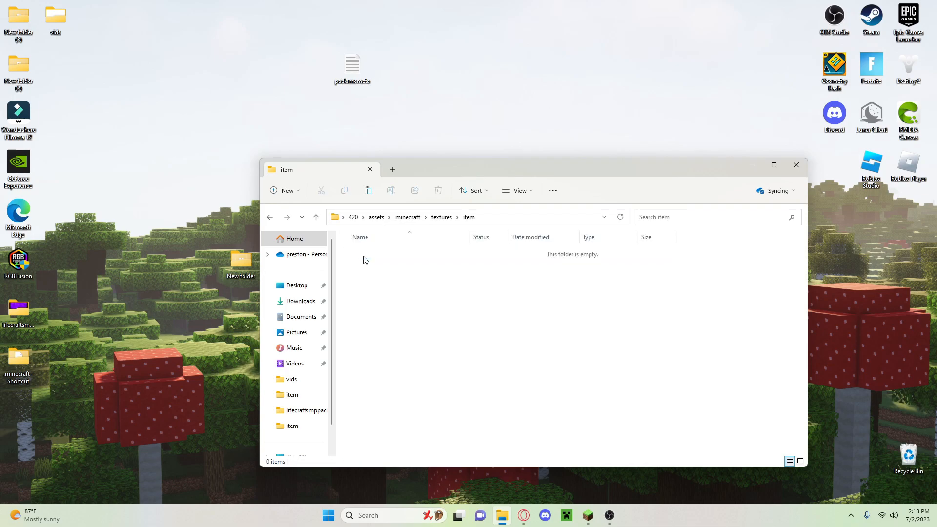
Step: Bring Untitled.png into the item folder, preview it in Photos, and rename it to redstone.png
right_click(502, 515)
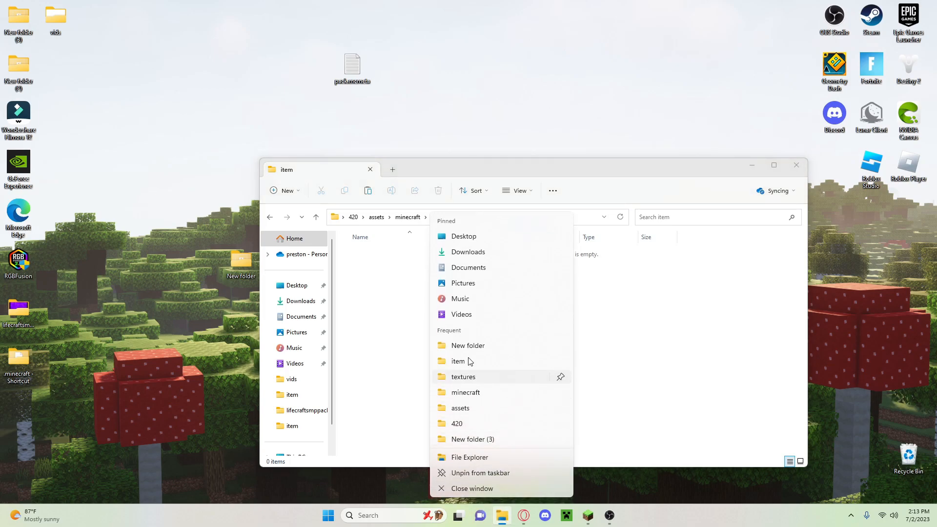
click(469, 252)
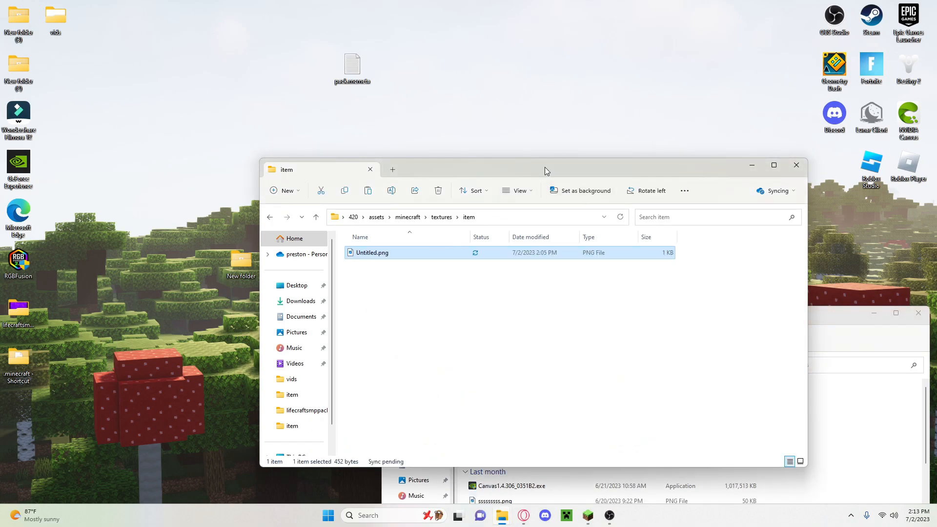
double_click(372, 252)
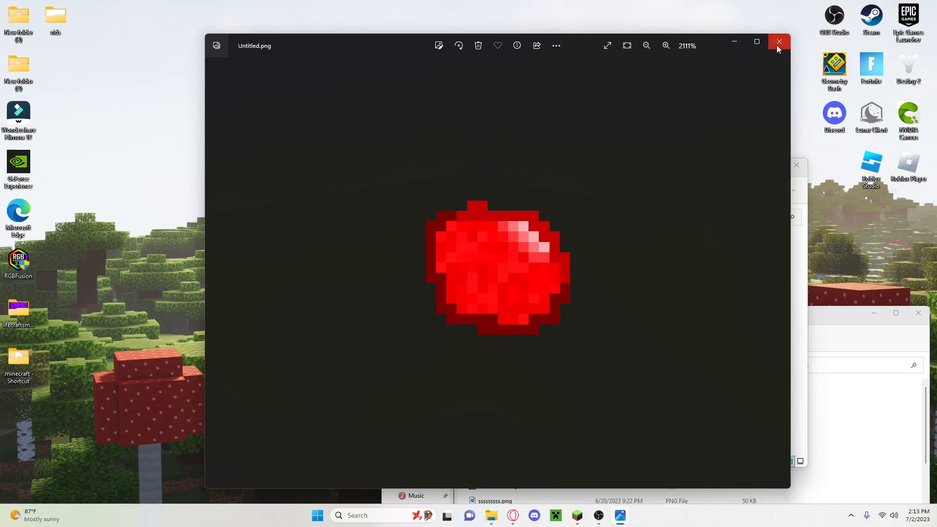
click(779, 45)
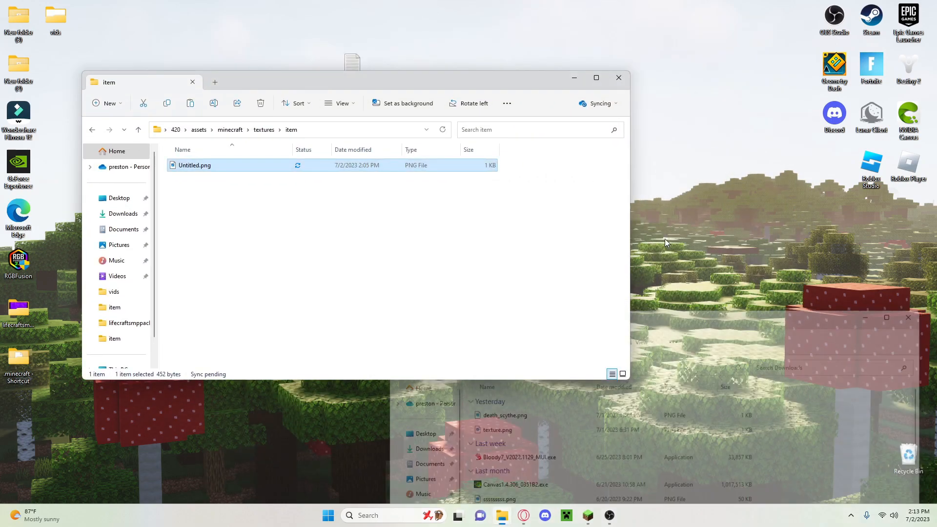
right_click(194, 165)
text(redstone)
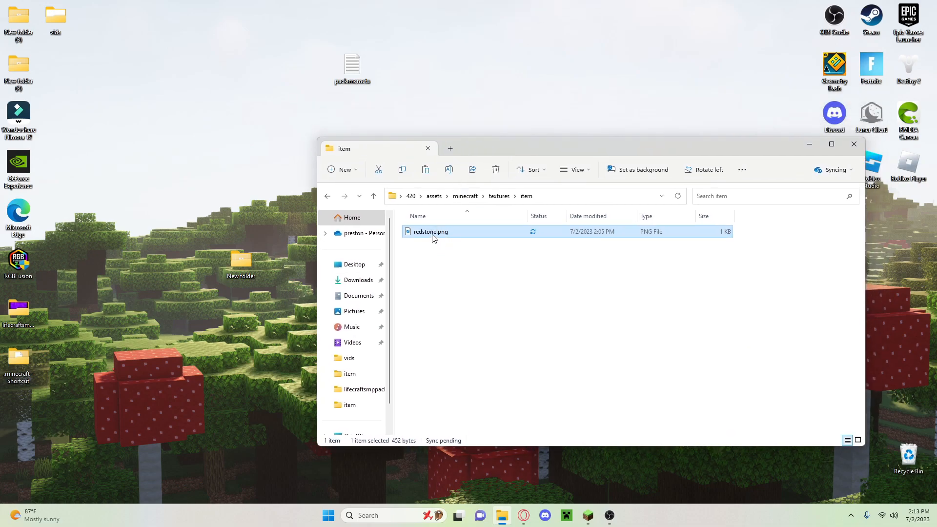
Step: Paste pack.png into the 420 folder beside assets via Show more options
right_click(431, 232)
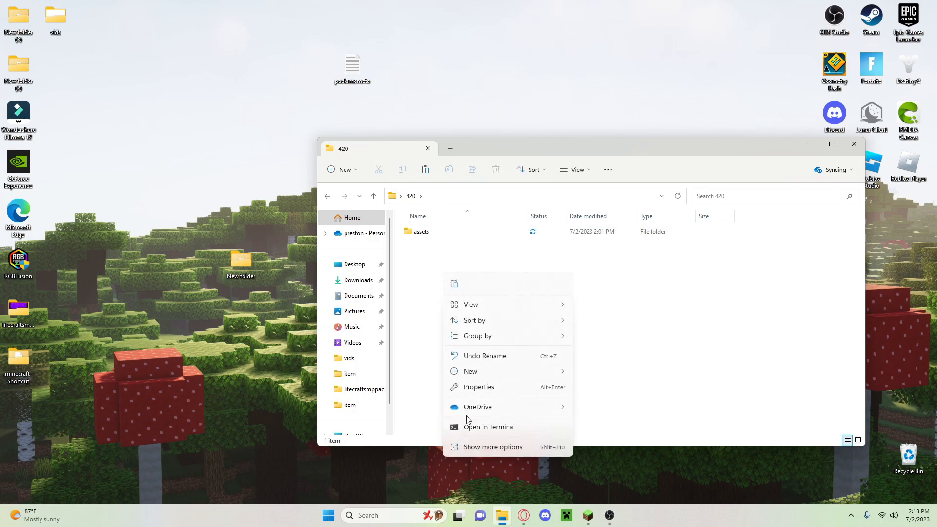
click(492, 448)
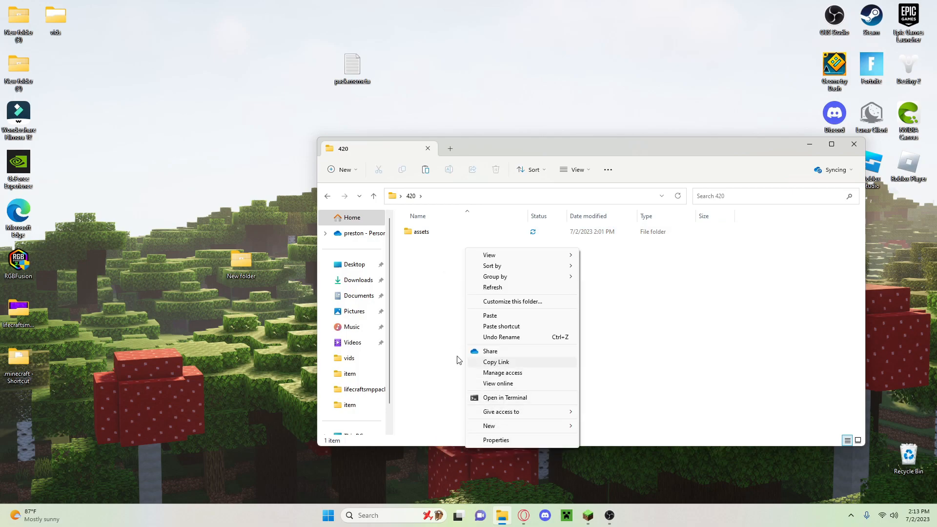
right_click(422, 246)
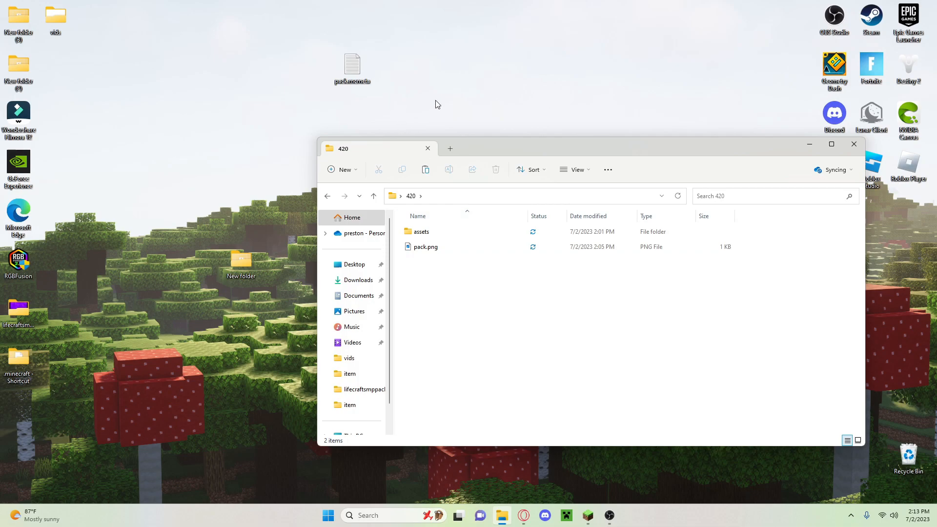
mouse_move(353, 71)
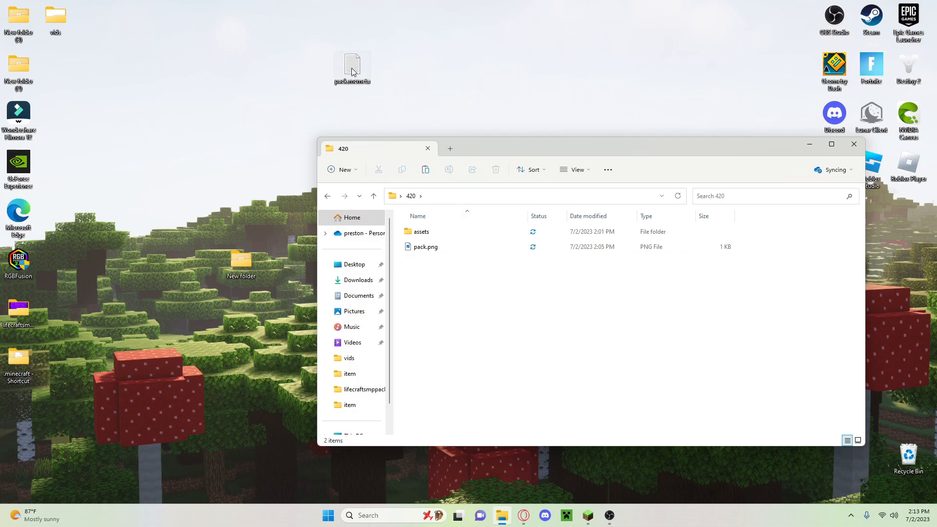
Step: Nudge the desktop pack.mcmeta aside and bring up the 420 folder's New menu
drag(352, 67, 389, 115)
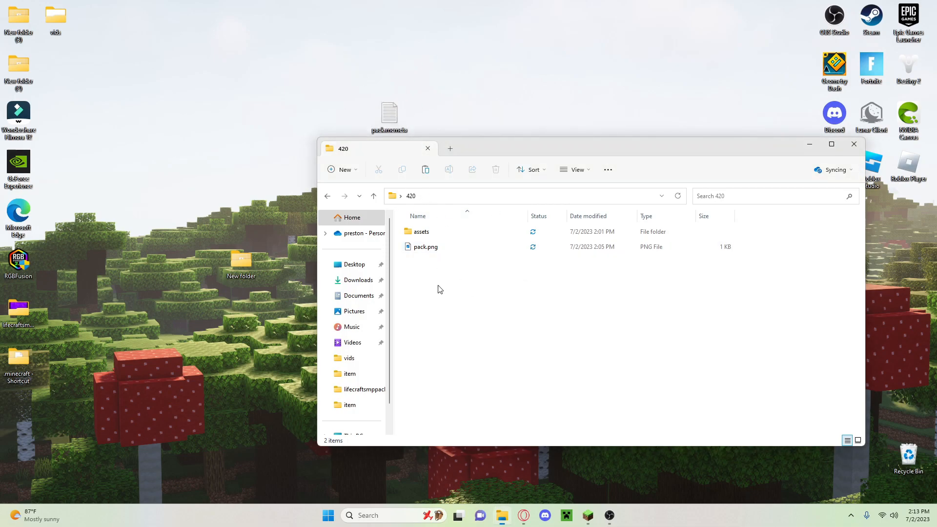
right_click(439, 290)
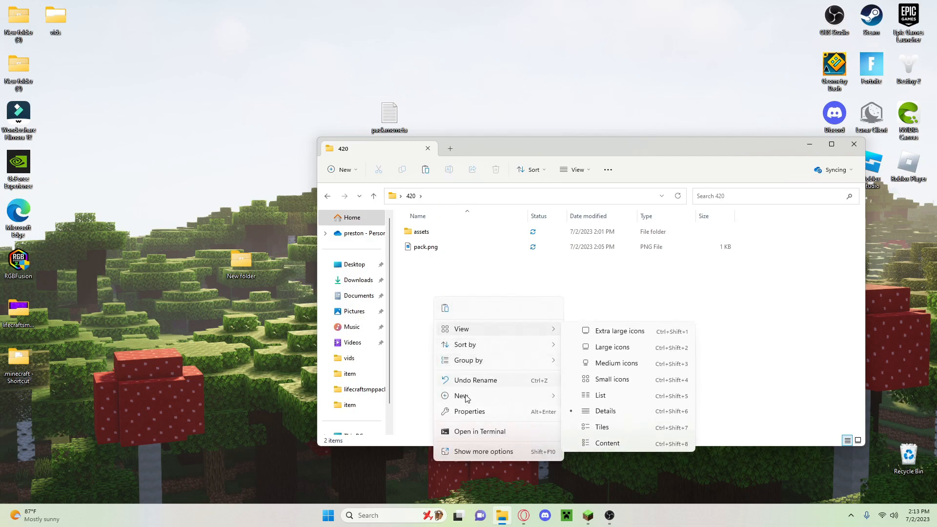
click(461, 395)
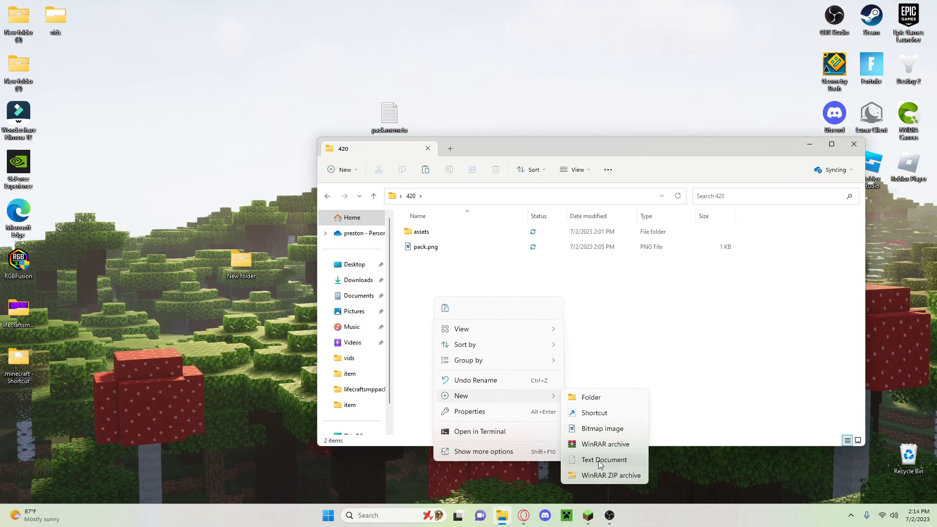
Step: Create a text document holding the pack.mcmeta JSON with pack_format 15 and description 'Is a TOMATO'
click(602, 460)
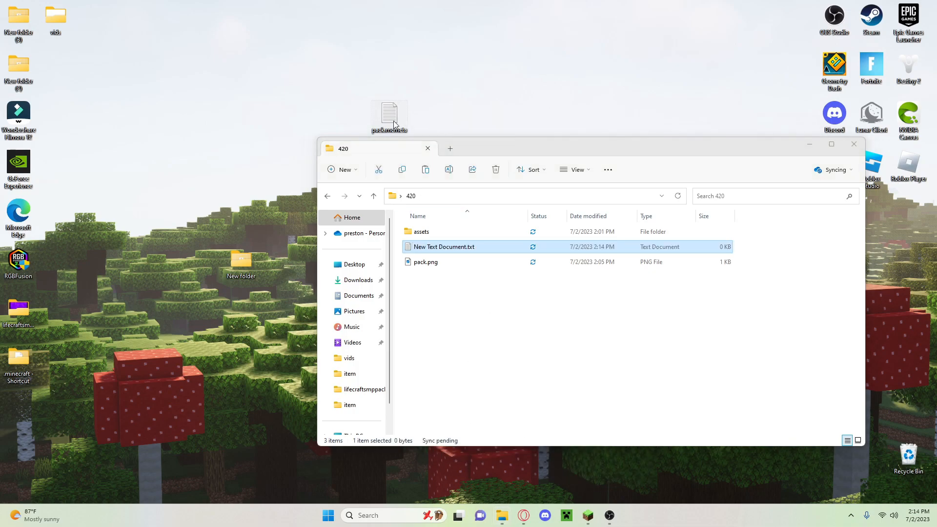
double_click(390, 115)
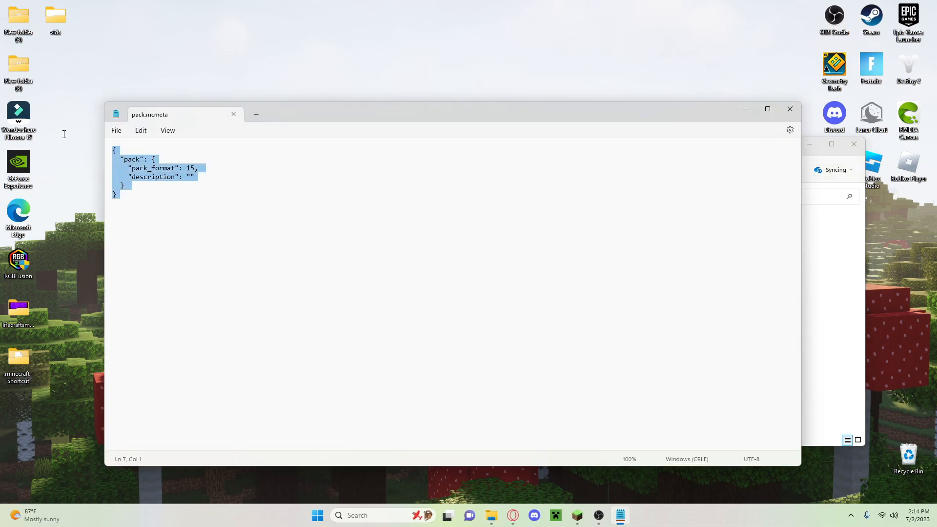
mouse_move(790, 109)
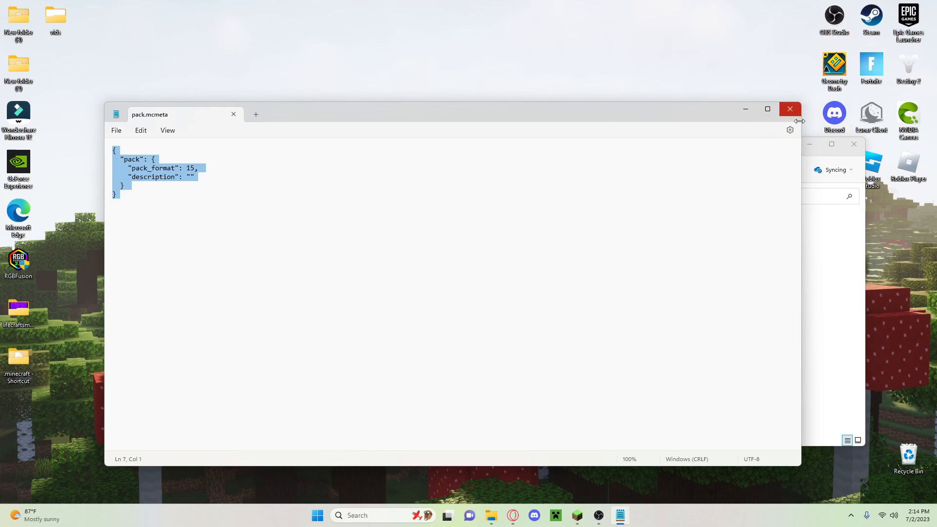
mouse_move(821, 103)
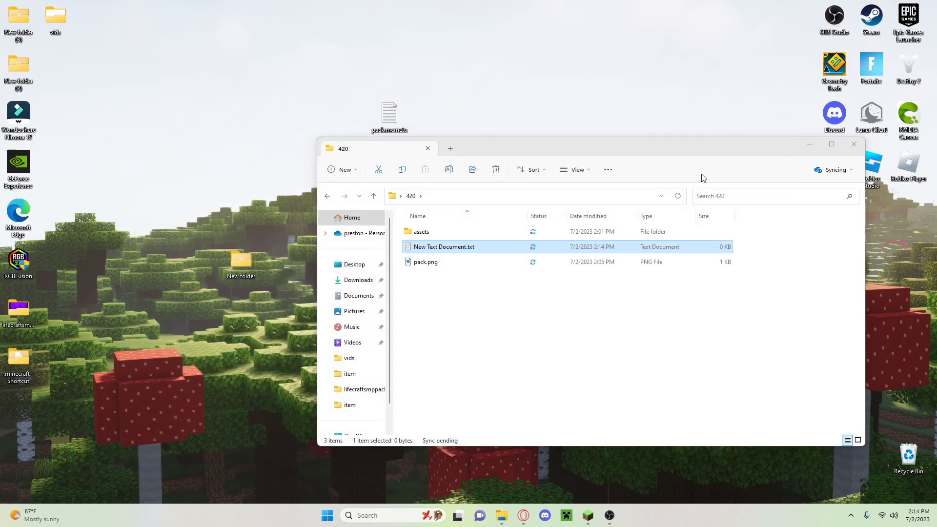
double_click(443, 246)
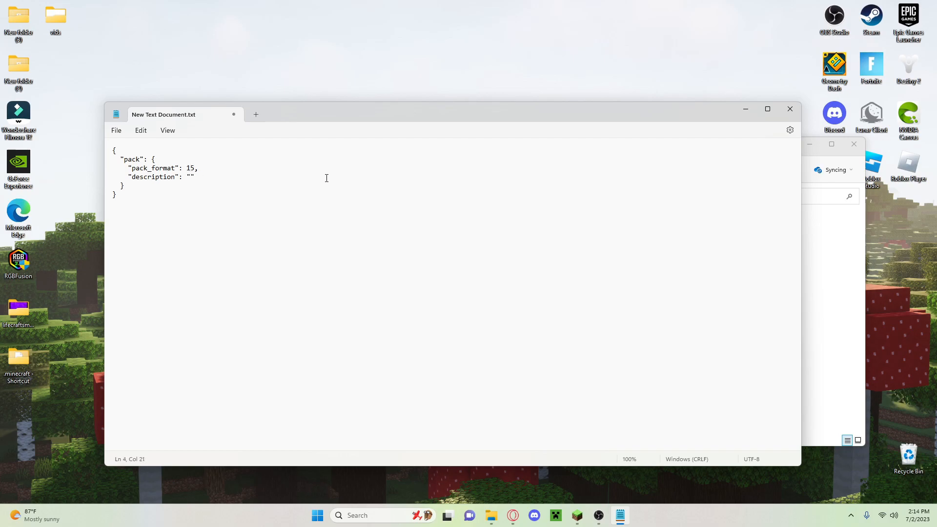
text(Is a T)
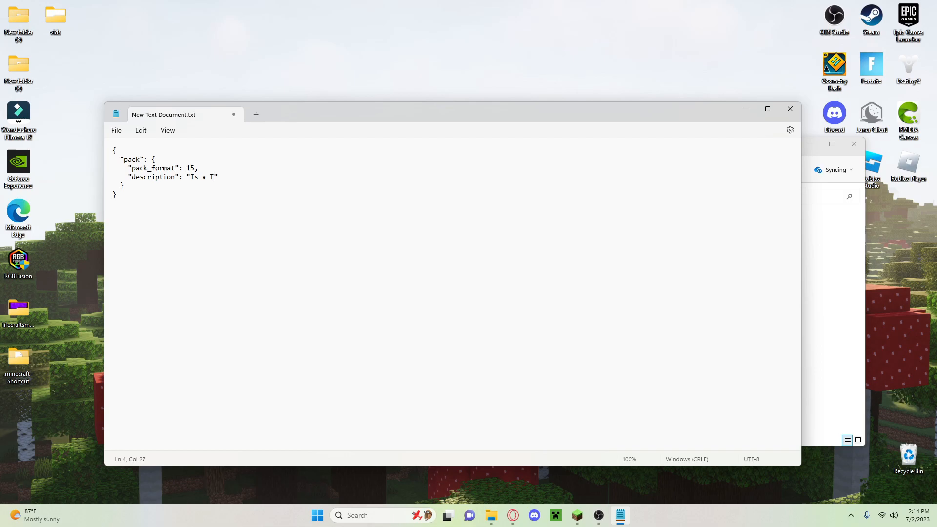
text(OMATO)
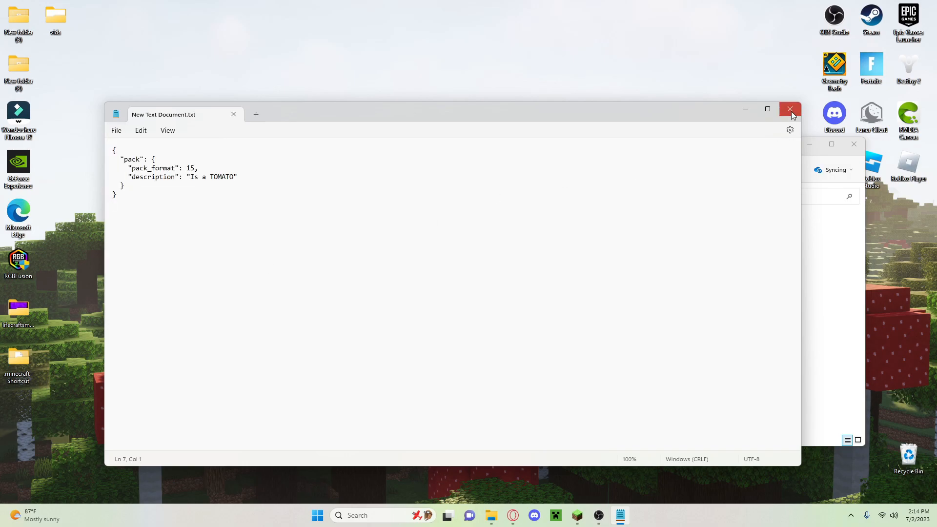
Step: Rename the new text document to pack.mcmeta and close the 420 pack folder window
right_click(442, 246)
text(pack.mc)
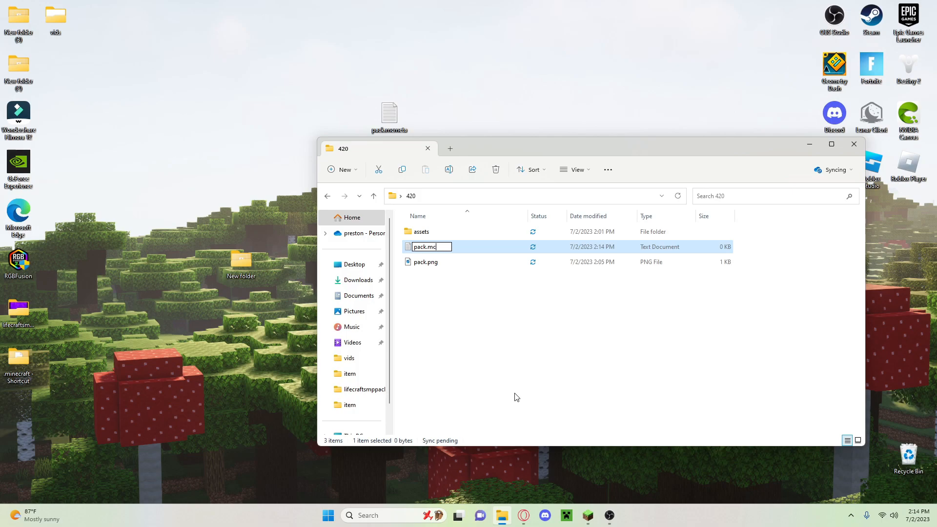
text(meta)
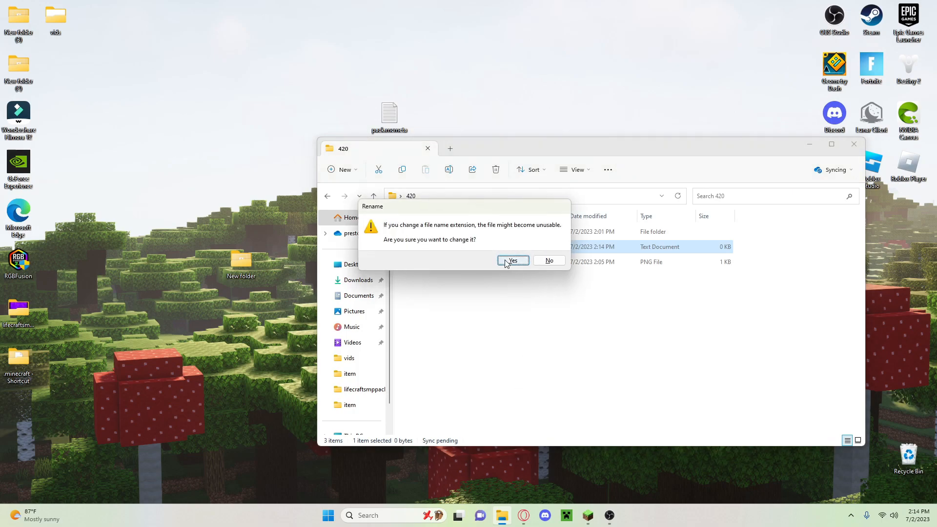
click(513, 260)
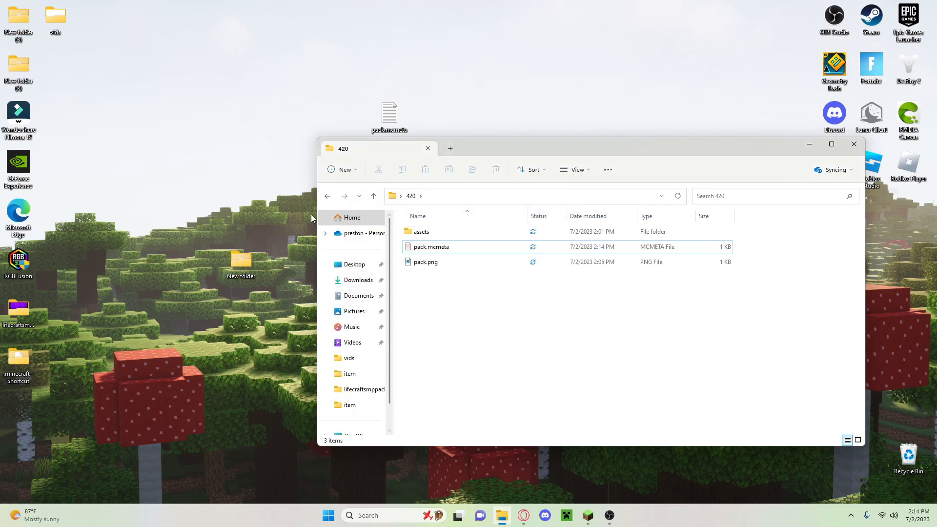
mouse_move(563, 153)
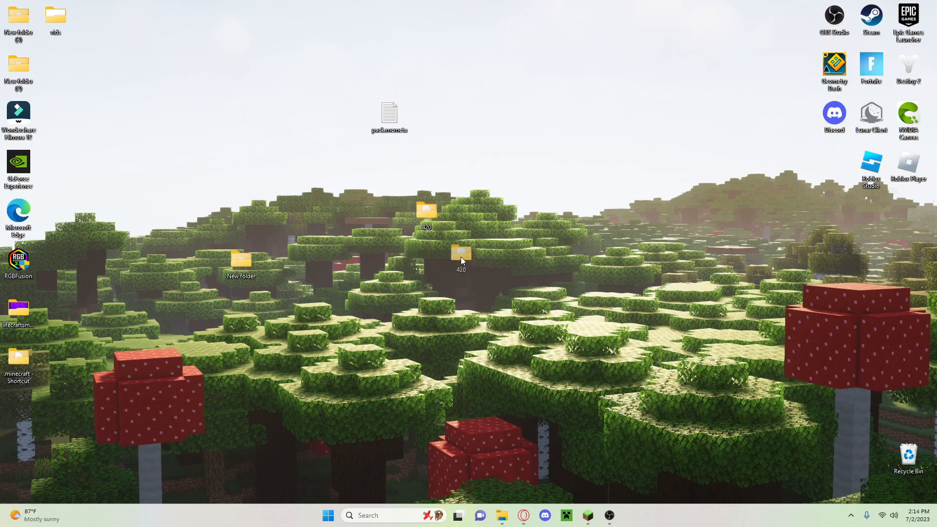
Step: Reopen the 420 folder and bring up actions for assets, pack.mcmeta and pack.png
double_click(461, 252)
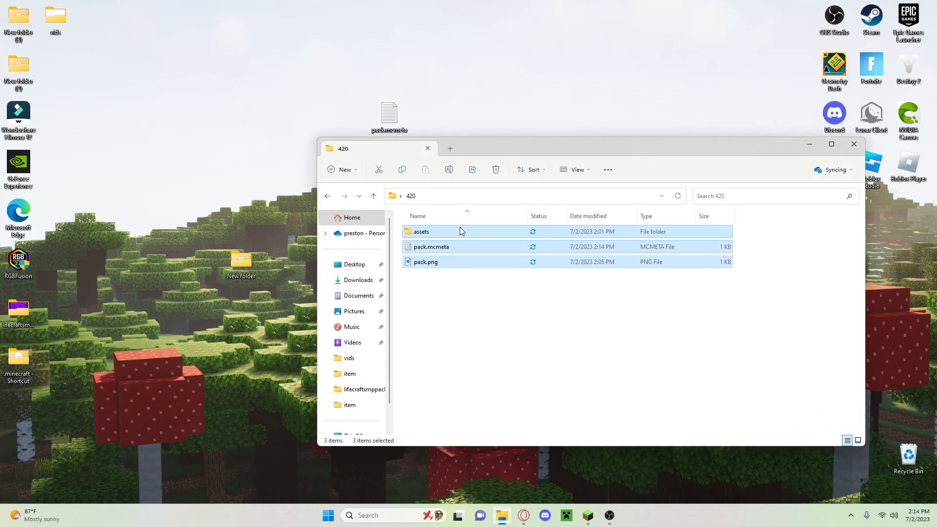
right_click(425, 262)
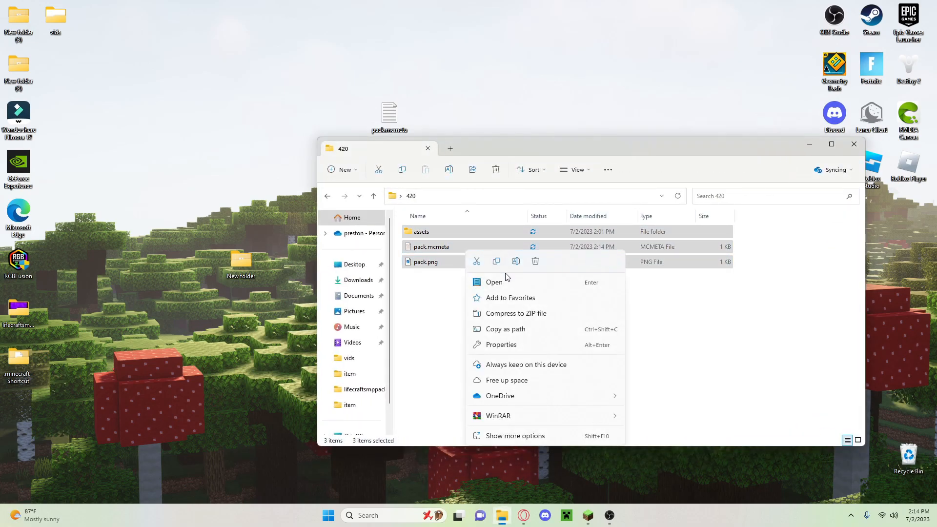
mouse_move(509, 313)
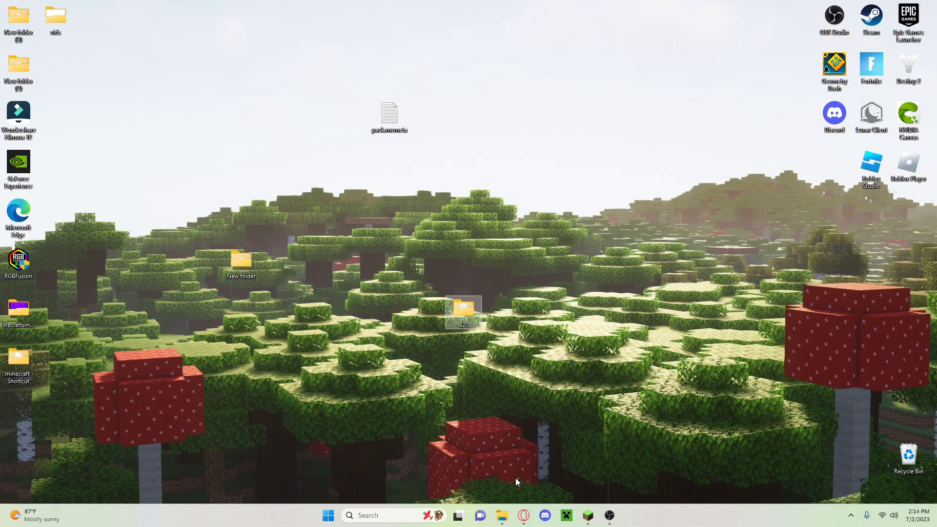
mouse_move(569, 430)
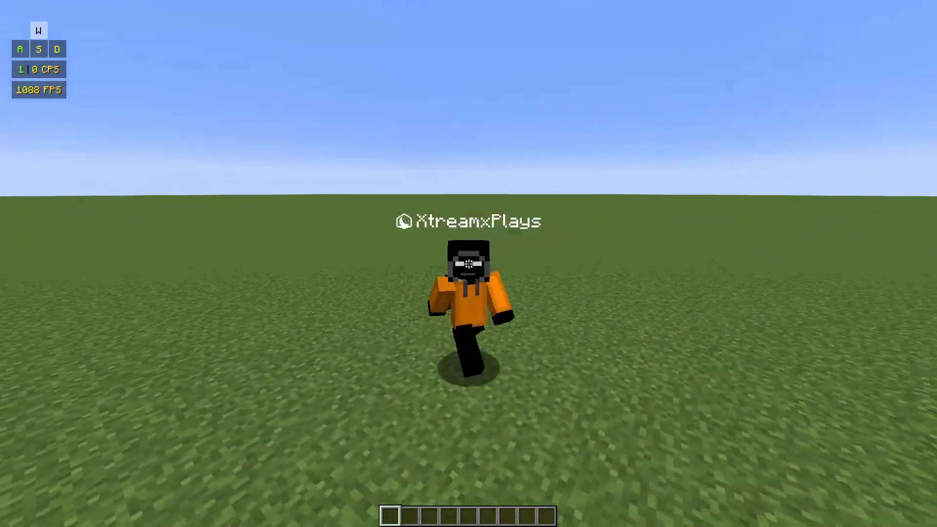
Step: From the game menu's Resource Packs screen, add the 420 'Is a TOMATO' pack and apply it
key(F5)
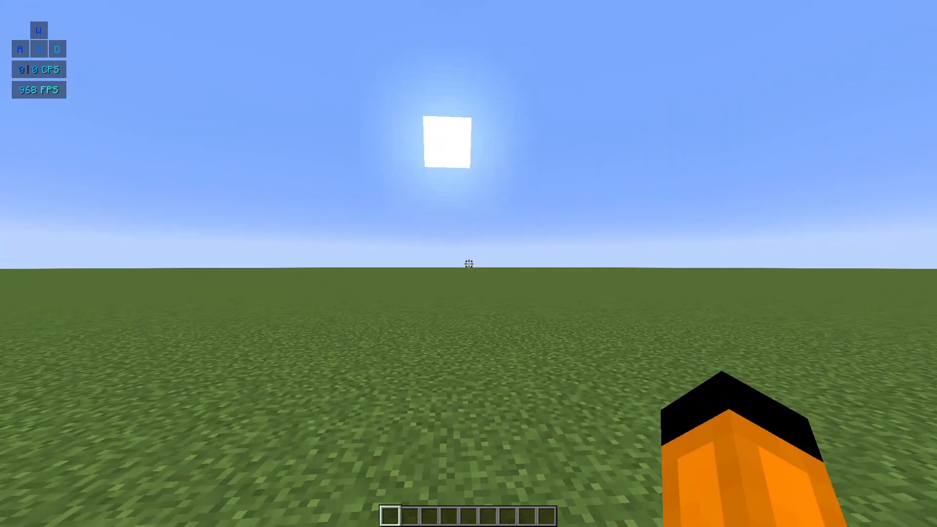
key(Escape)
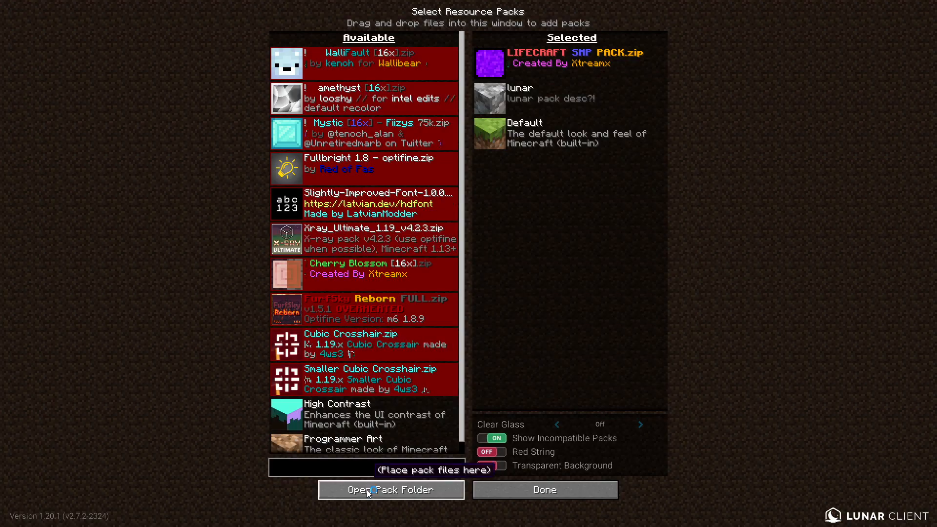
click(390, 490)
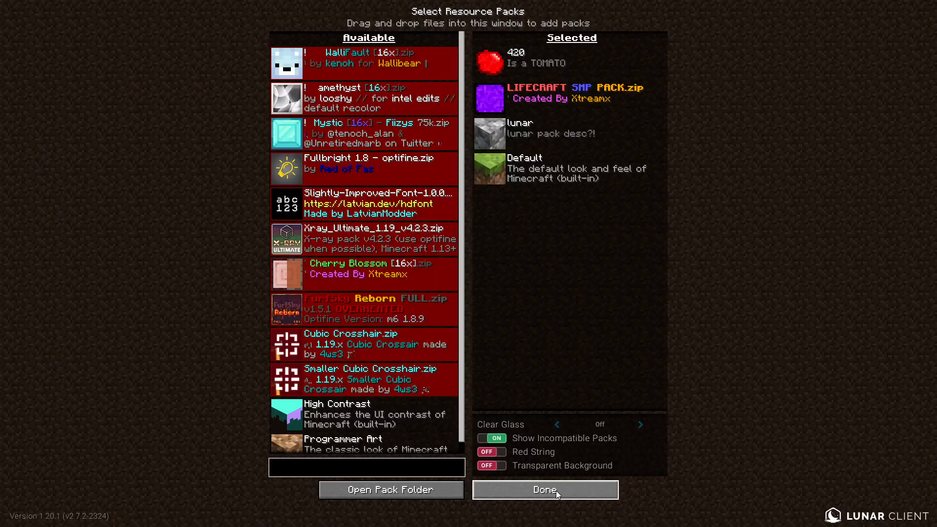
click(545, 489)
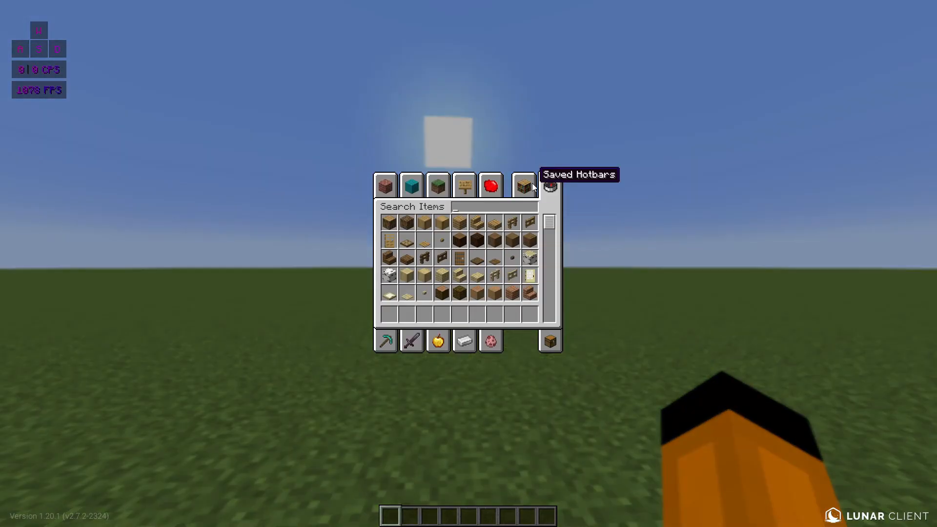
Step: Search the creative inventory for 'red' and take Redstone Dust into hand
text(red)
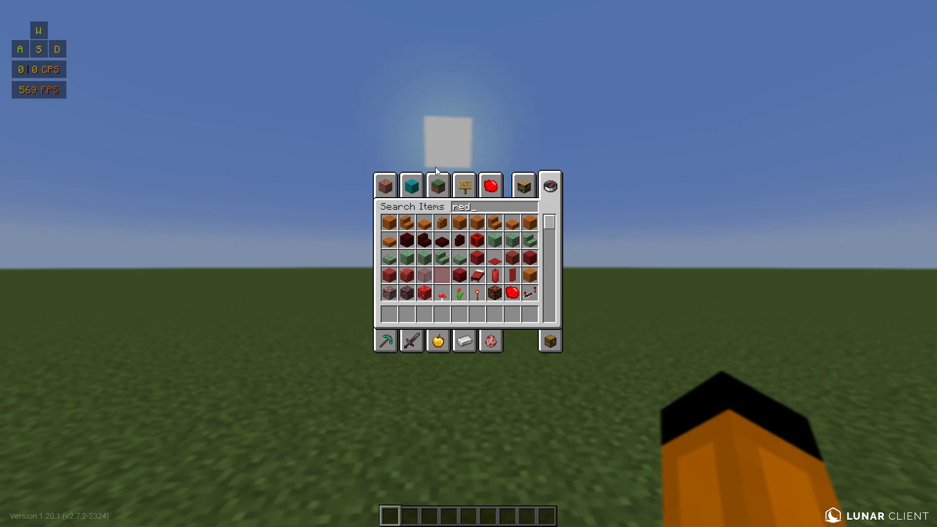
key(Escape)
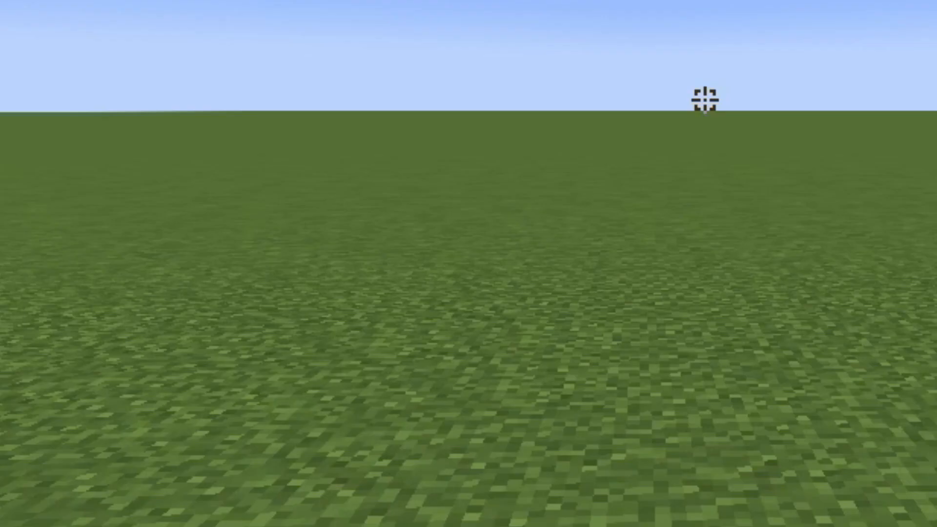
key(e)
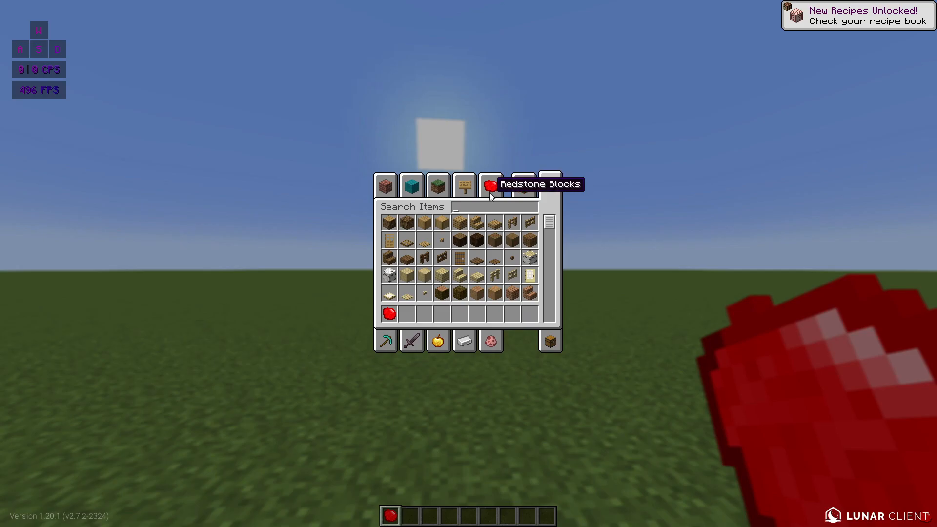
key(Escape)
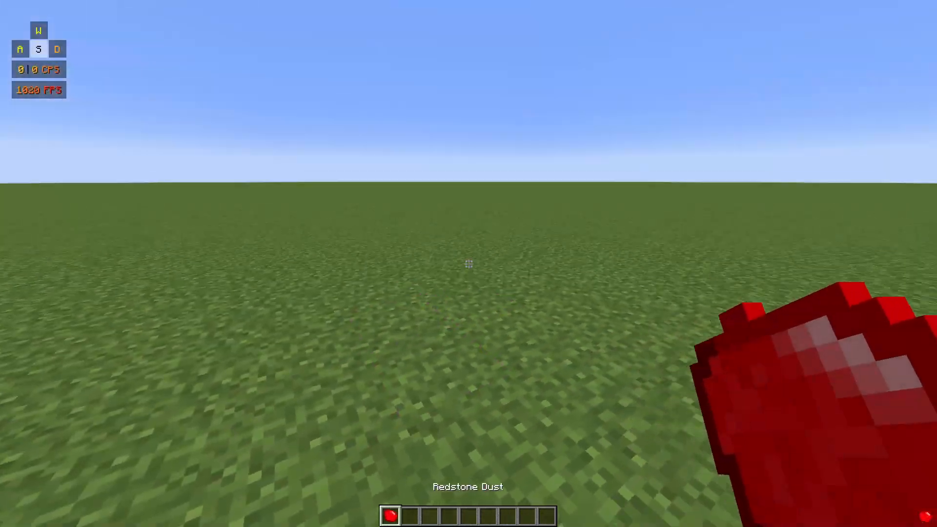
Step: View the character holding the tomato-textured redstone, check it in inventory, and start a chat command
key(f5)
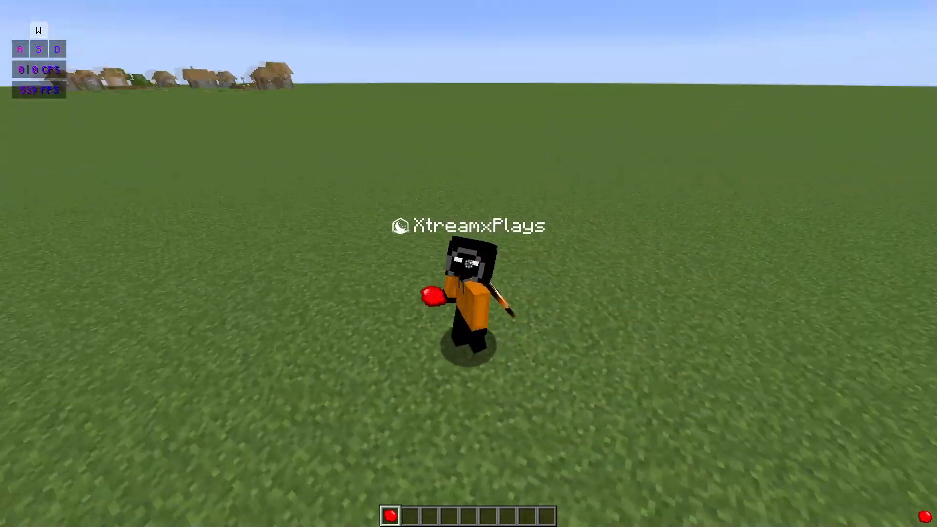
key(e)
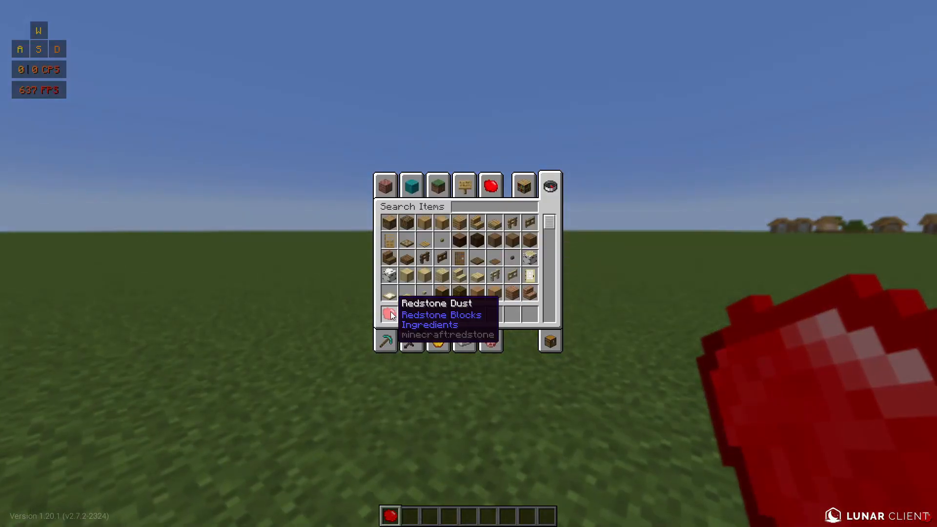
key(Escape)
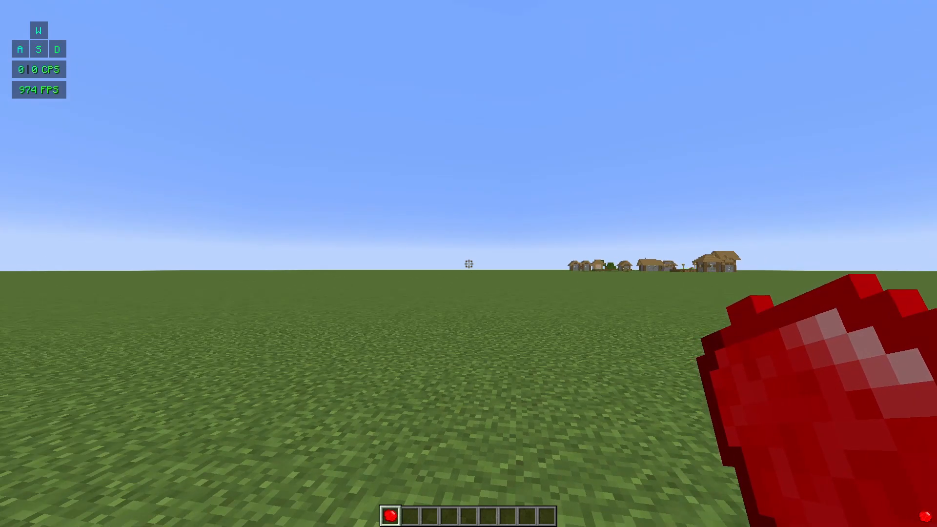
key(t)
text(/give @s)
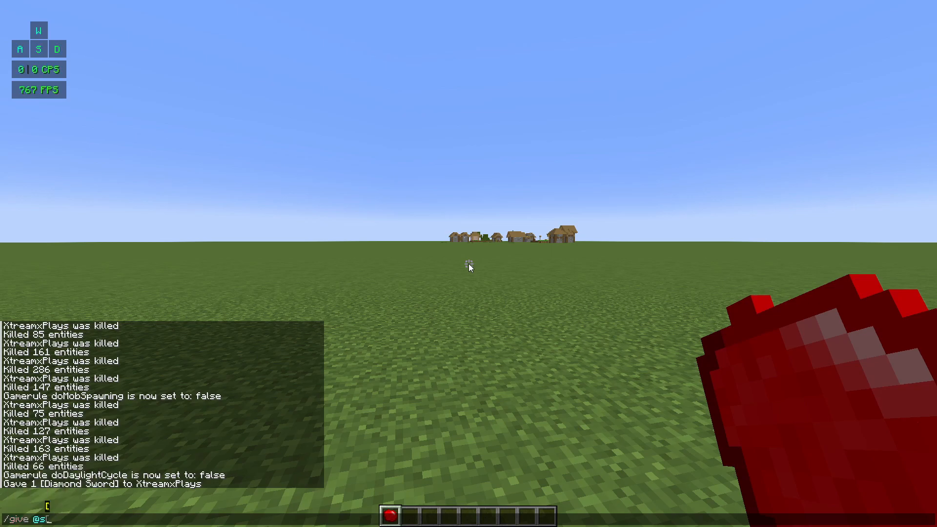
Step: Give yourself a diamond_sword{CustomModelData:1} via /give @s
text(diamond_swor)
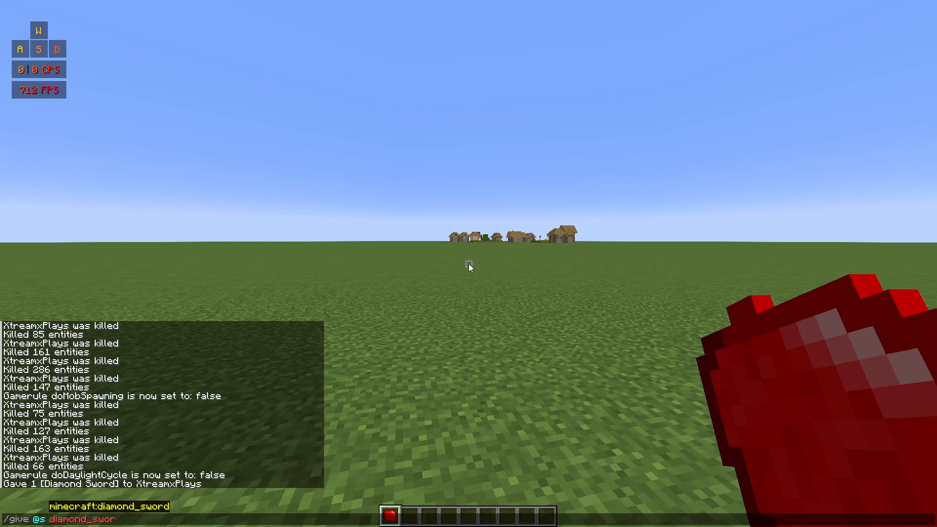
text(d{Cust)
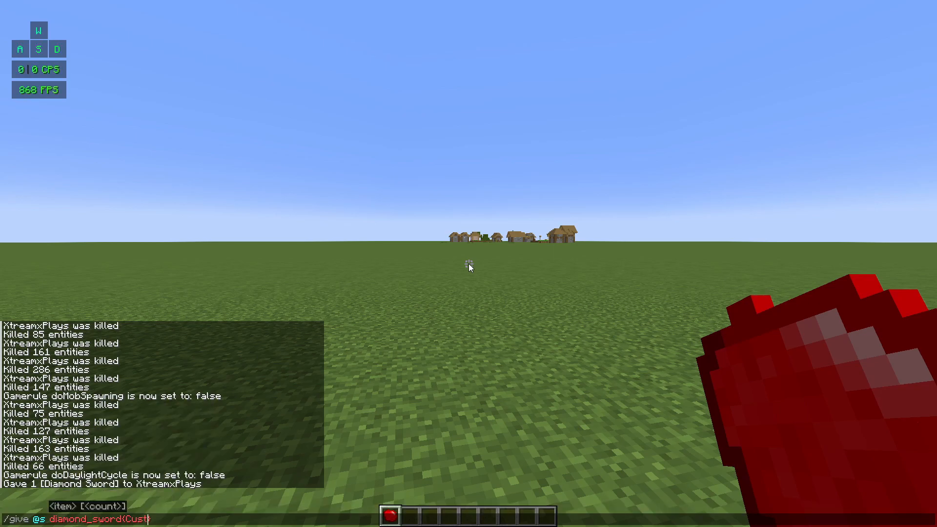
text(omModelData)
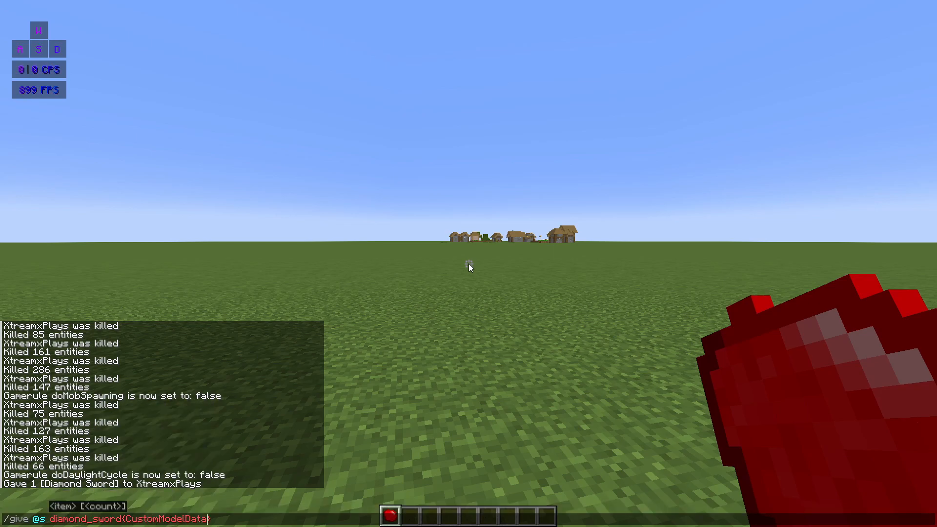
key(Return)
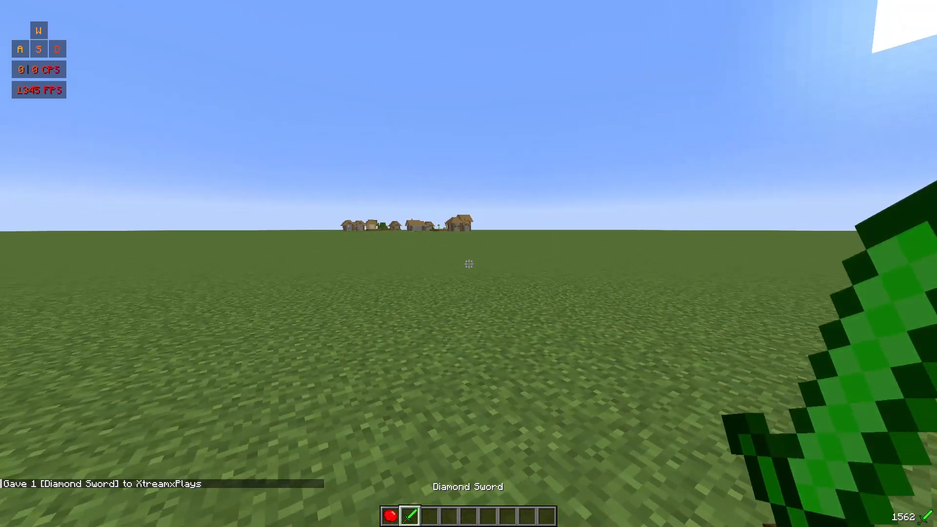
Step: Give yourself a diamond_shovel{CustomModelData:1} and close the inventory
key(t)
text(/give @s diamond_shovel{CustomModelData:1})
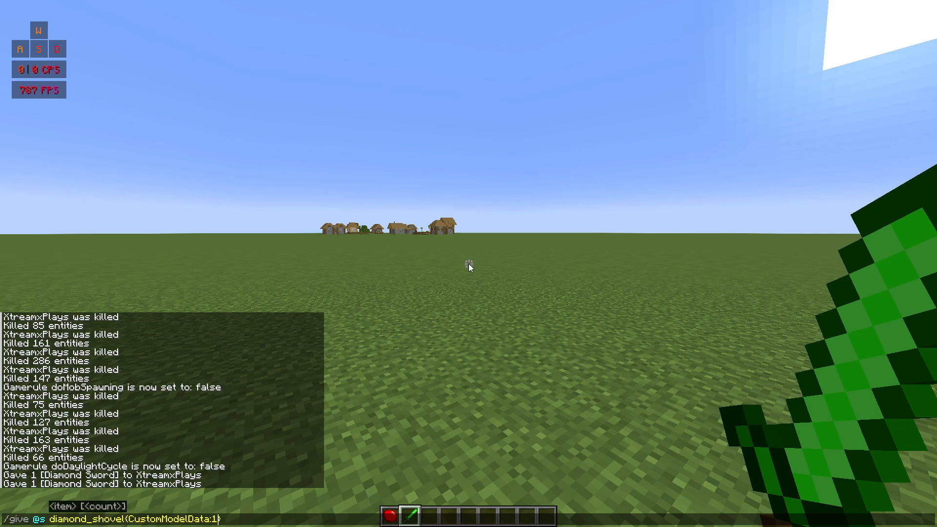
key(e)
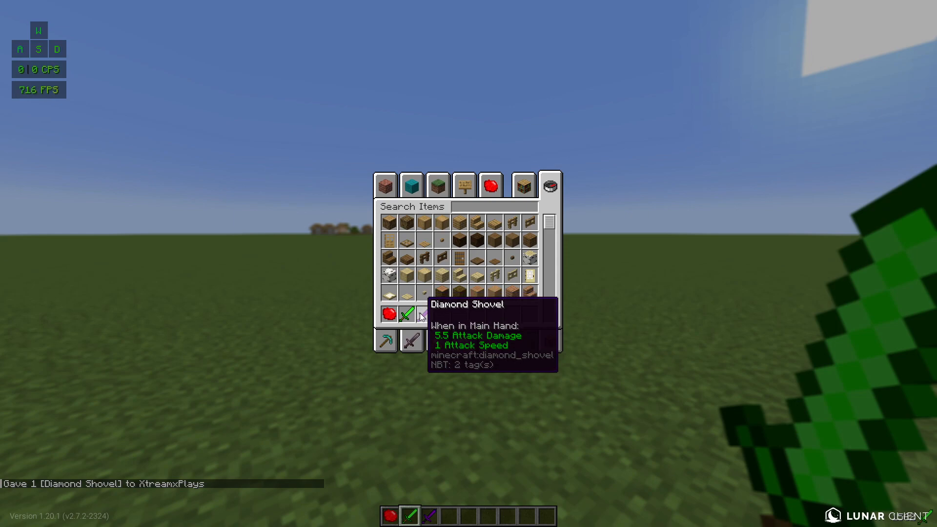
key(Escape)
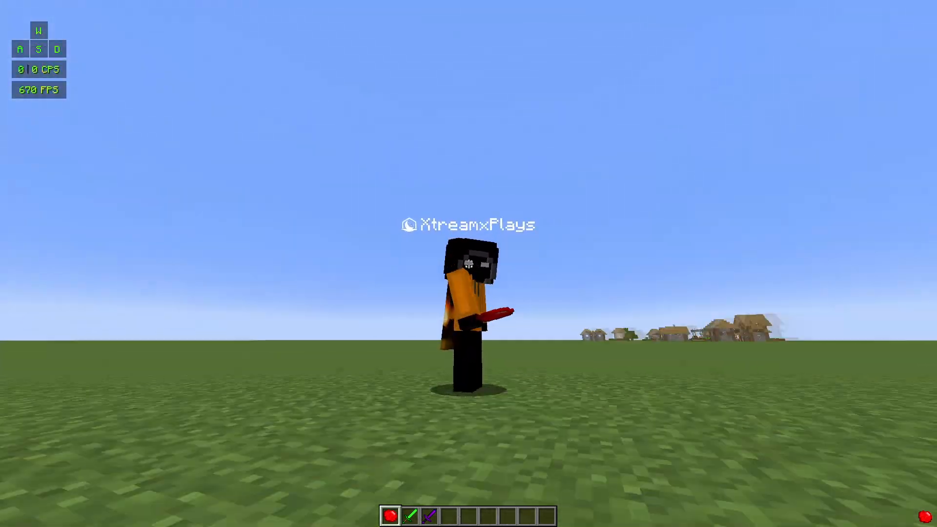
mouse_move(469, 264)
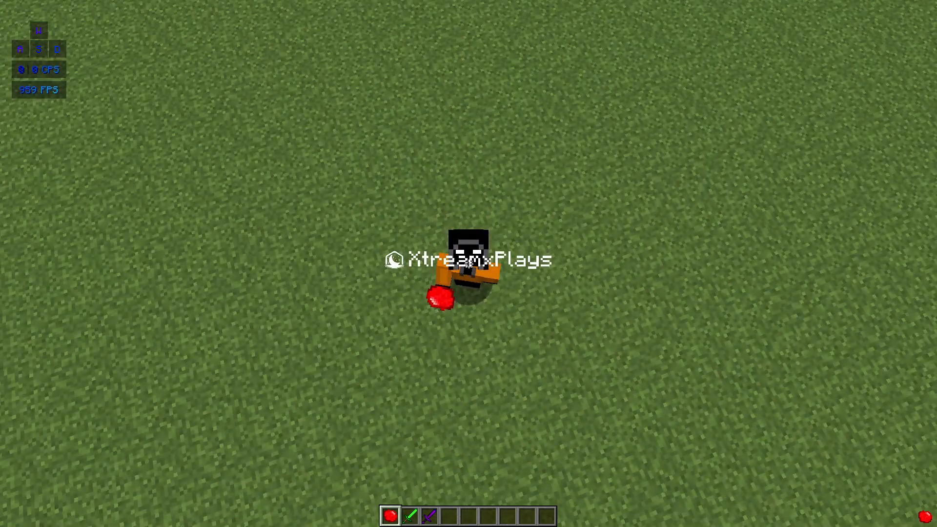